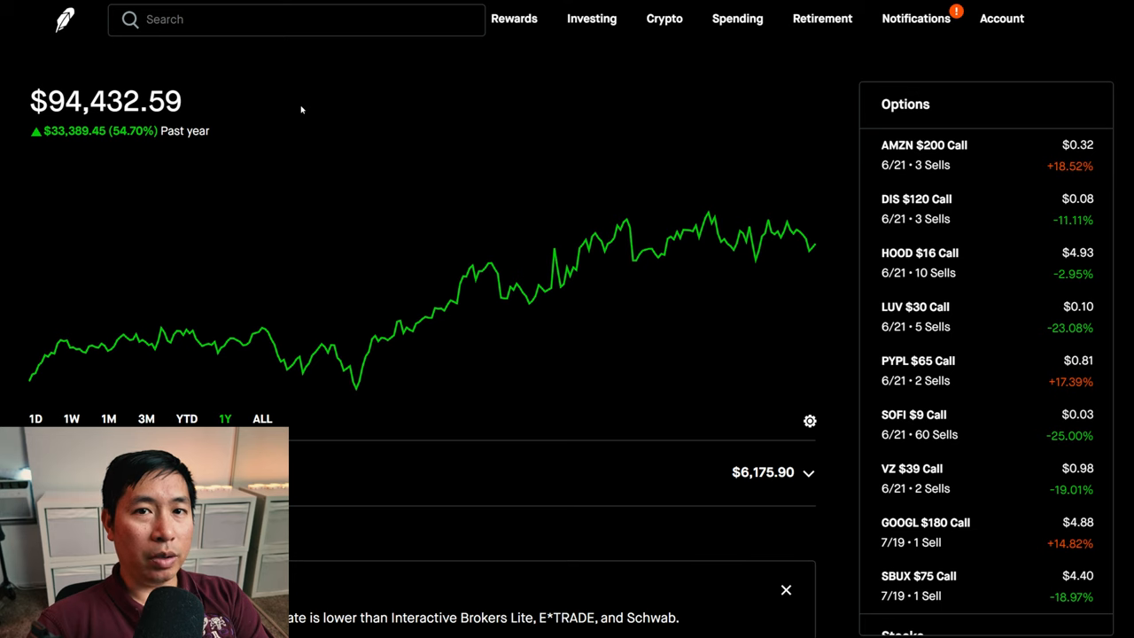
mouse_move(68, 74)
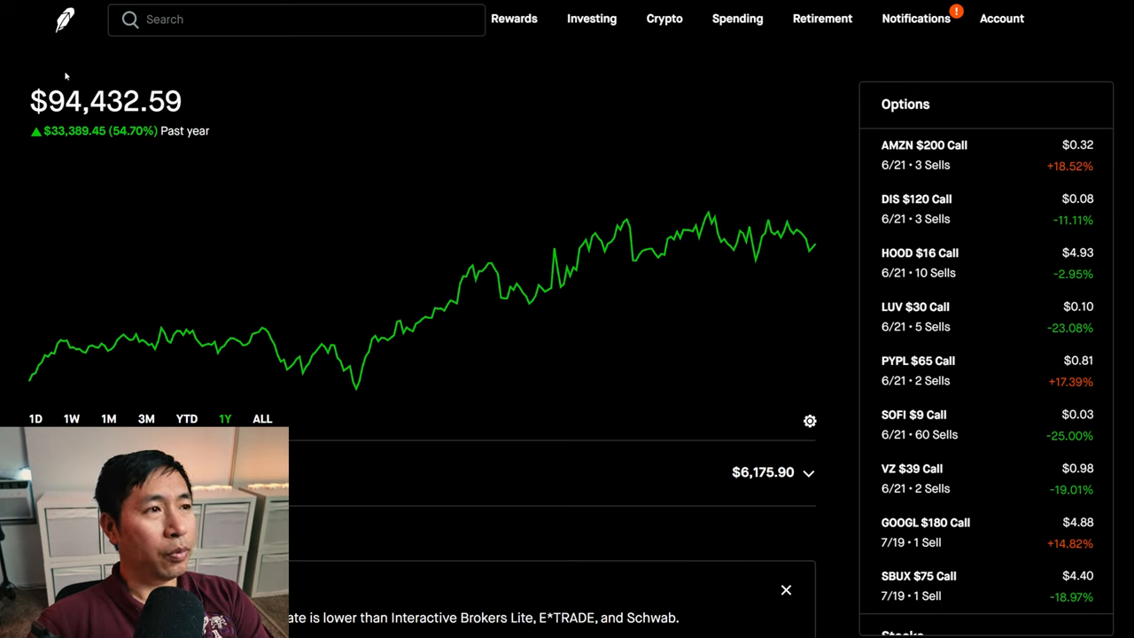
mouse_move(98, 78)
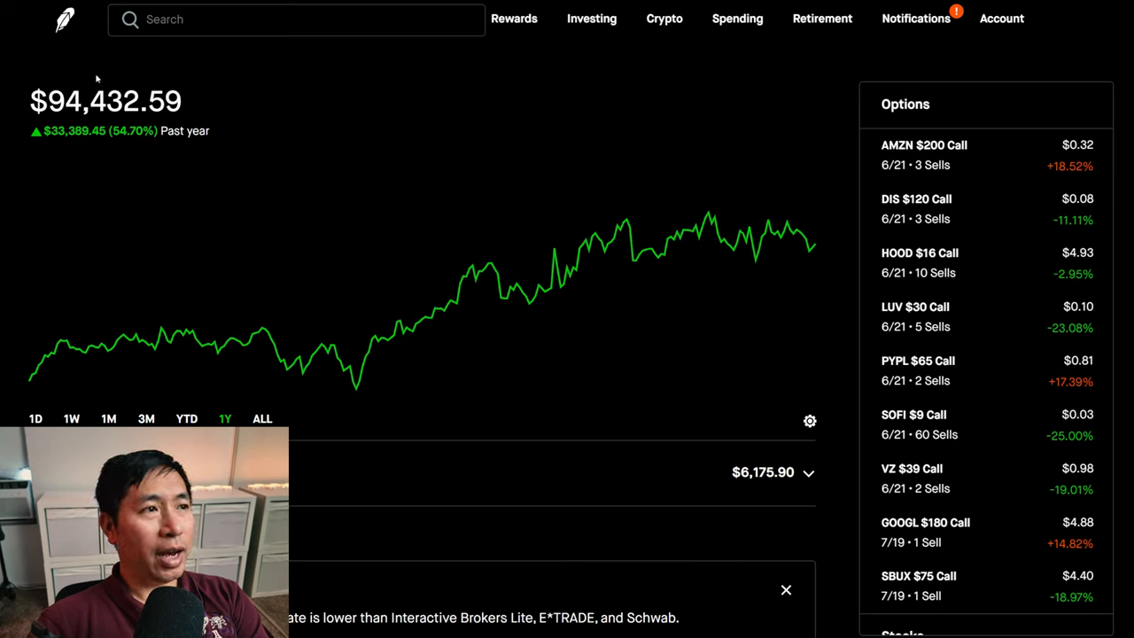
mouse_move(163, 75)
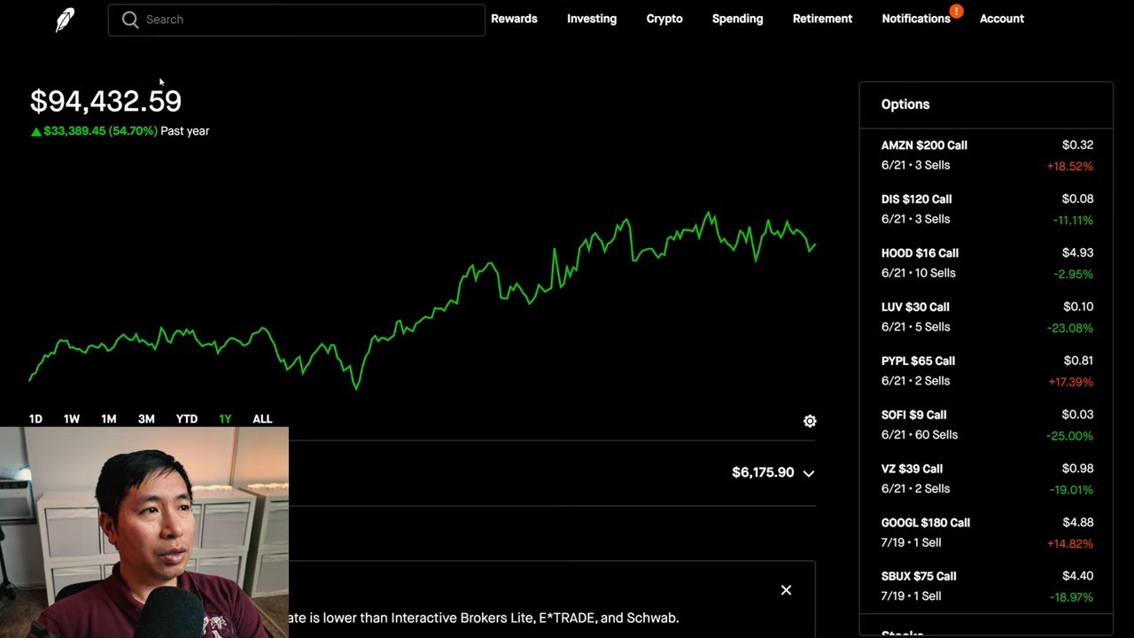
mouse_move(173, 150)
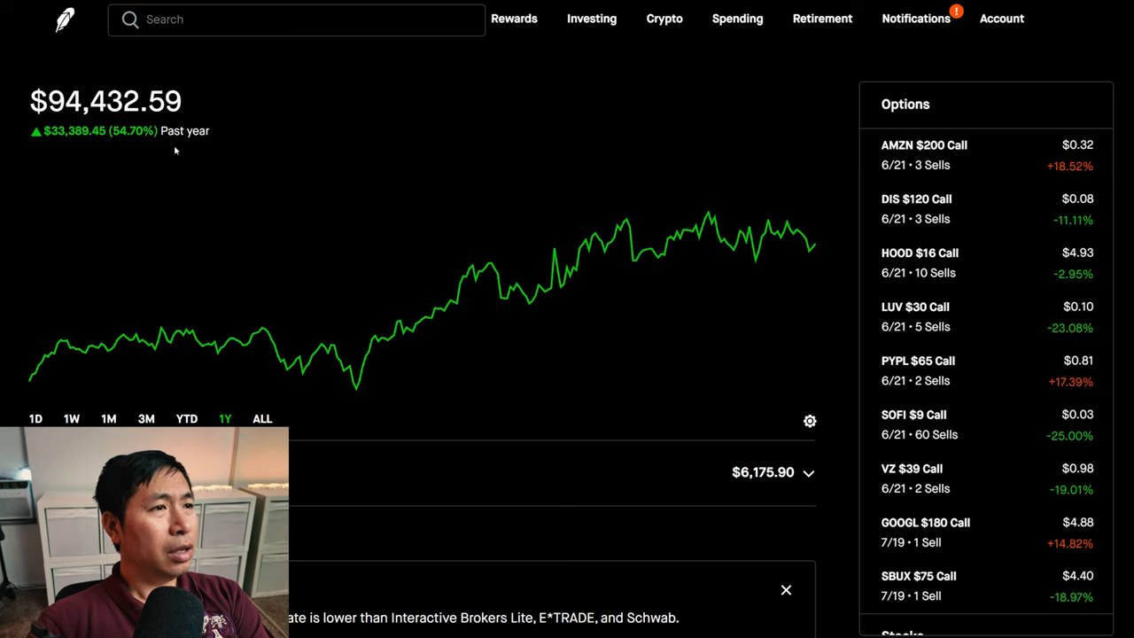
mouse_move(57, 147)
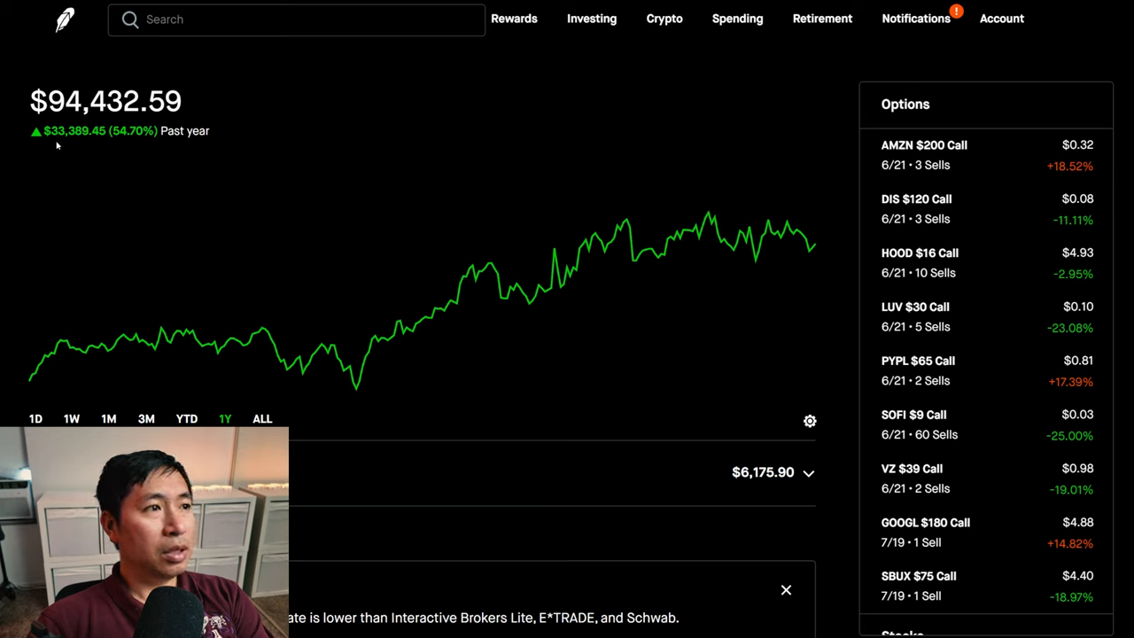
mouse_move(87, 144)
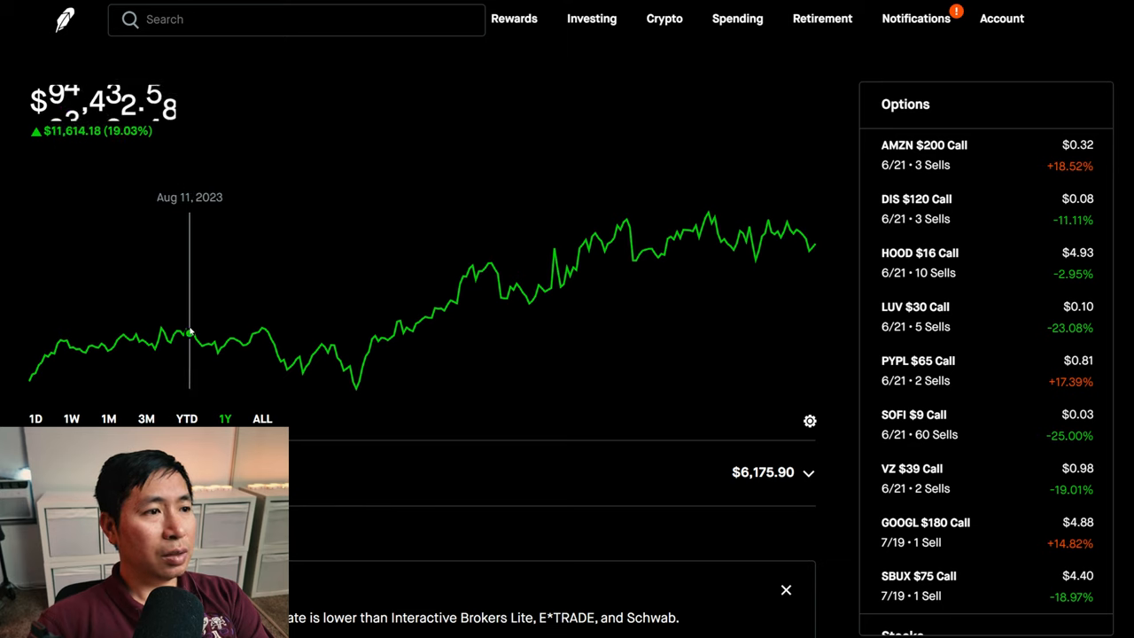
- Switch the portfolio chart to YTD, then to the 1D intraday view
click(186, 418)
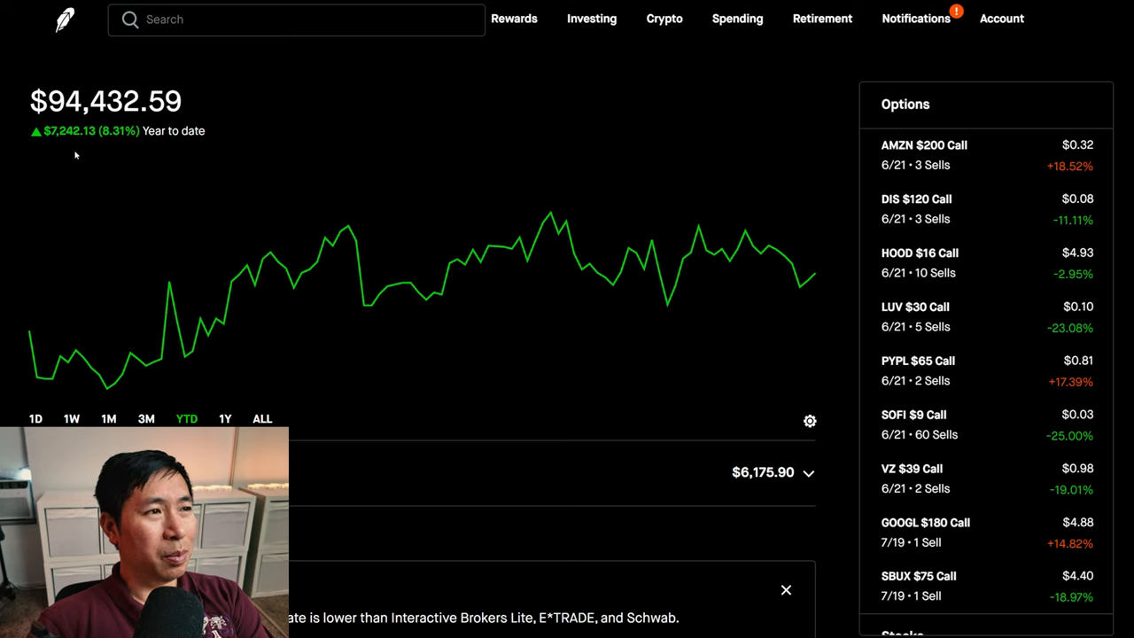
mouse_move(76, 147)
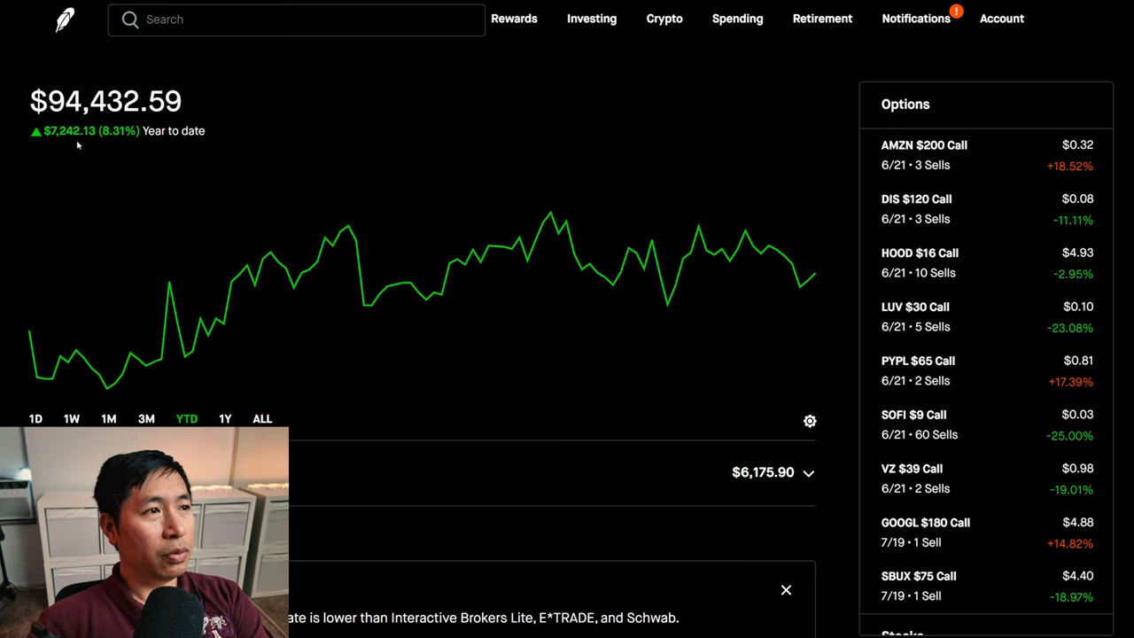
click(35, 418)
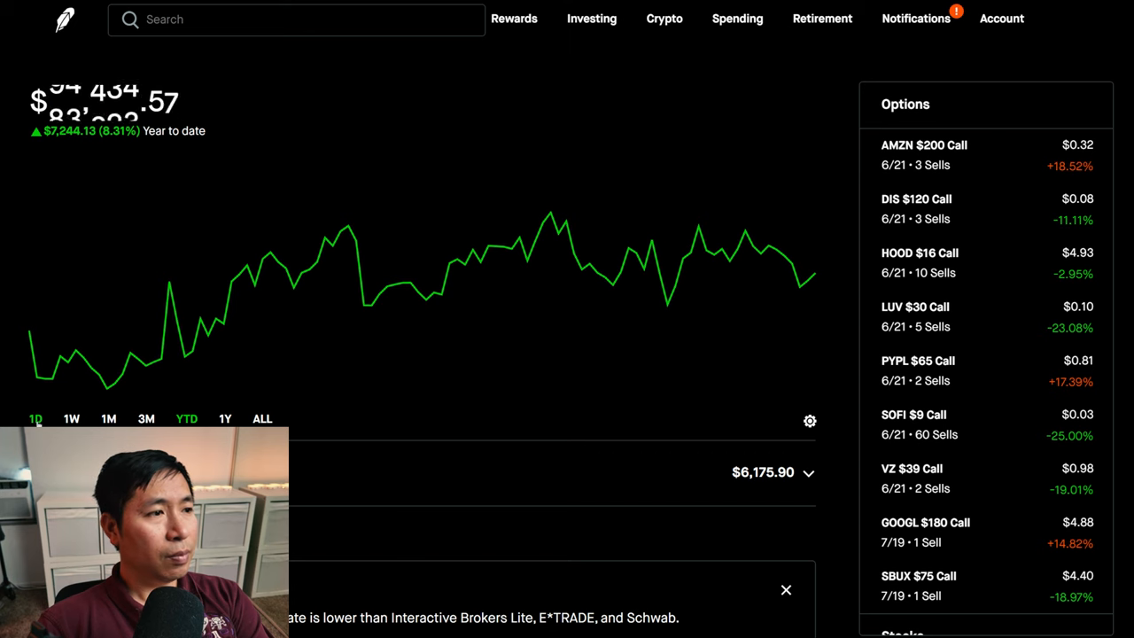
click(35, 418)
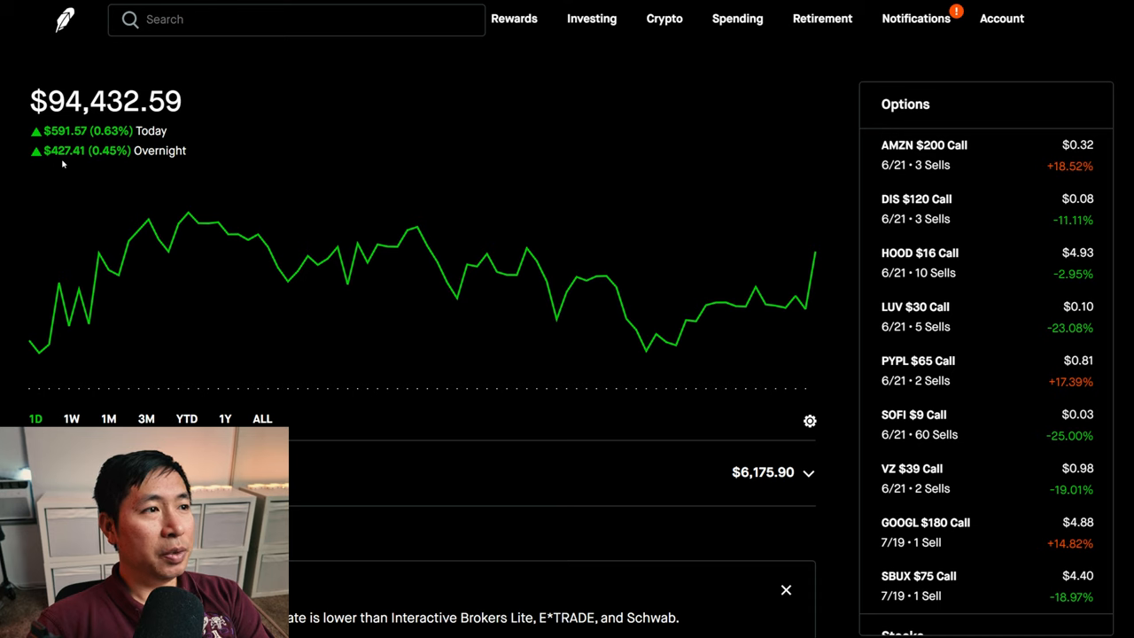
mouse_move(160, 167)
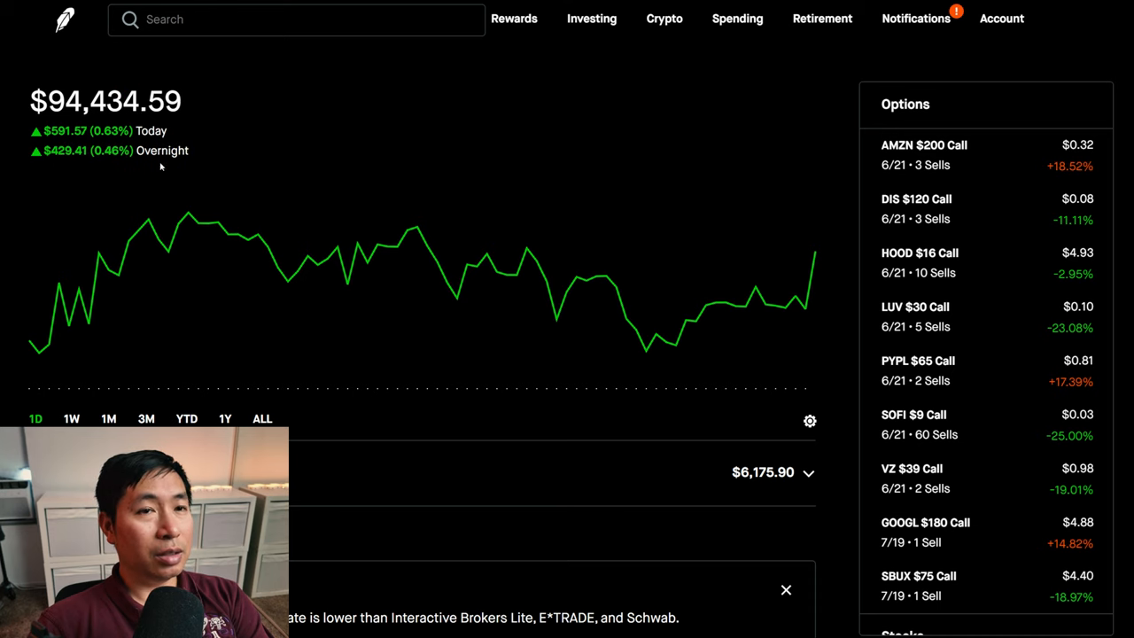
mouse_move(779, 141)
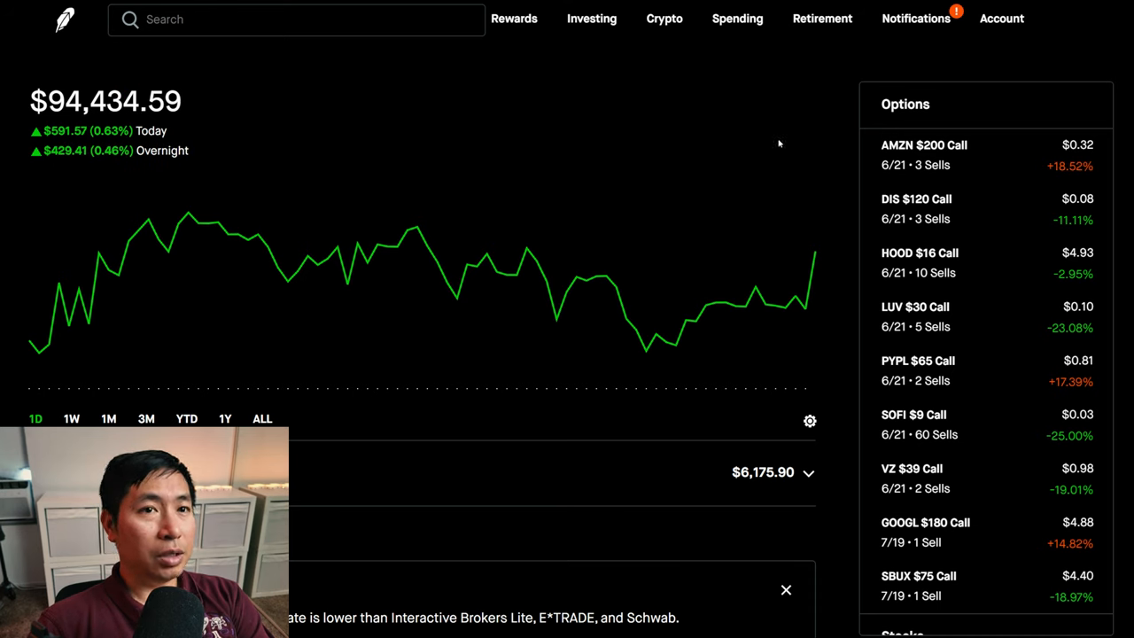
mouse_move(930, 157)
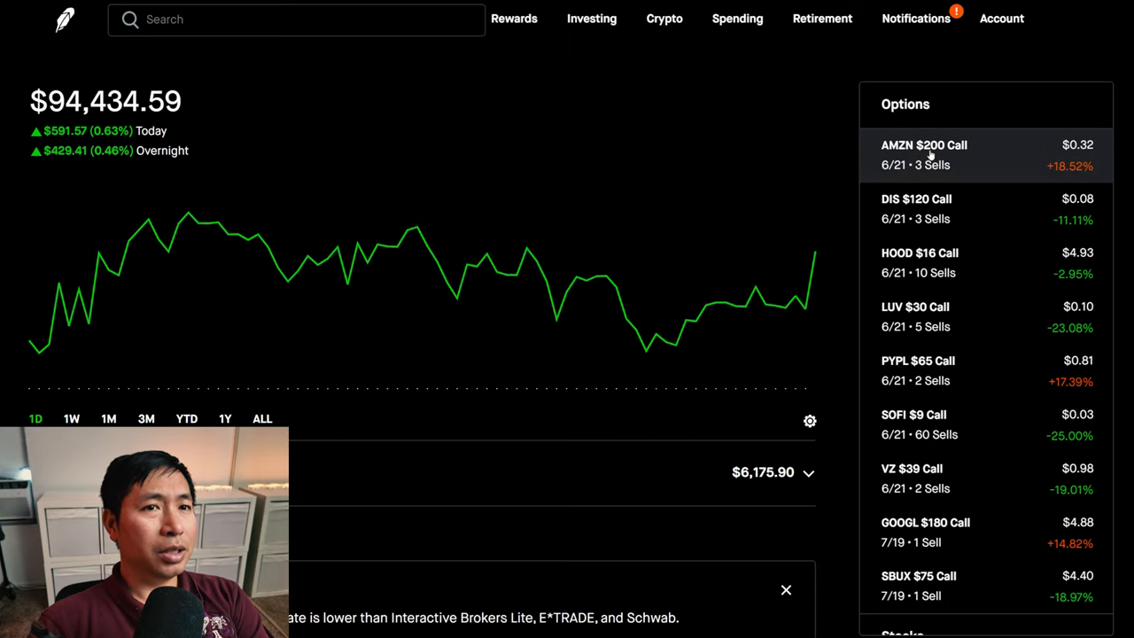
click(924, 146)
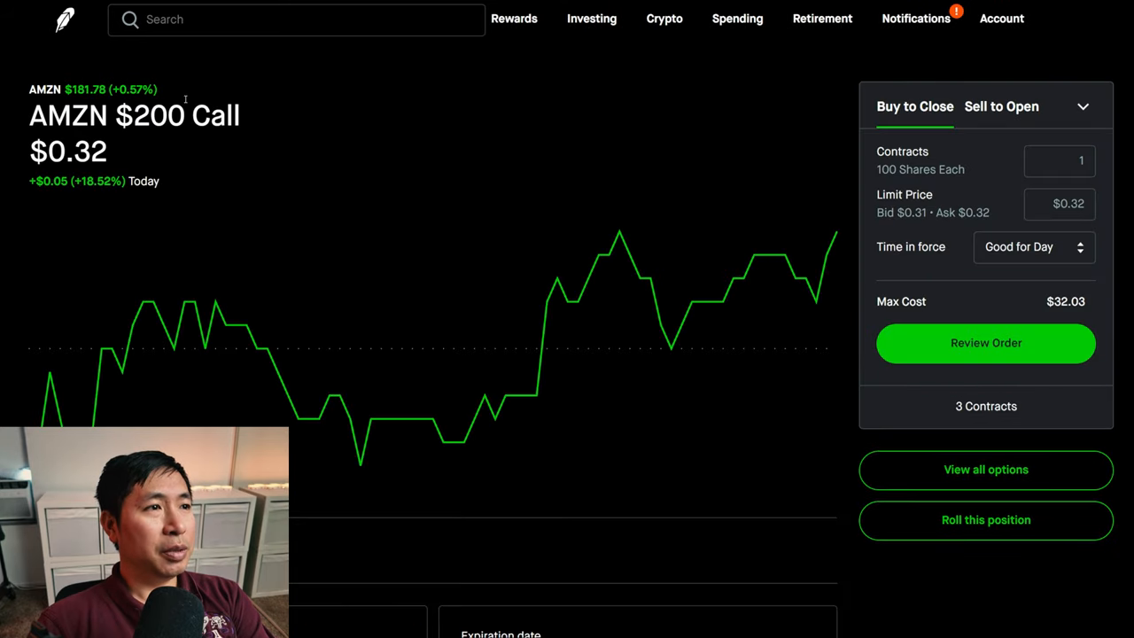
mouse_move(556, 162)
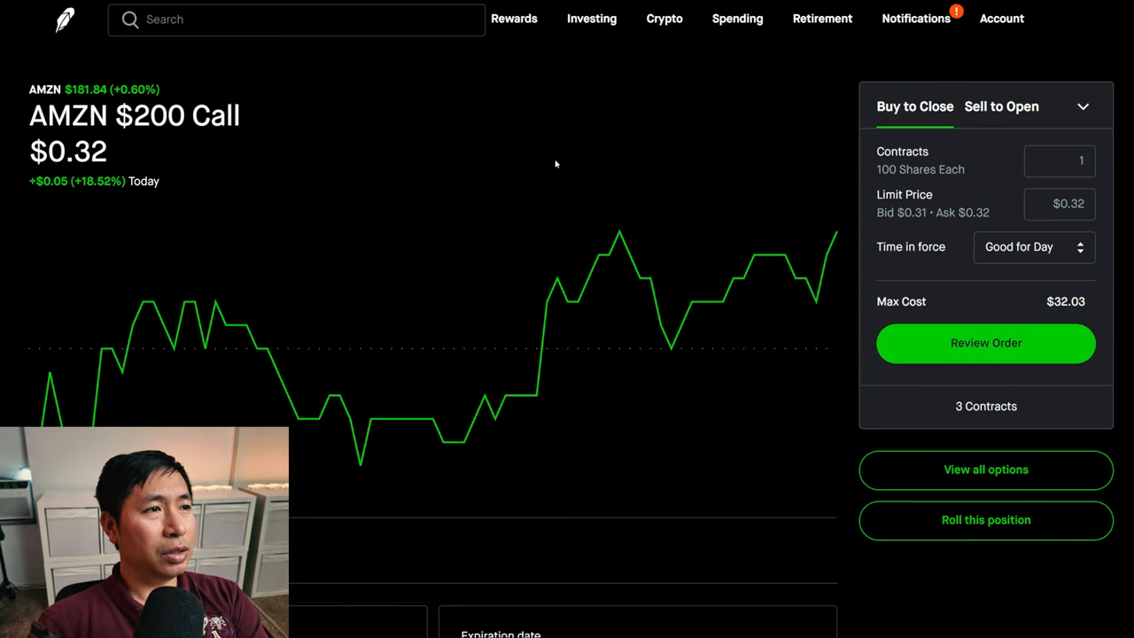
scroll(down, 3)
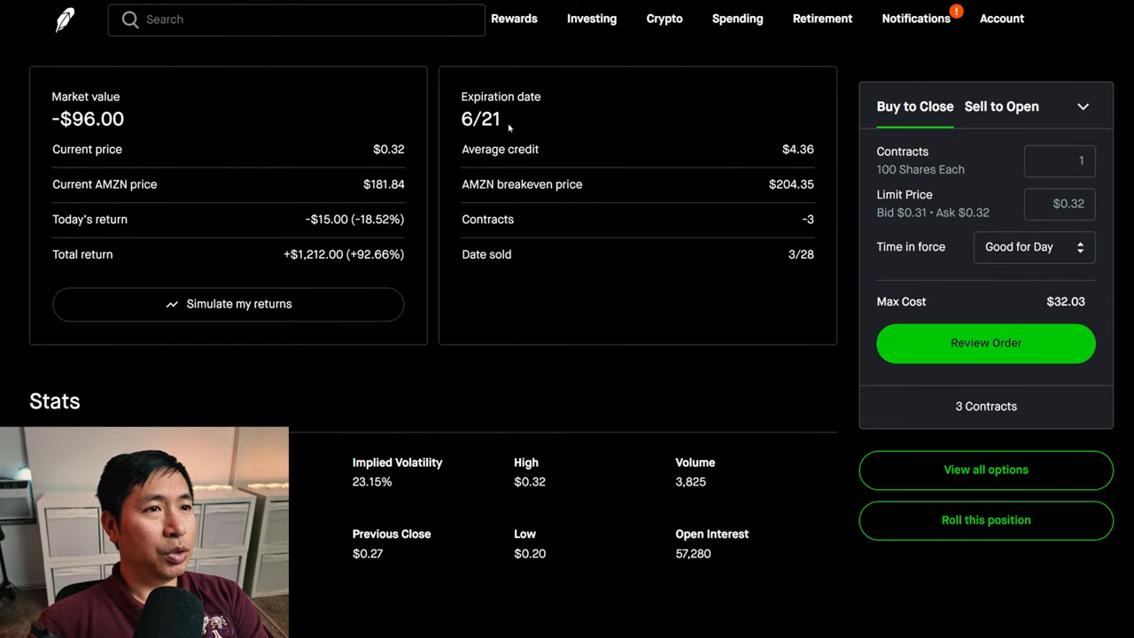
mouse_move(313, 273)
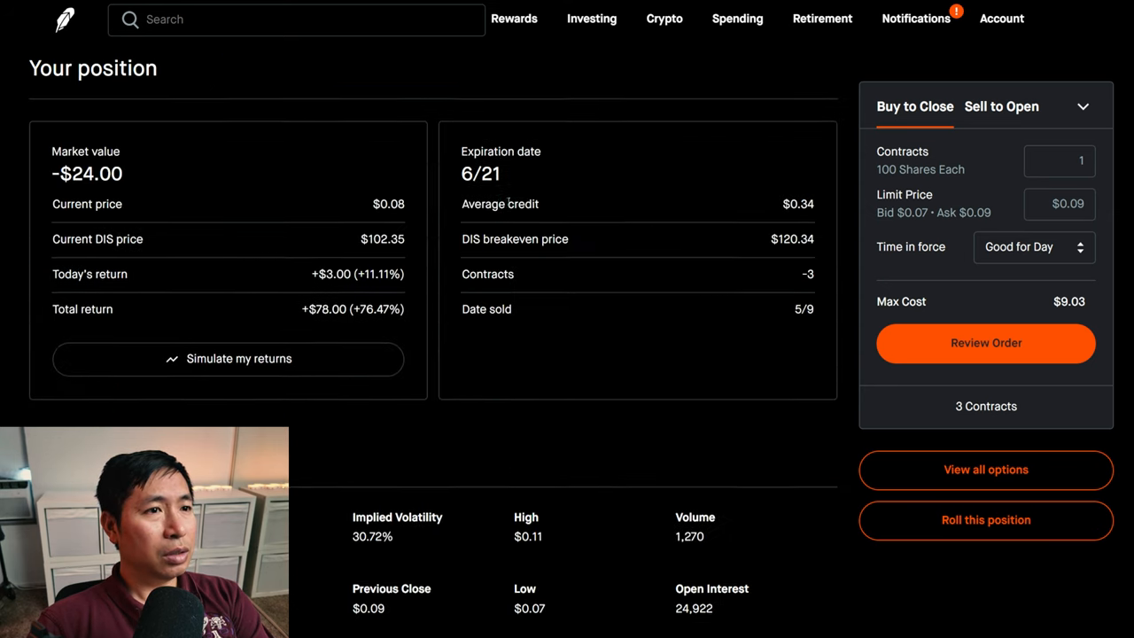
scroll(down, 3)
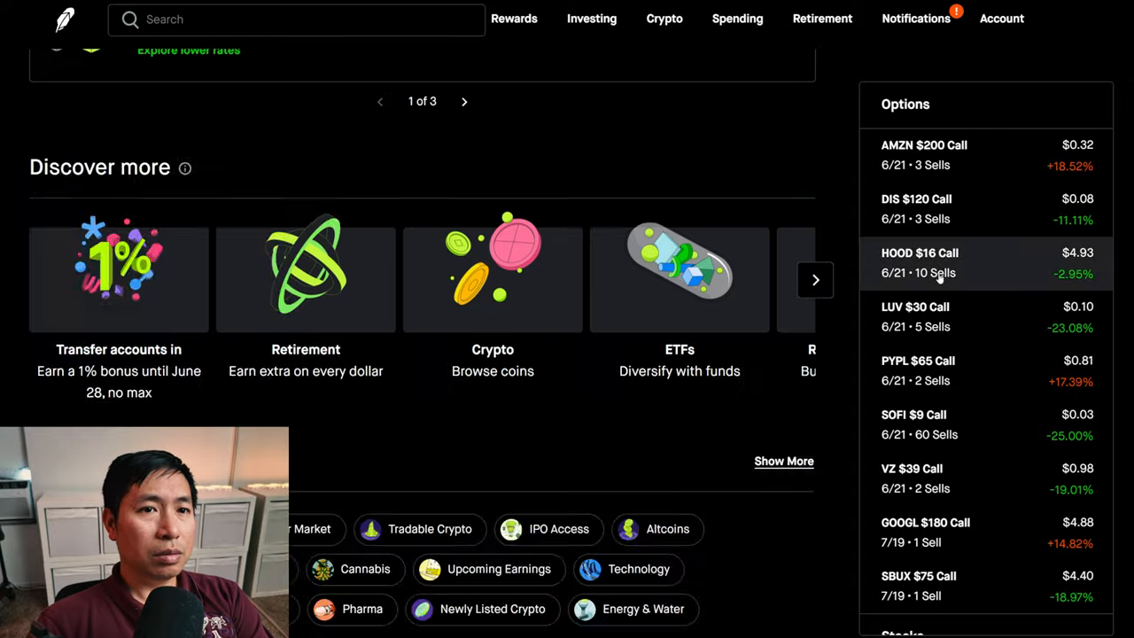
click(937, 262)
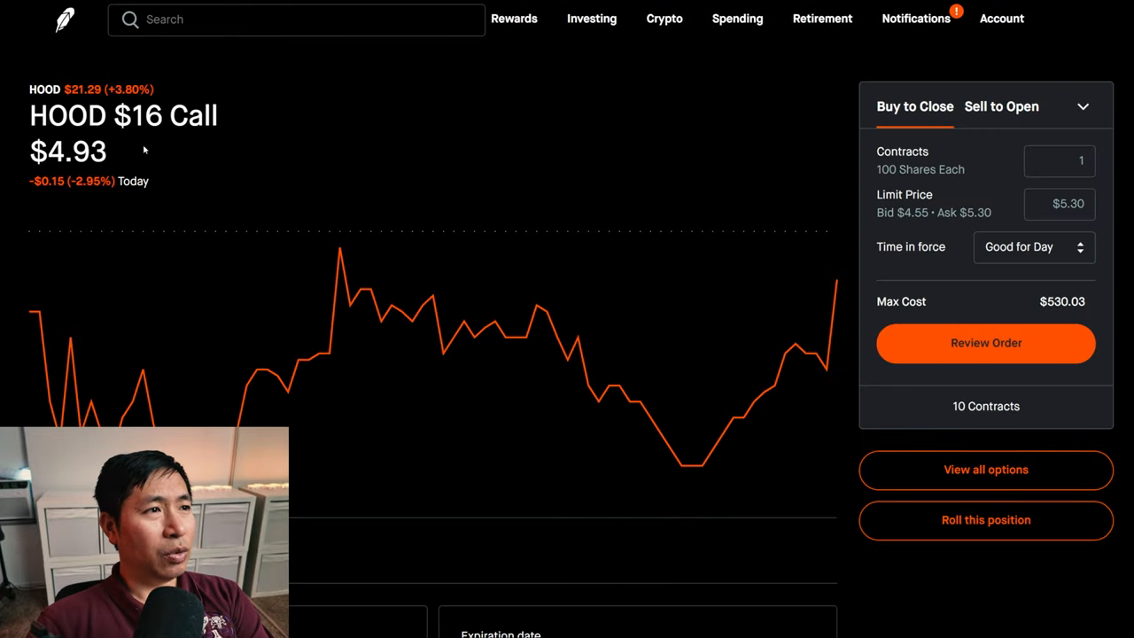
mouse_move(562, 170)
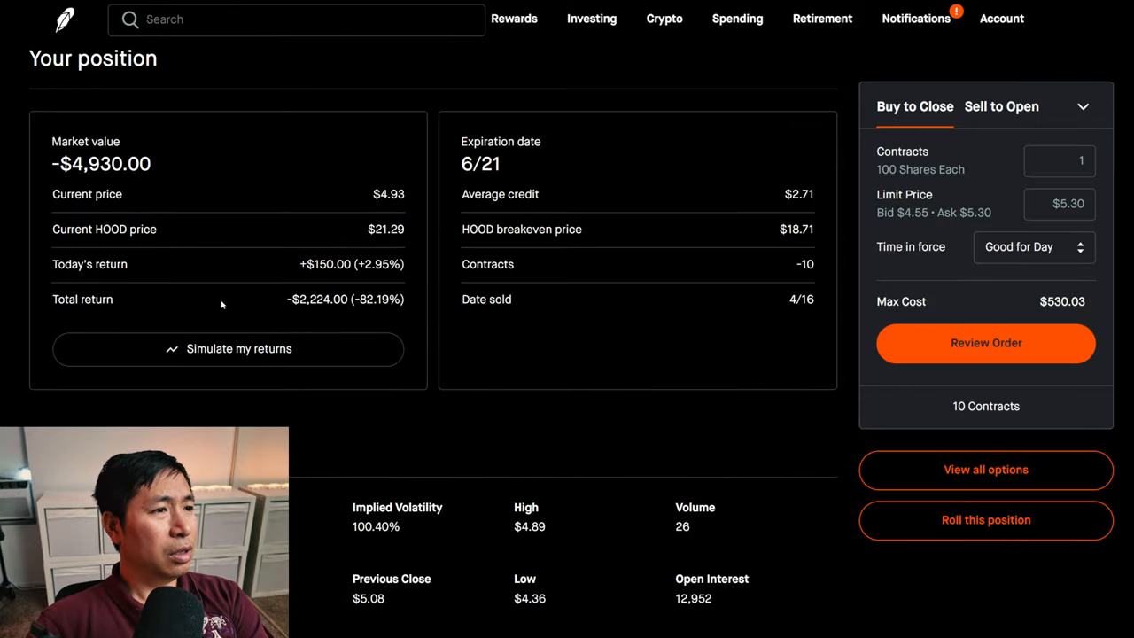
mouse_move(308, 319)
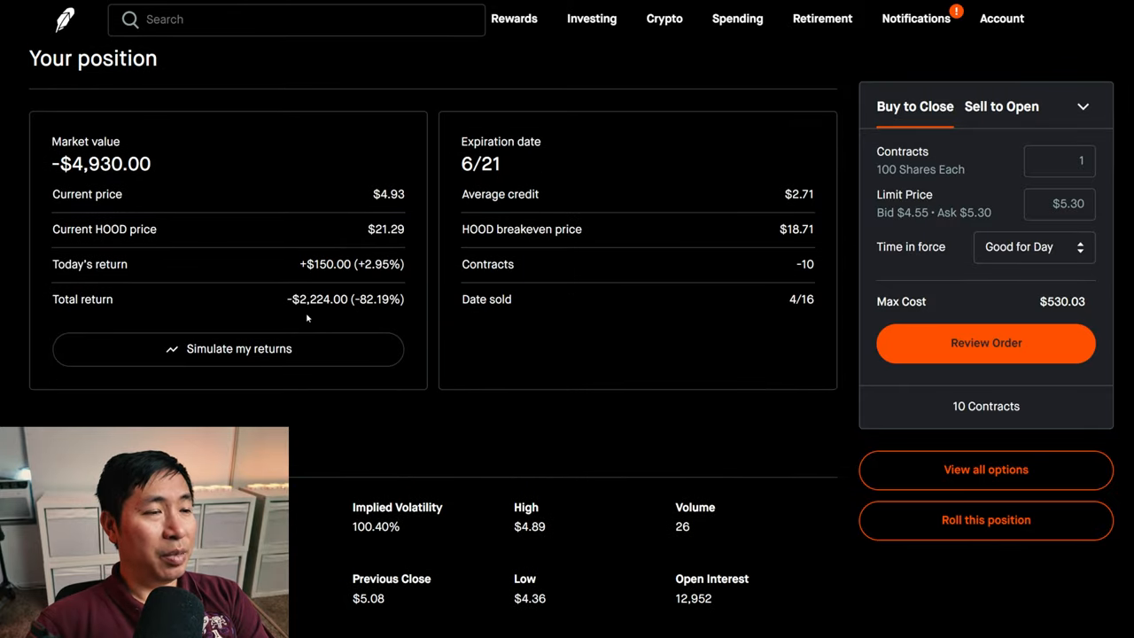
mouse_move(335, 316)
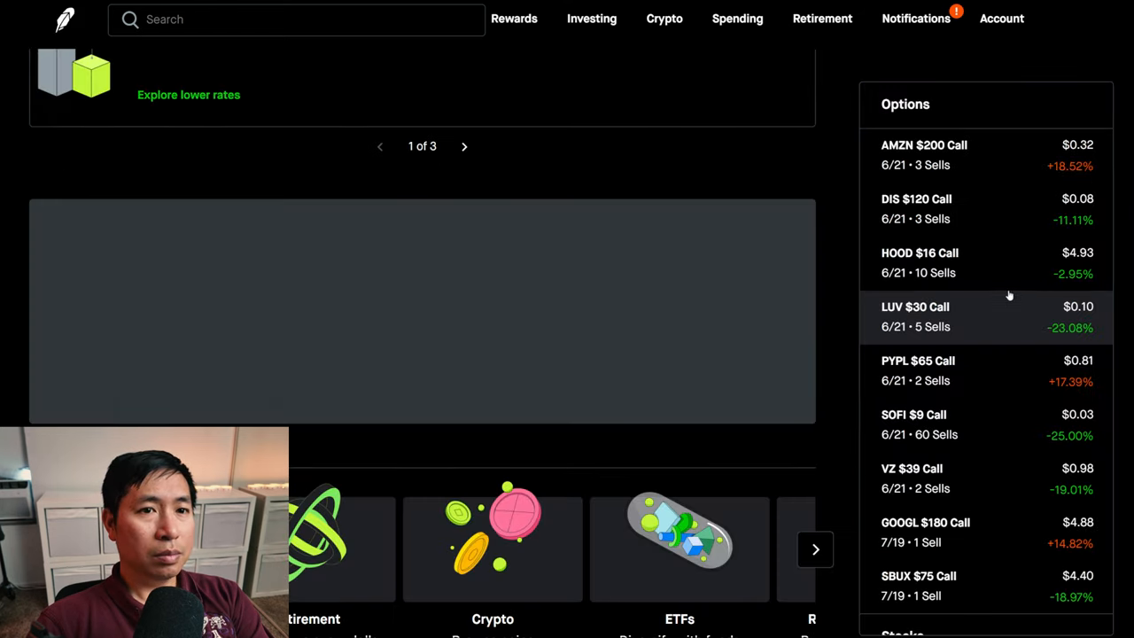
click(932, 316)
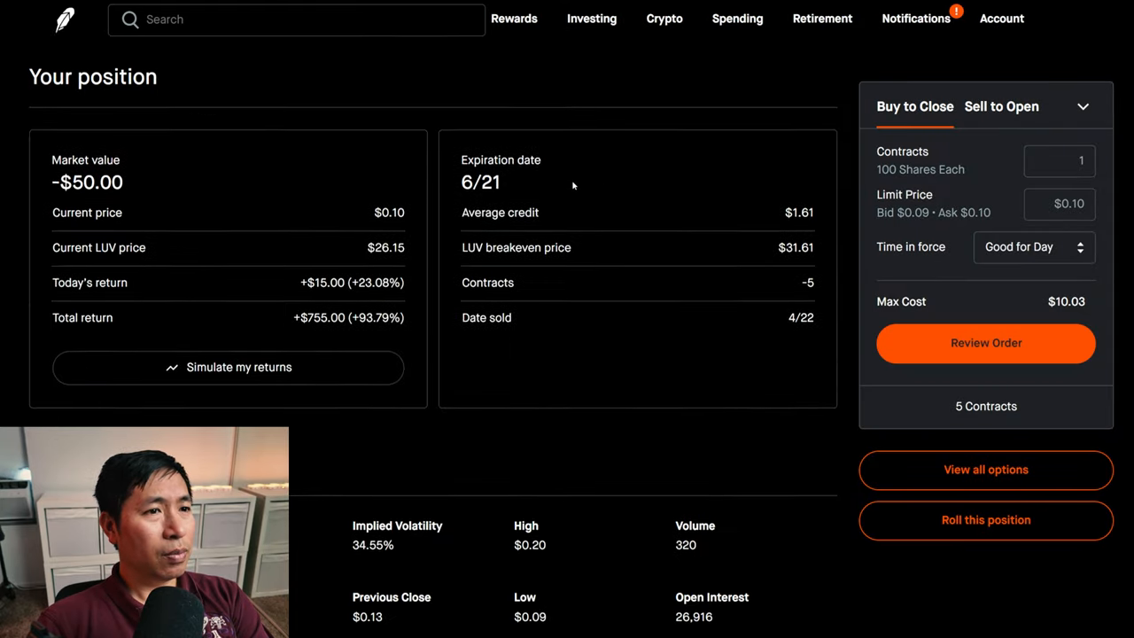
scroll(down, 3)
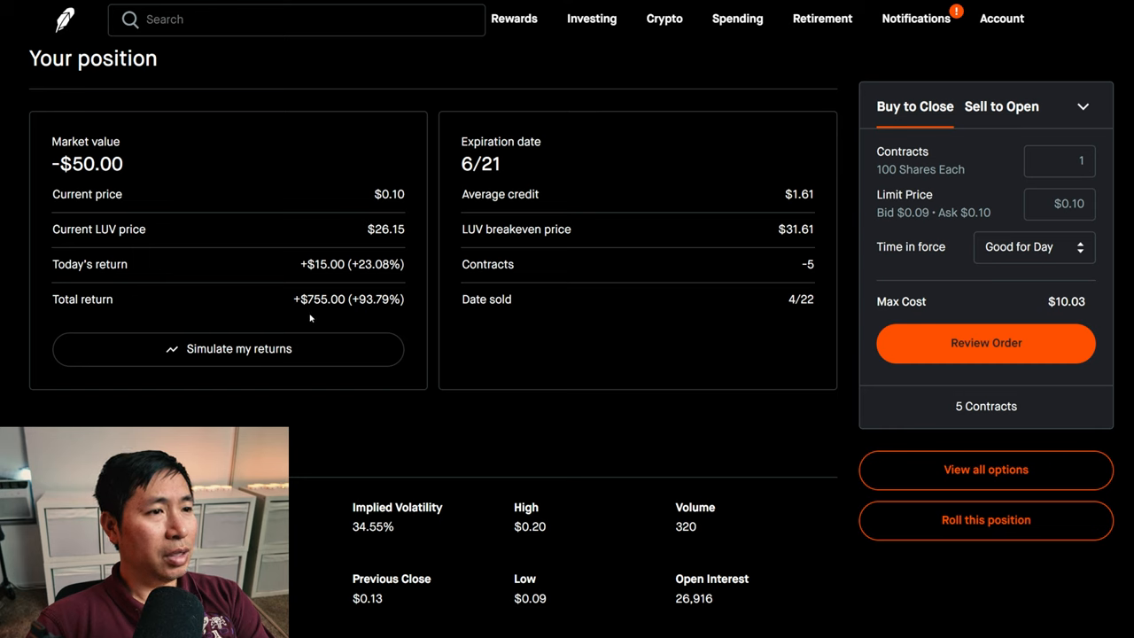
mouse_move(241, 276)
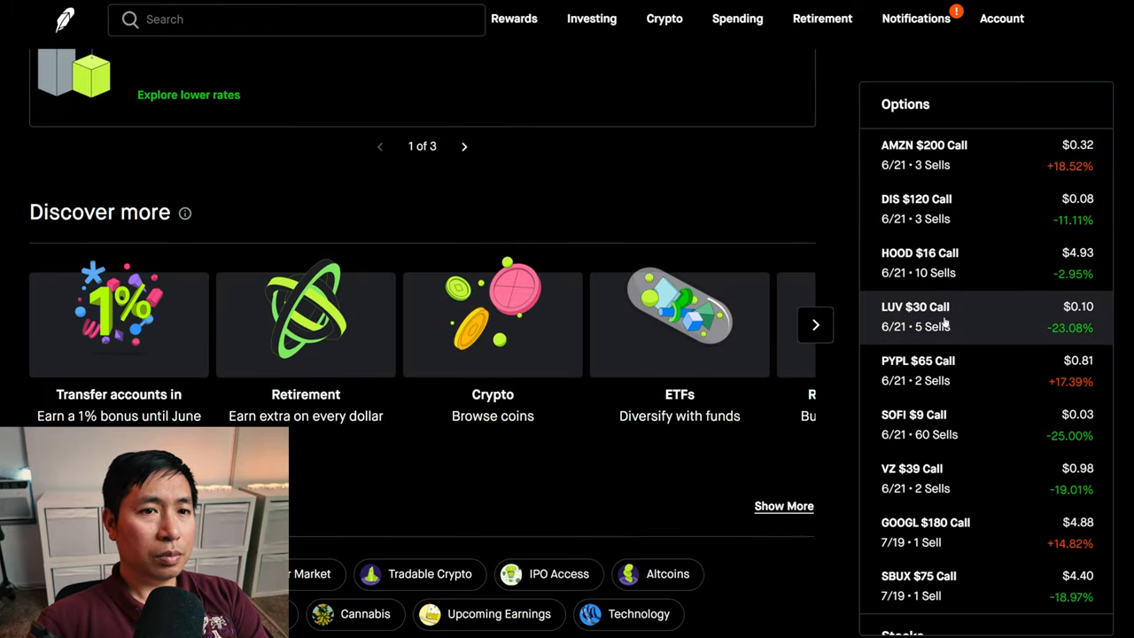
- Scroll through the SOFI $9 and VZ $39 short call position details
click(914, 362)
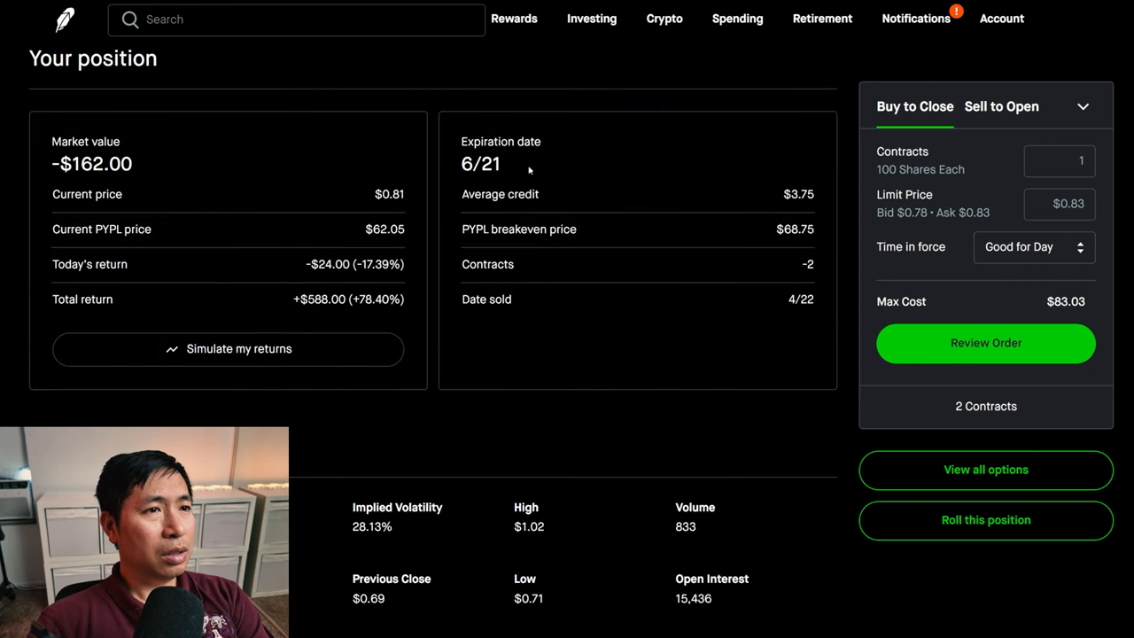
mouse_move(163, 291)
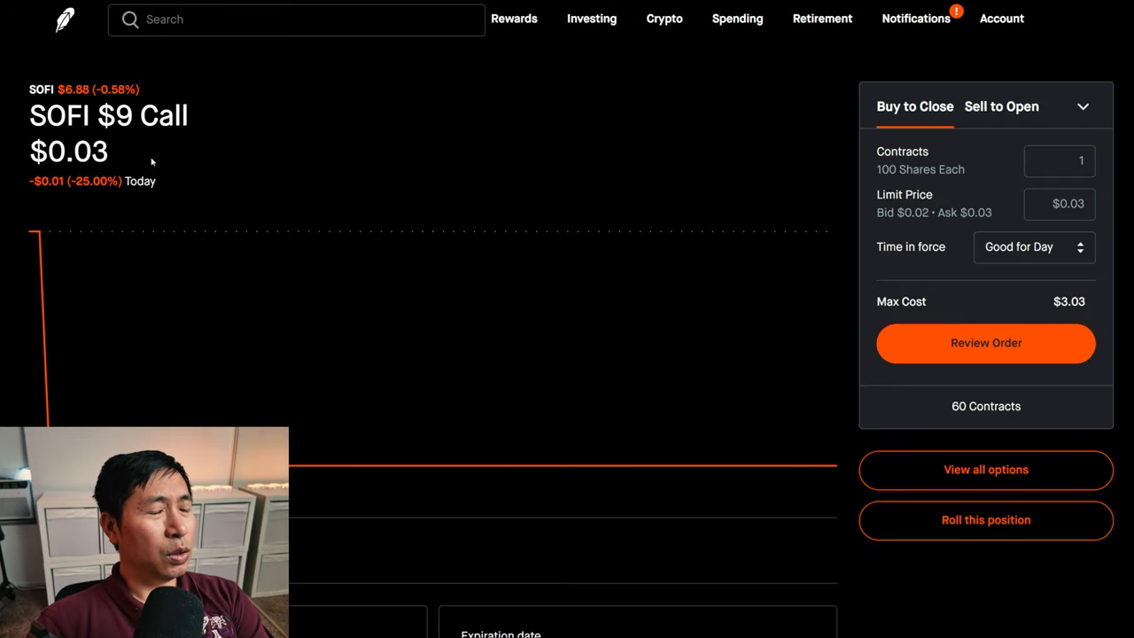
scroll(down, 3)
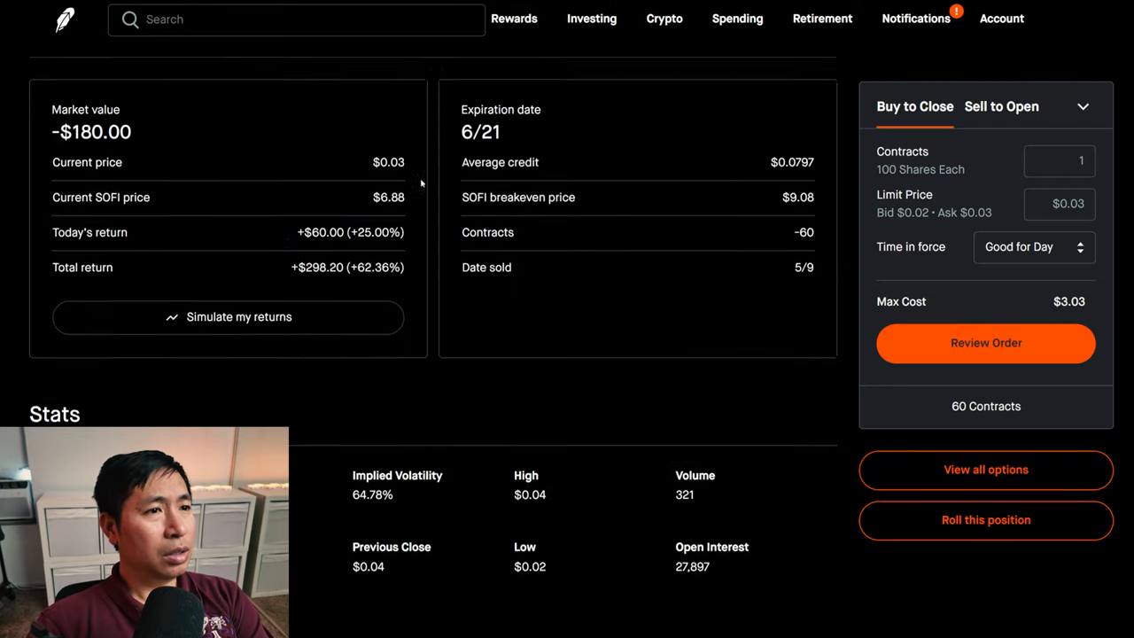
scroll(down, 3)
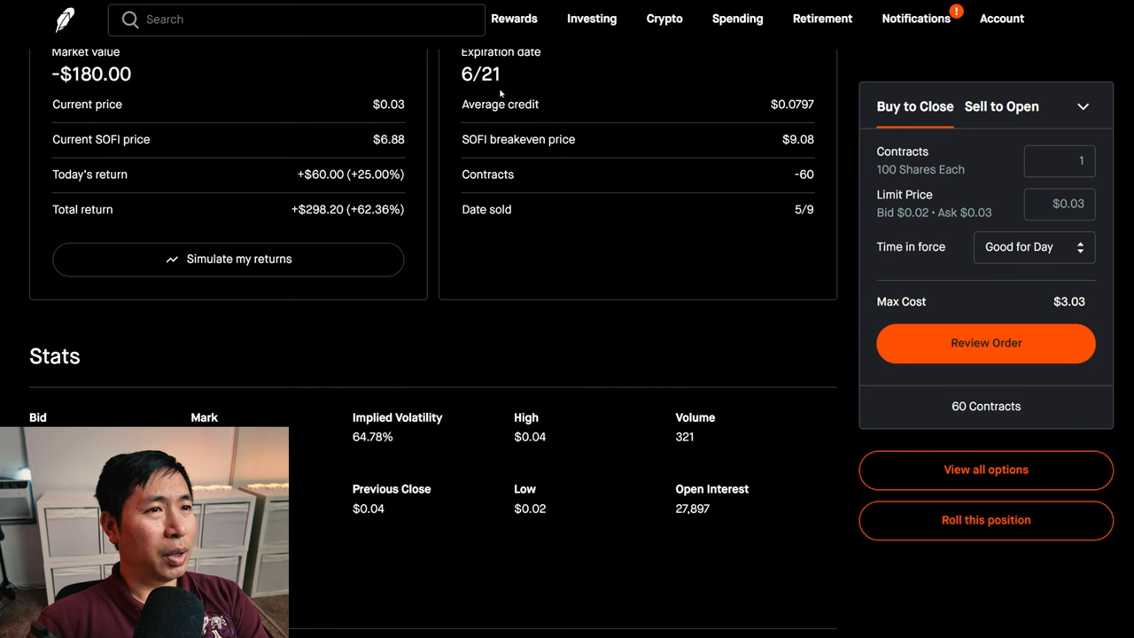
mouse_move(308, 229)
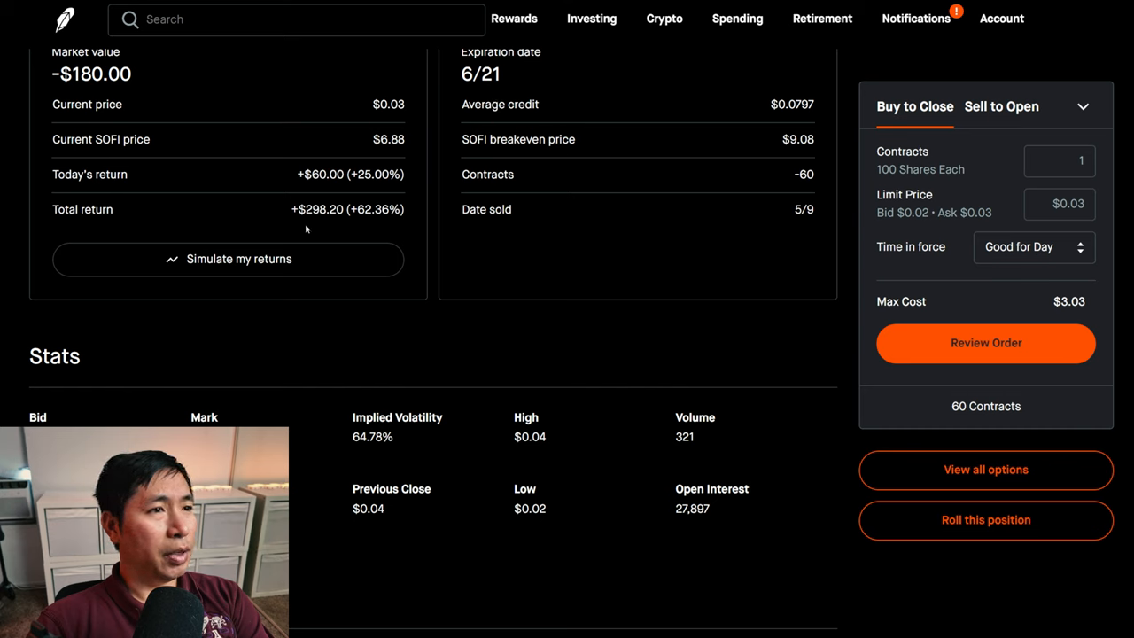
mouse_move(340, 223)
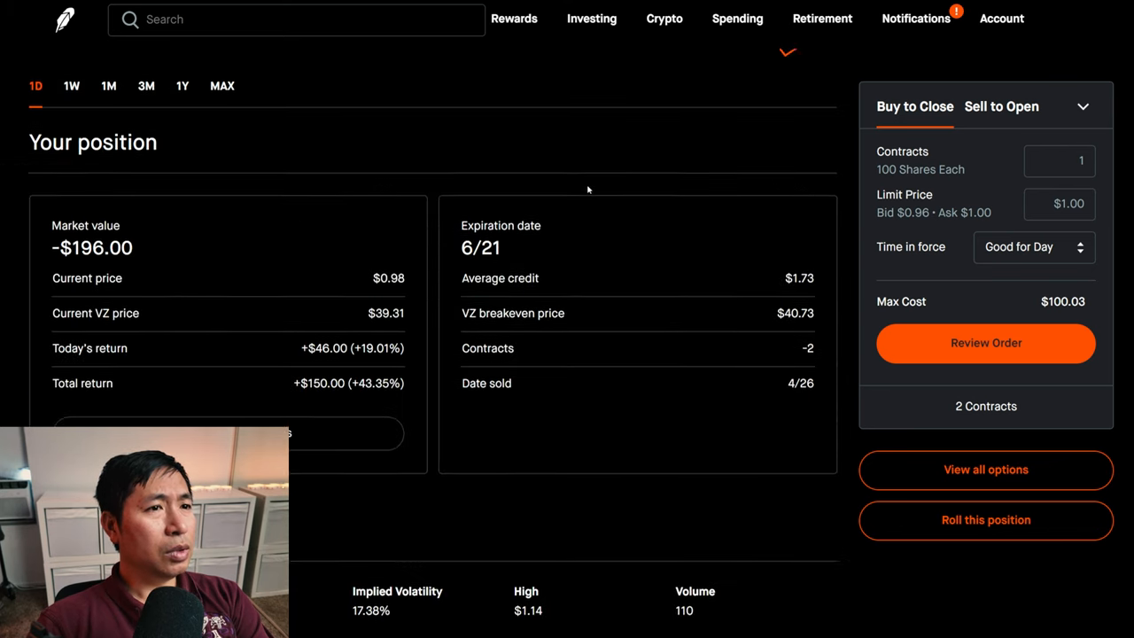
scroll(down, 3)
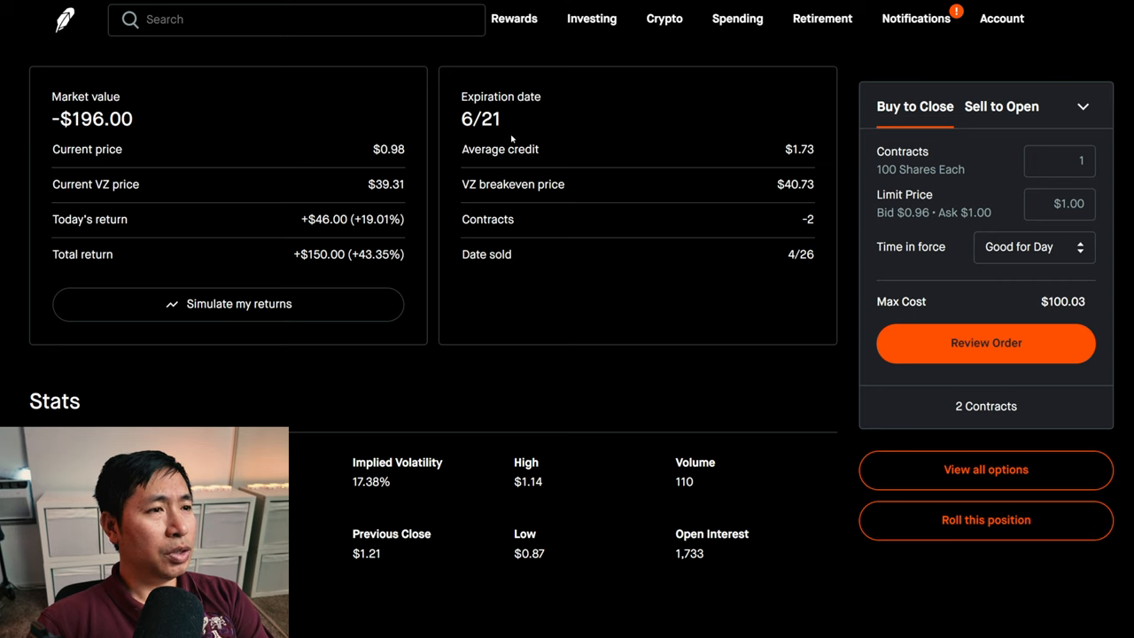
mouse_move(319, 273)
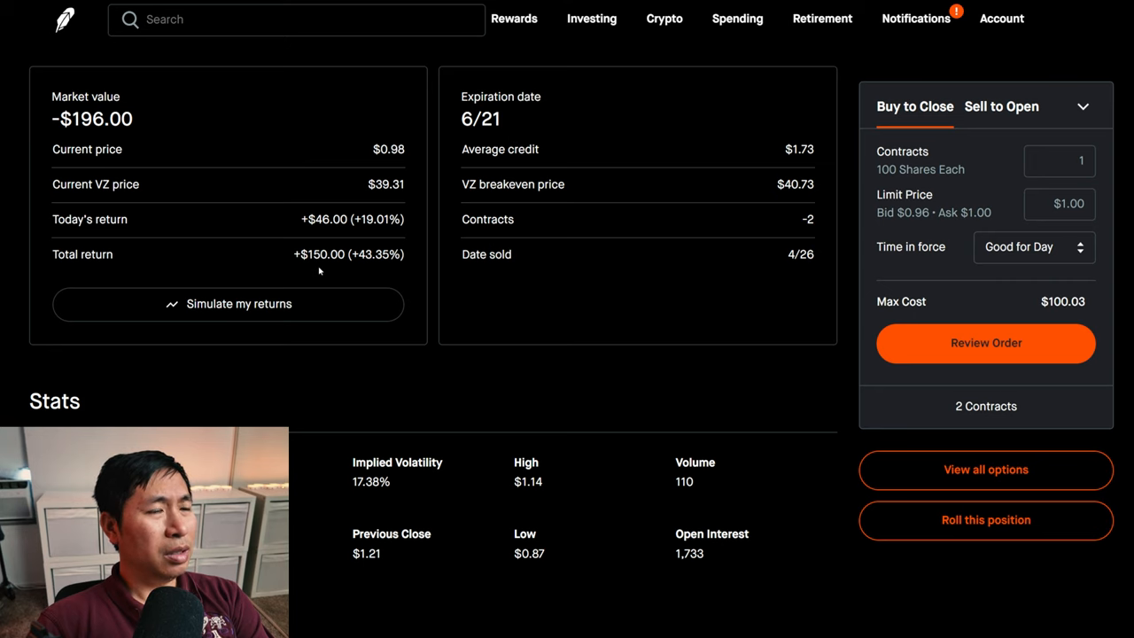
mouse_move(62, 40)
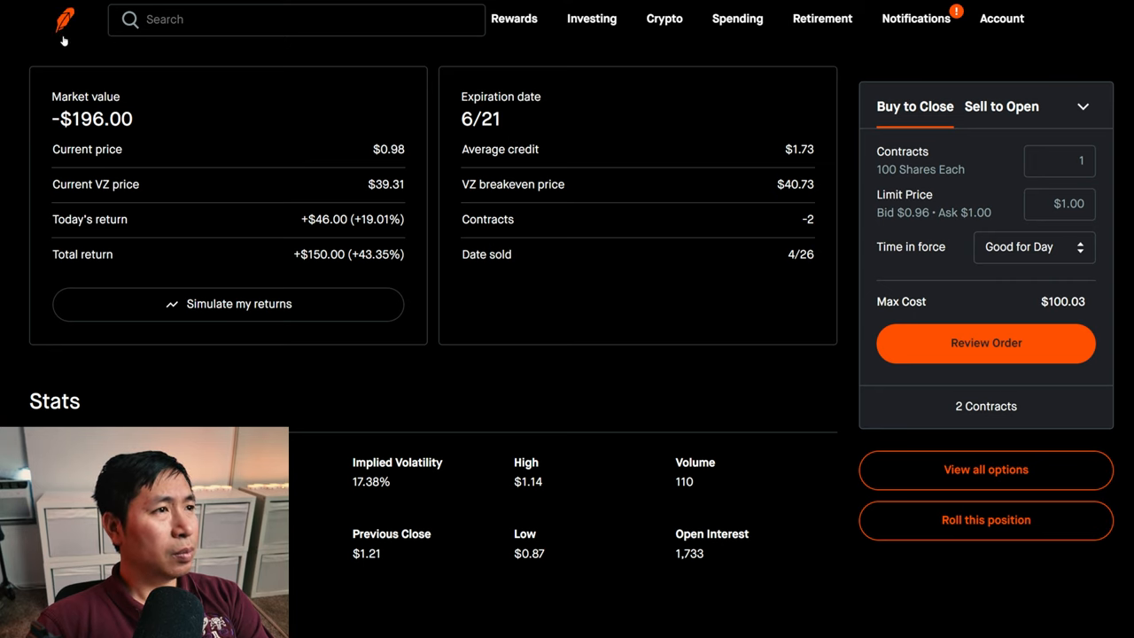
scroll(down, 3)
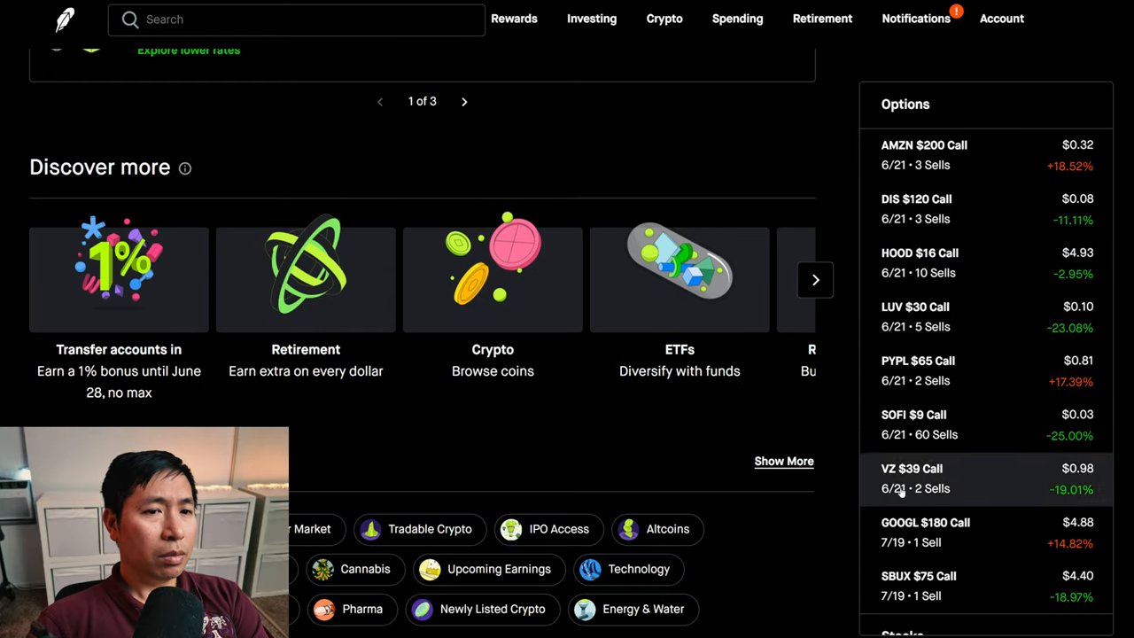
- Review the GOOGL $180 and SBUX $75 call position details
click(943, 531)
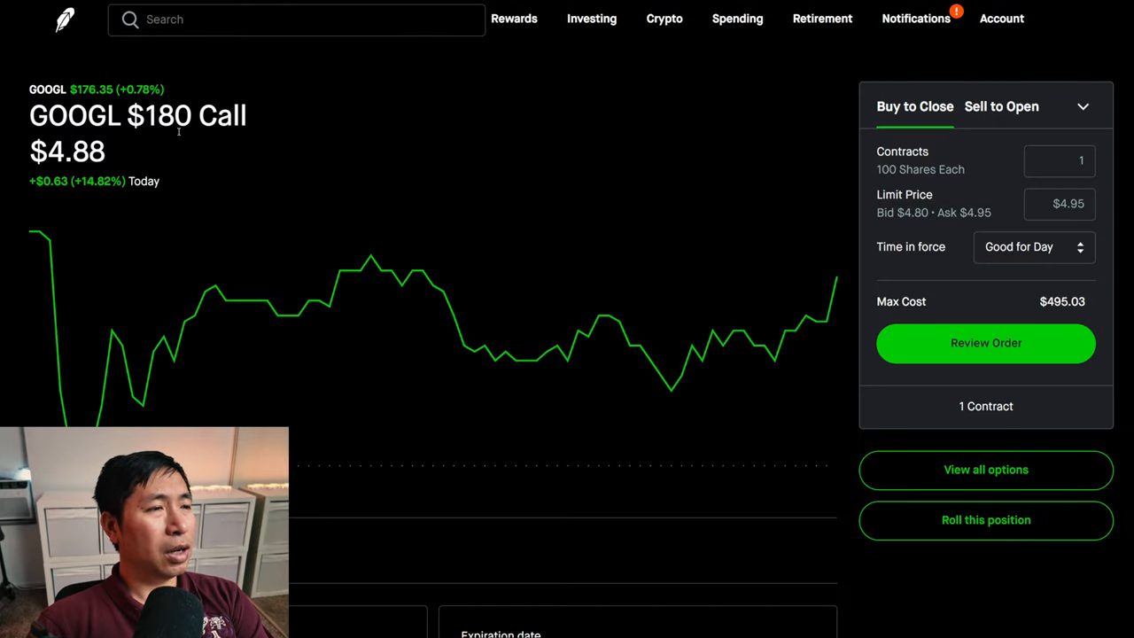
scroll(down, 3)
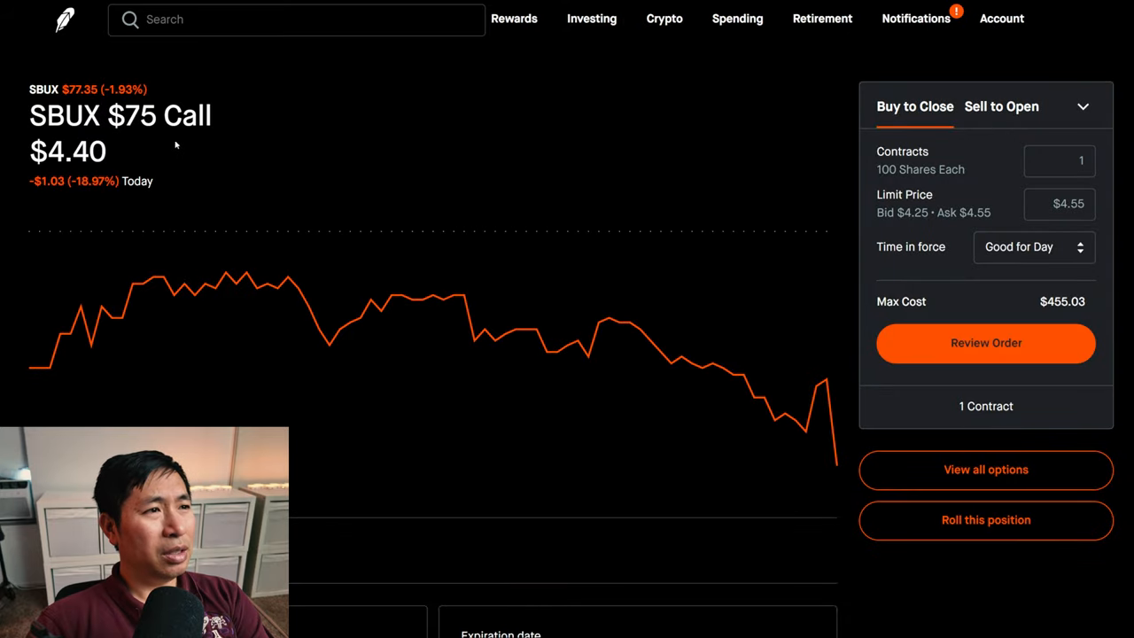
mouse_move(503, 165)
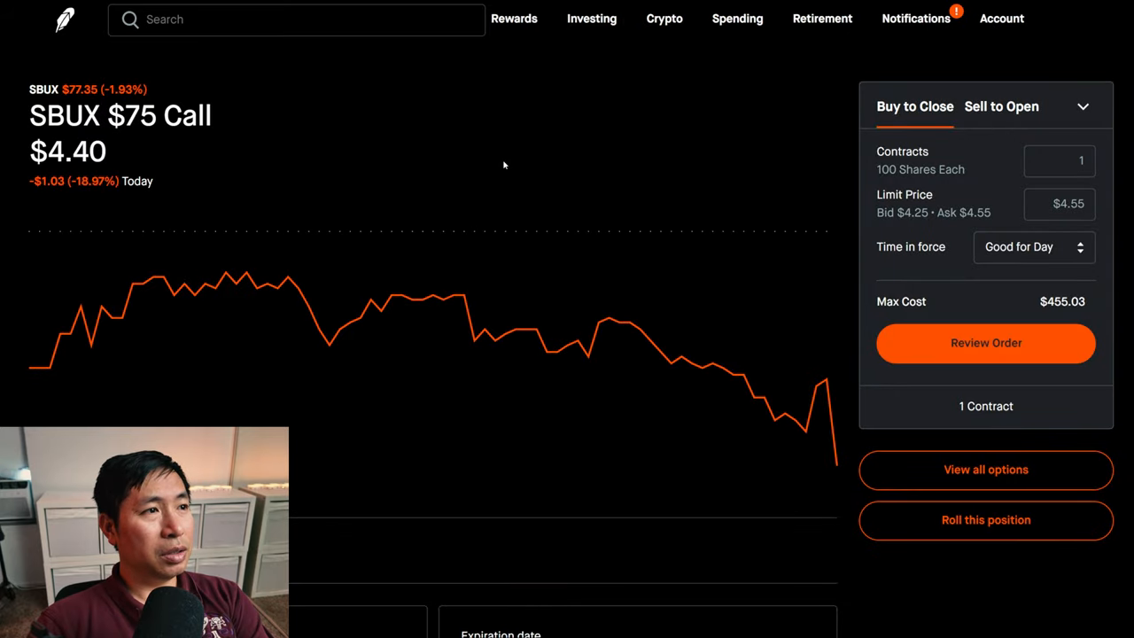
scroll(down, 3)
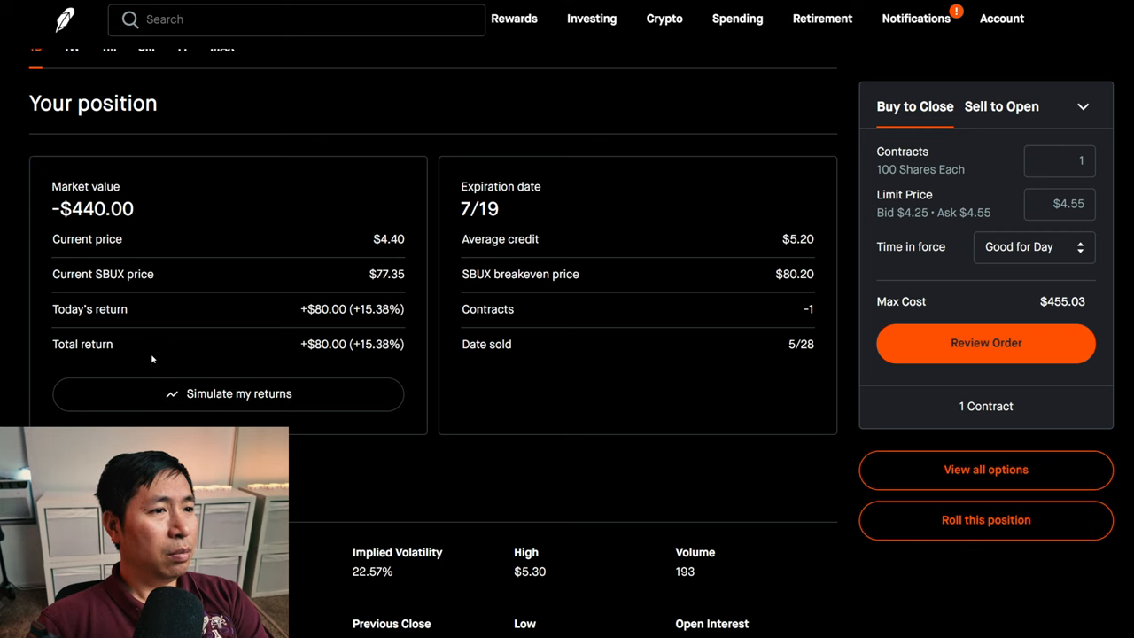
mouse_move(326, 358)
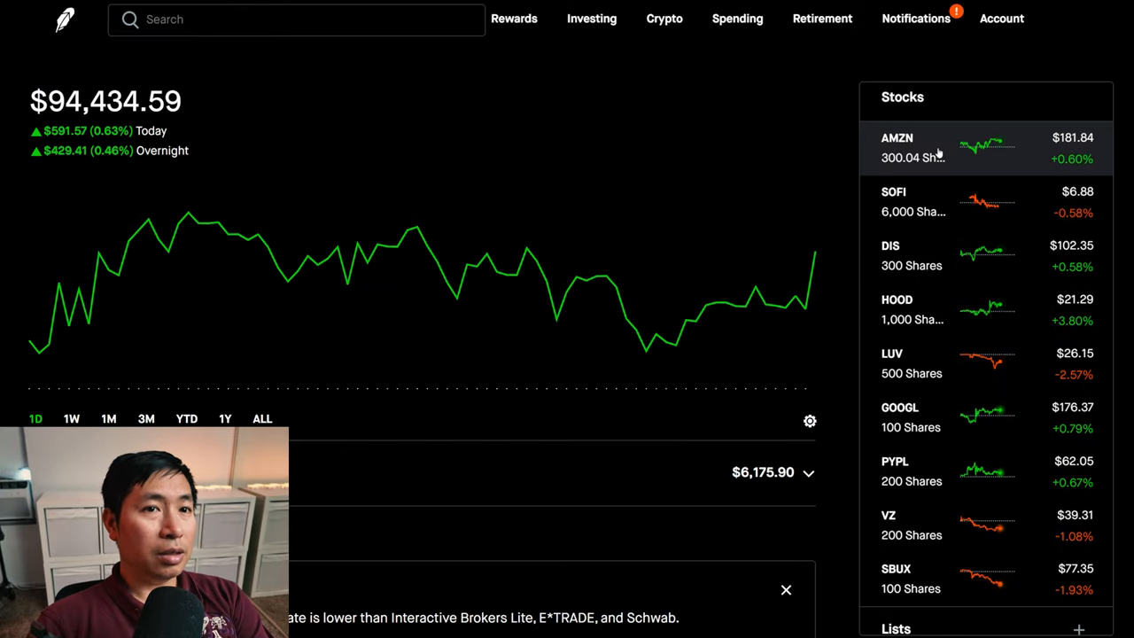
- View the AMZN 300-share position with its market value, average cost and options
click(923, 138)
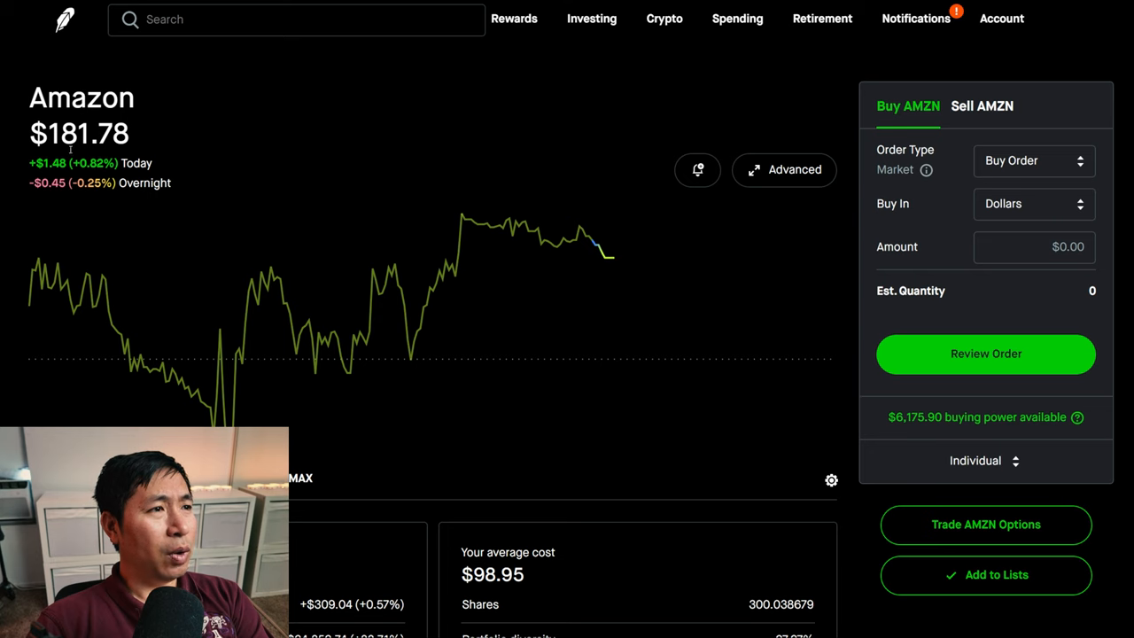
mouse_move(648, 173)
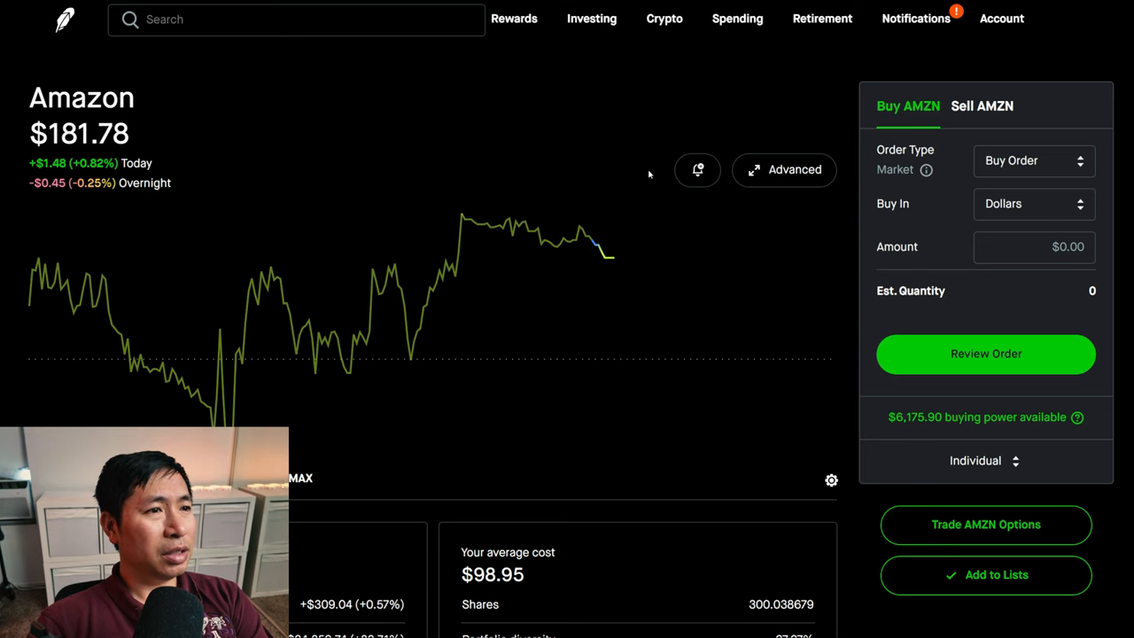
scroll(down, 3)
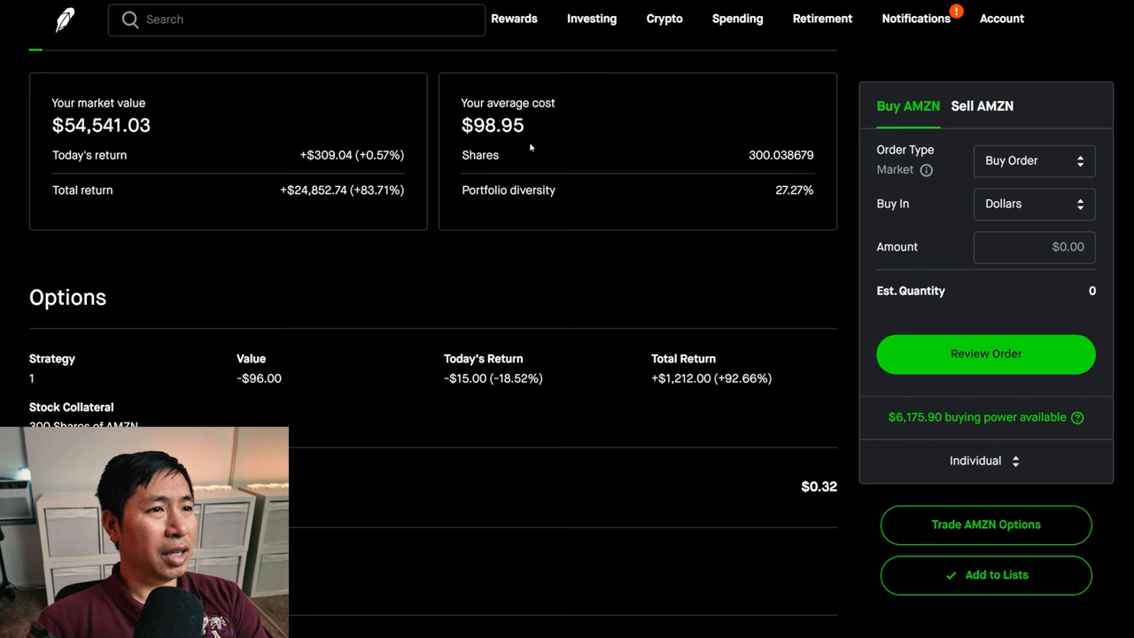
mouse_move(296, 198)
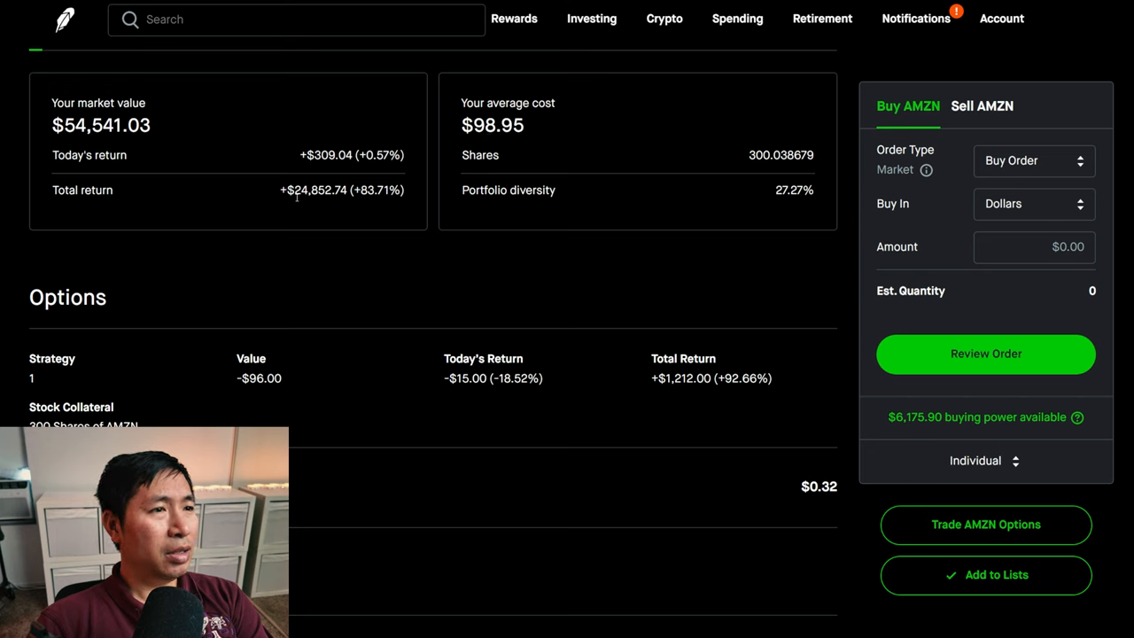
mouse_move(333, 205)
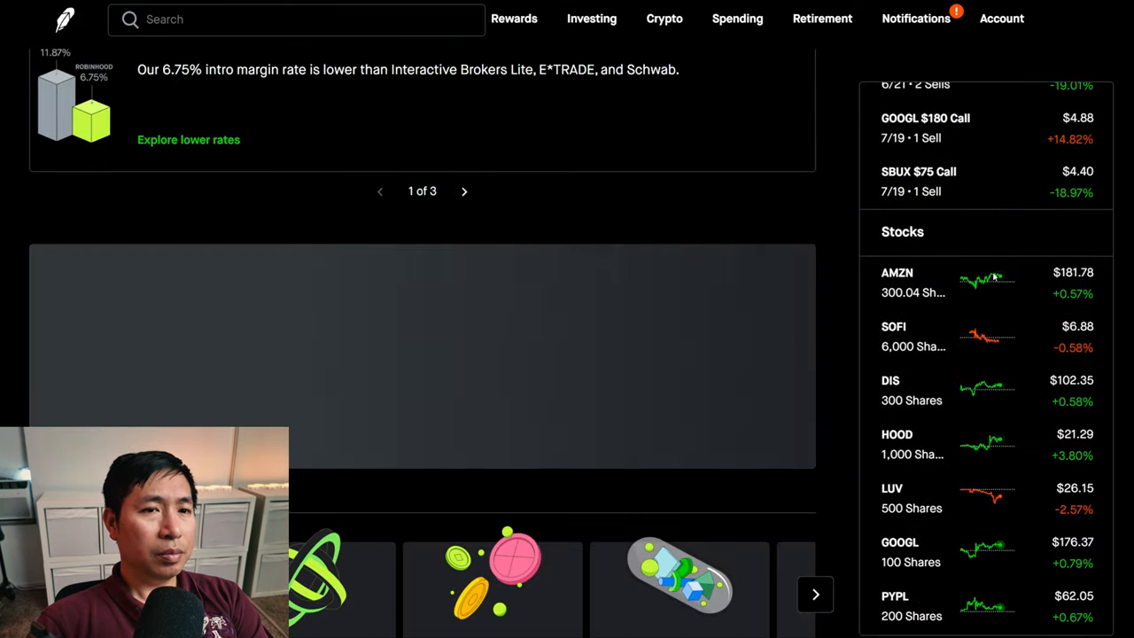
- Review the SOFI, DIS and HOOD stock positions with their covered options sections
click(891, 326)
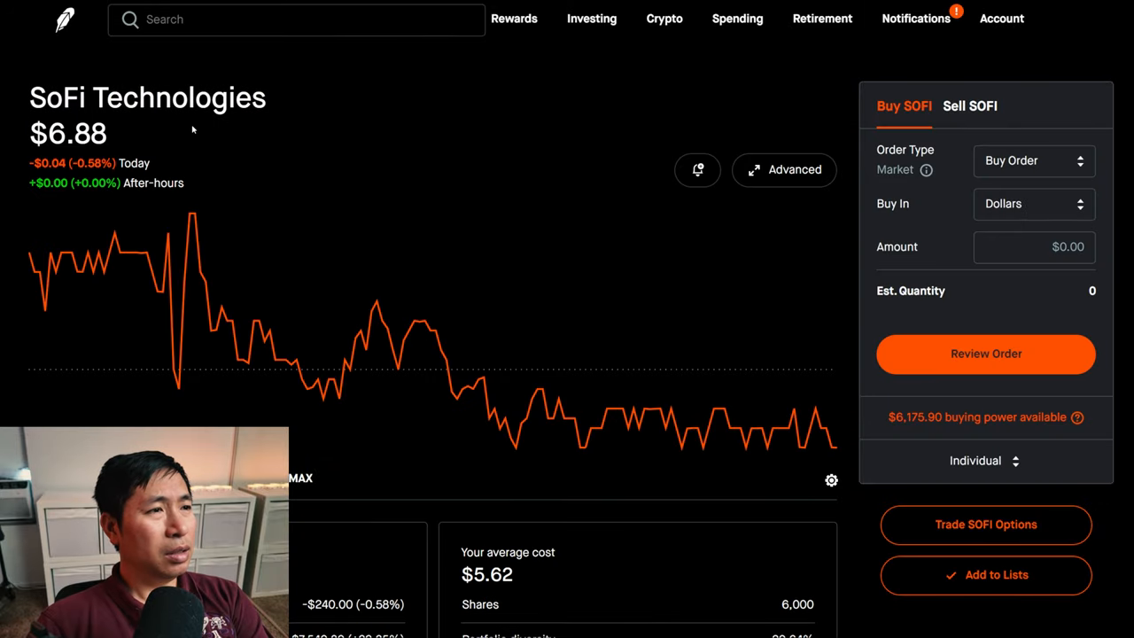
mouse_move(166, 154)
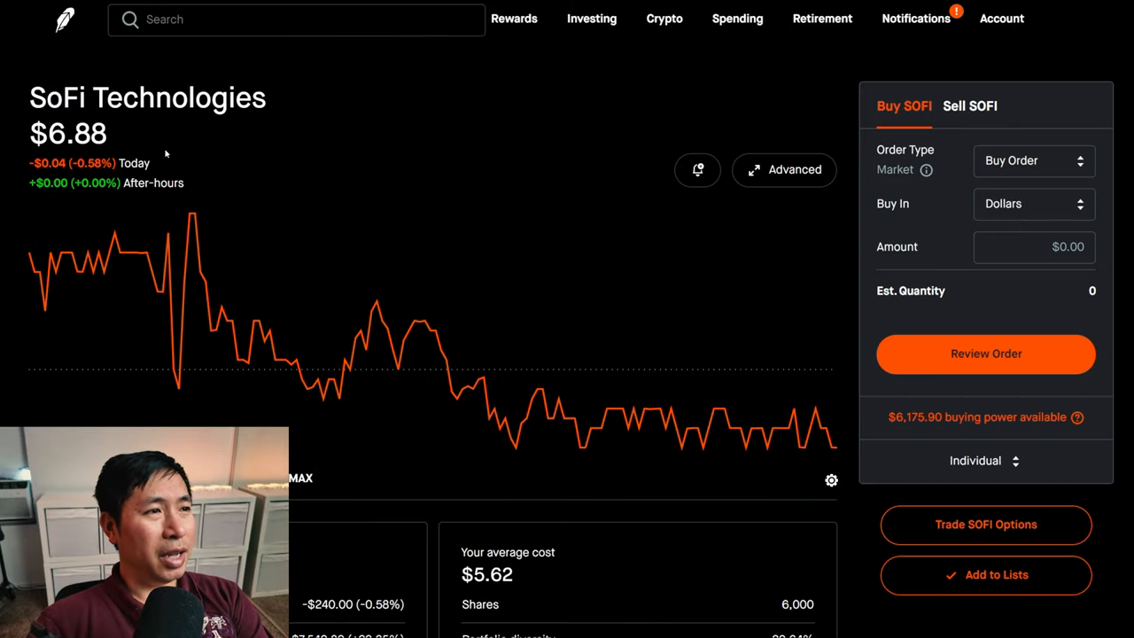
scroll(down, 3)
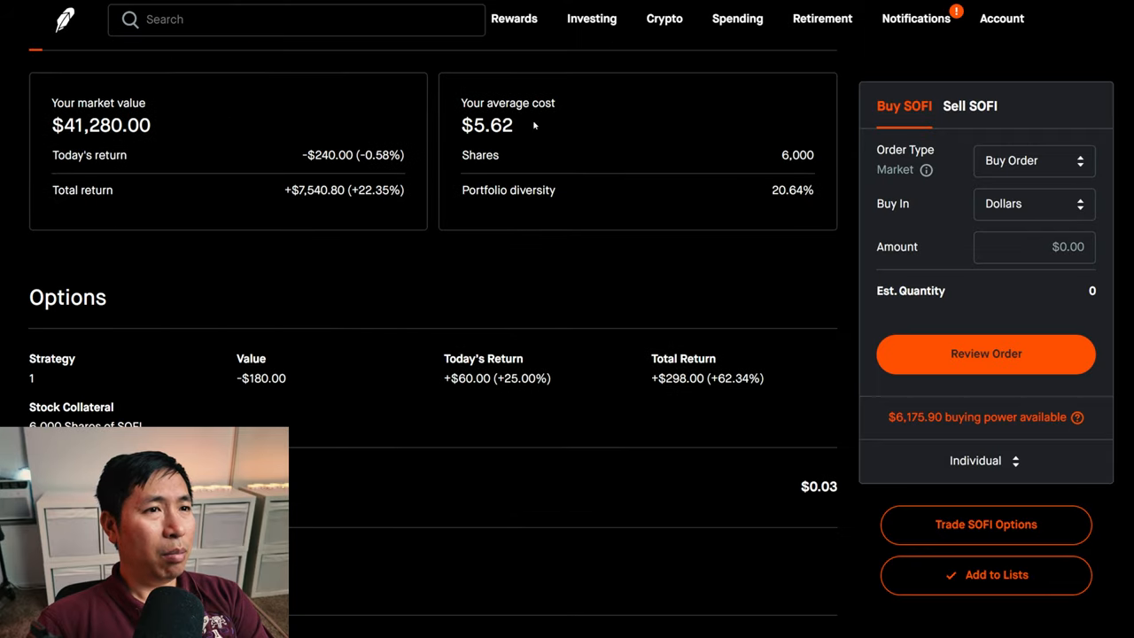
mouse_move(530, 145)
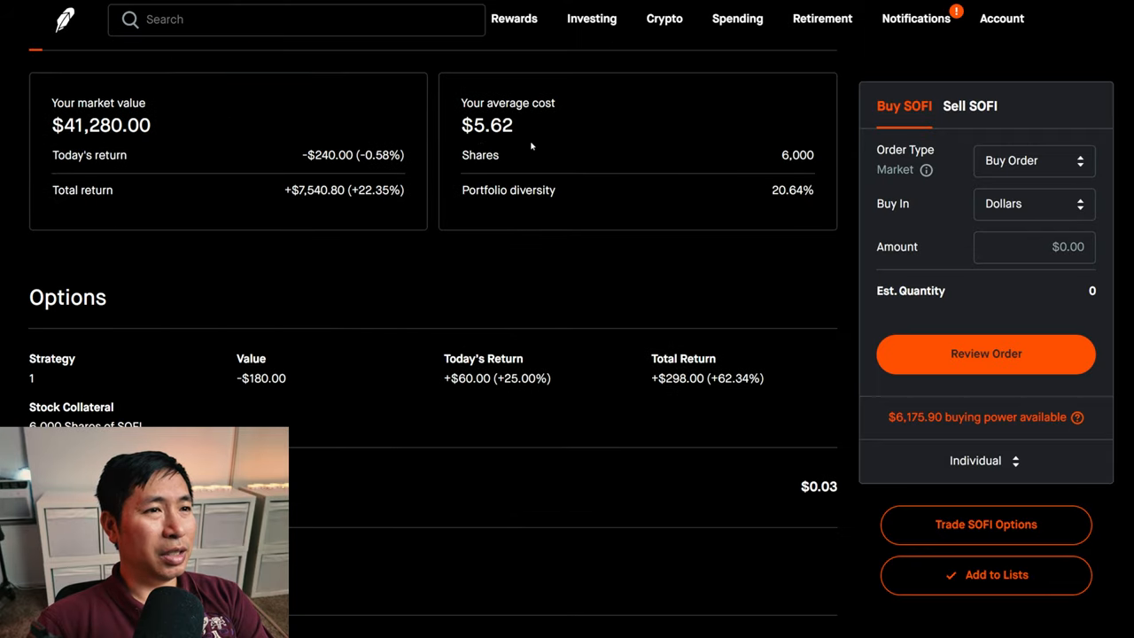
mouse_move(308, 213)
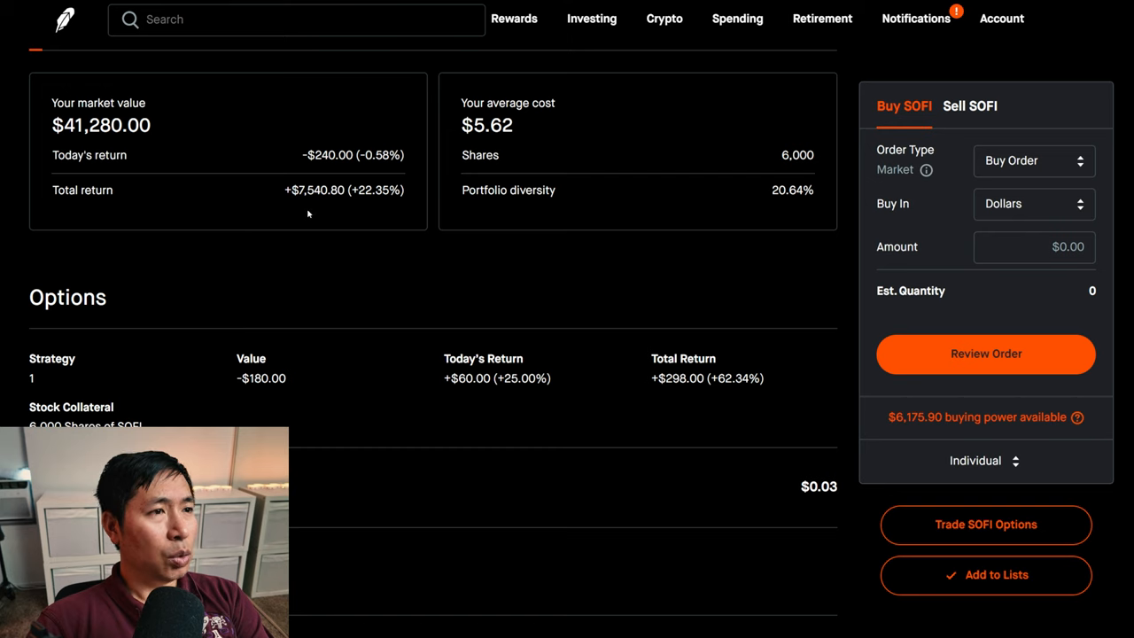
mouse_move(317, 206)
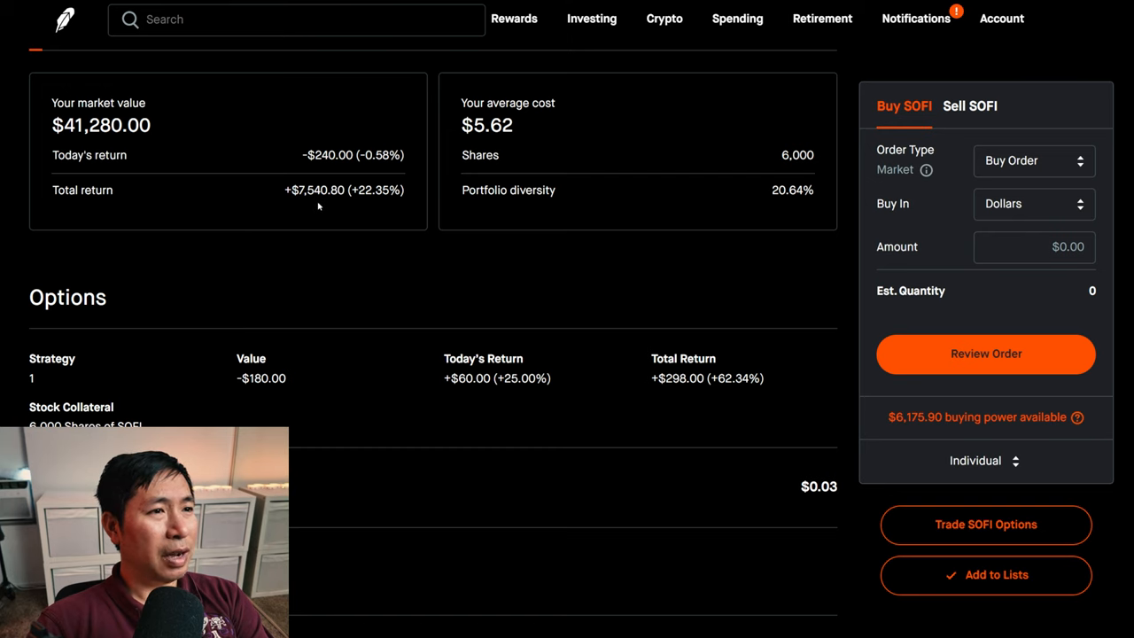
mouse_move(138, 105)
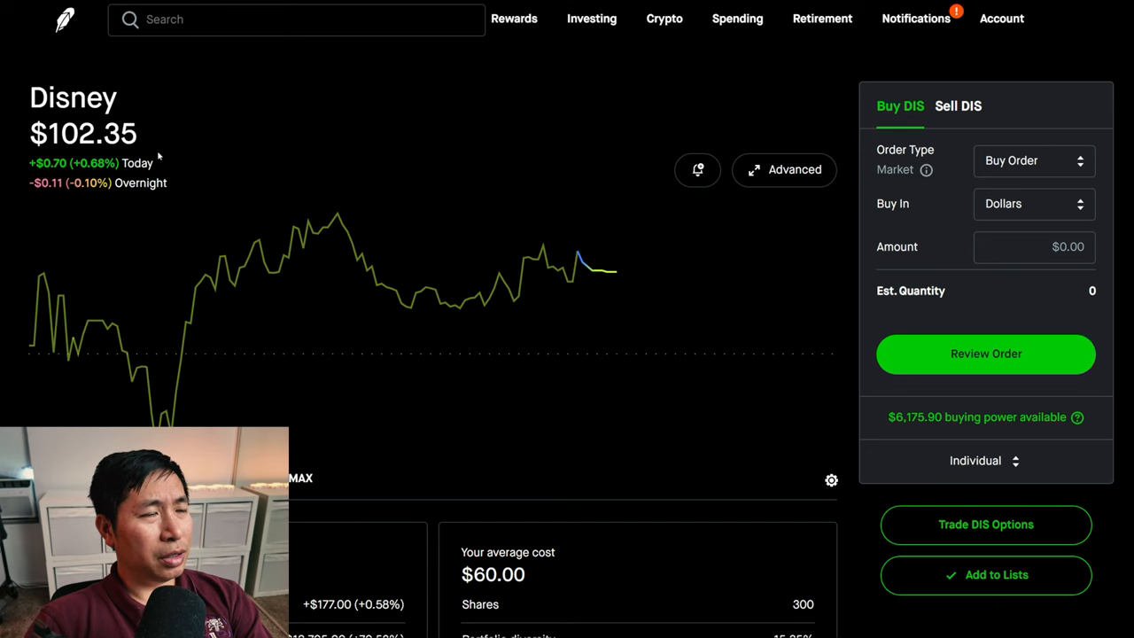
scroll(down, 3)
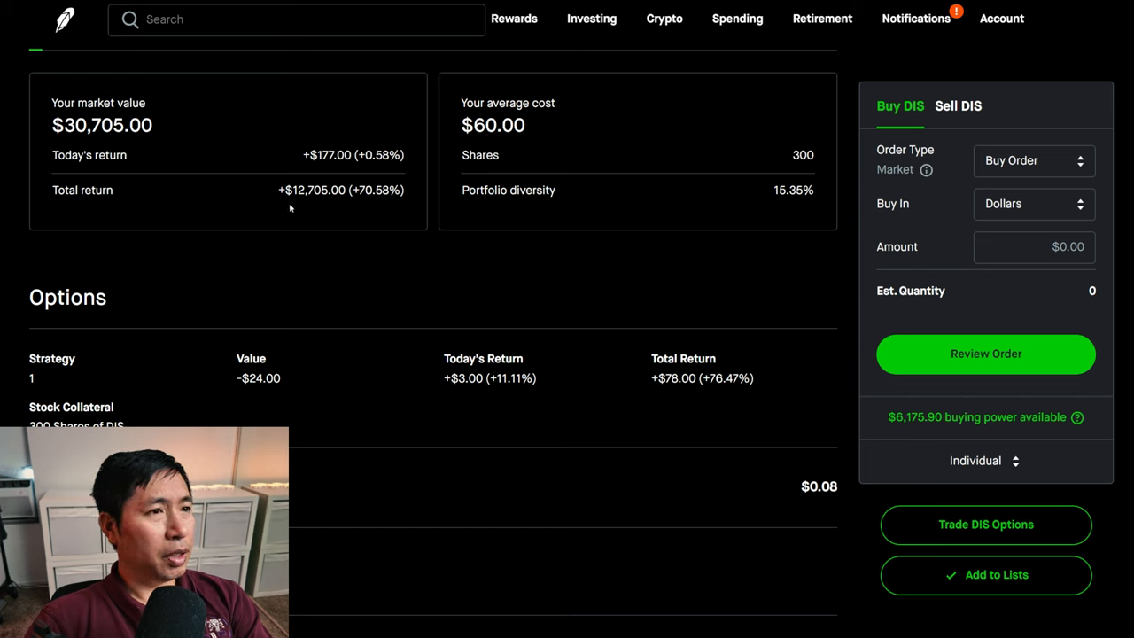
mouse_move(324, 202)
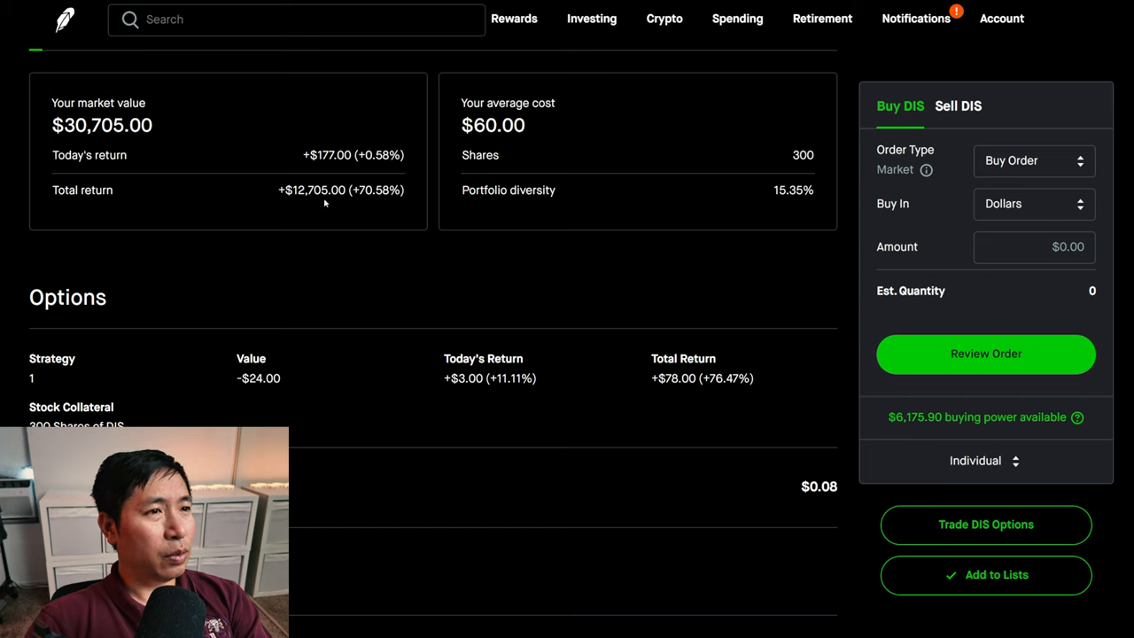
mouse_move(64, 24)
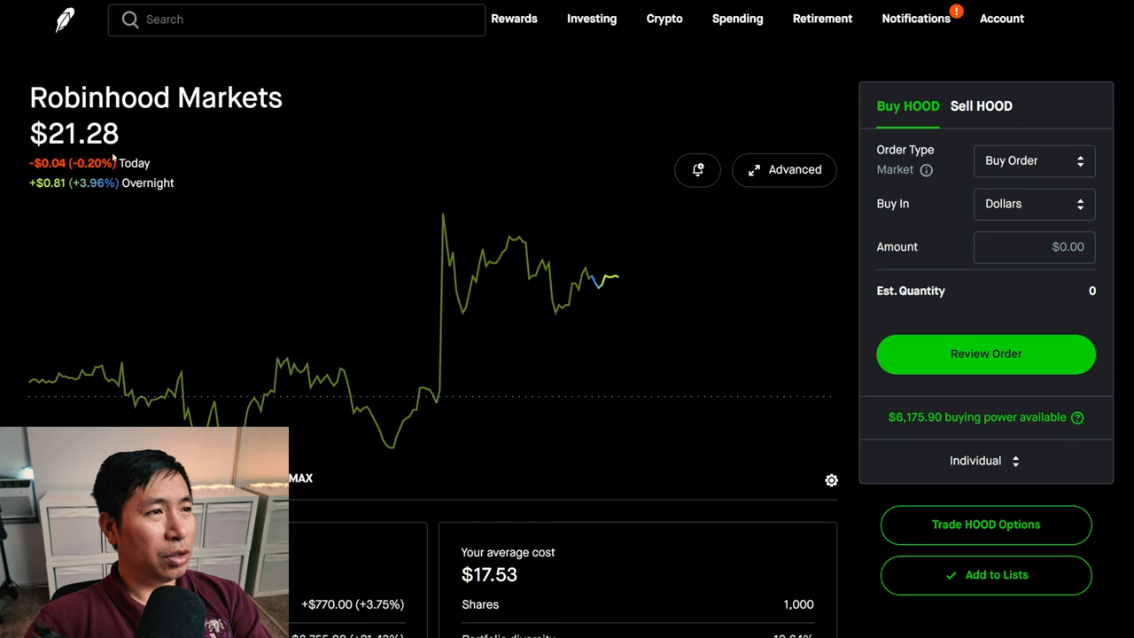
scroll(down, 3)
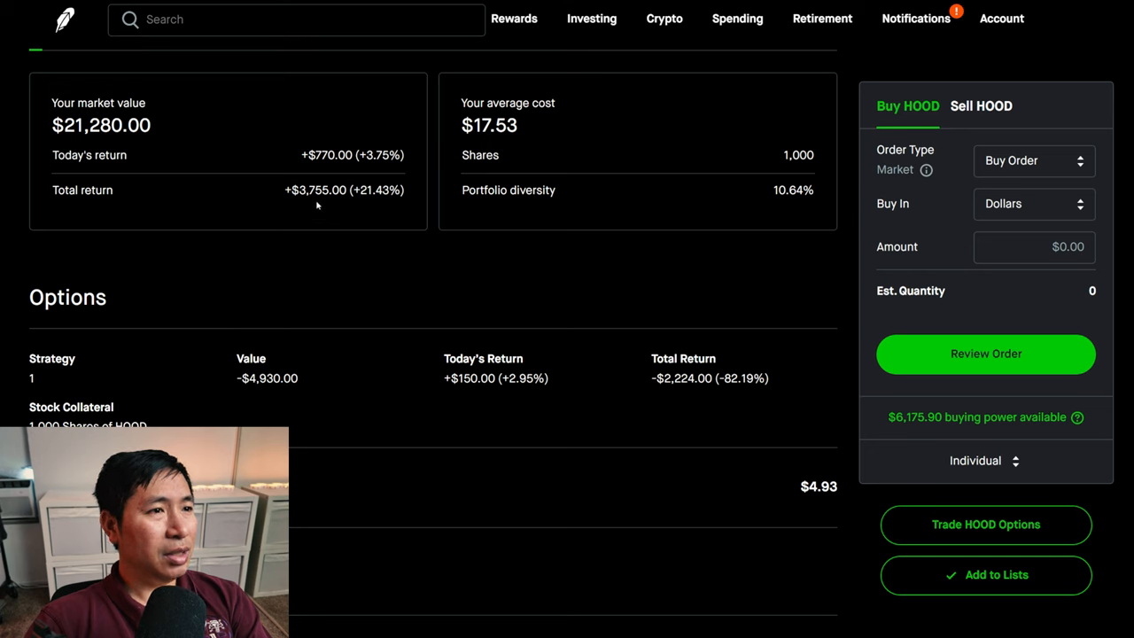
mouse_move(67, 55)
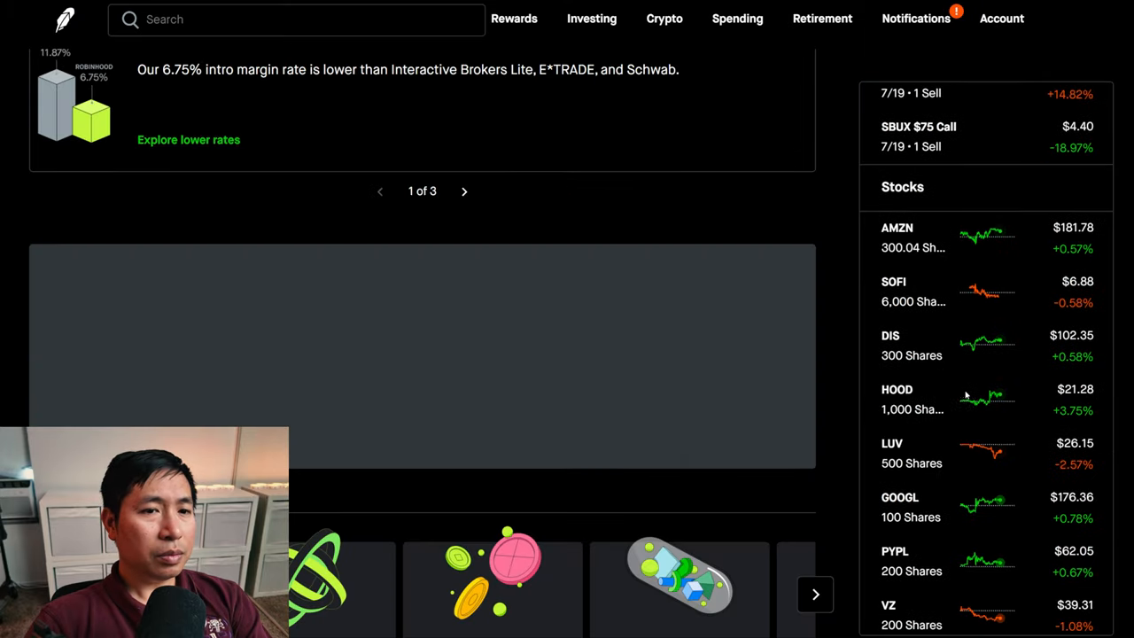
- Review the LUV, GOOGL and PYPL 200-share positions and their options sections
click(885, 443)
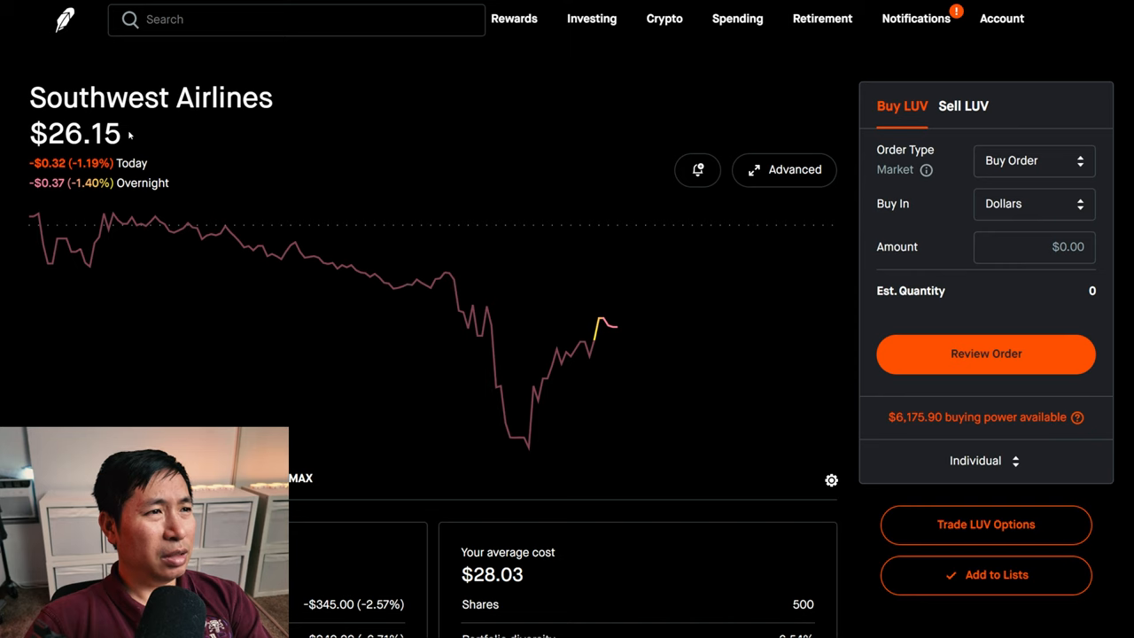
mouse_move(103, 152)
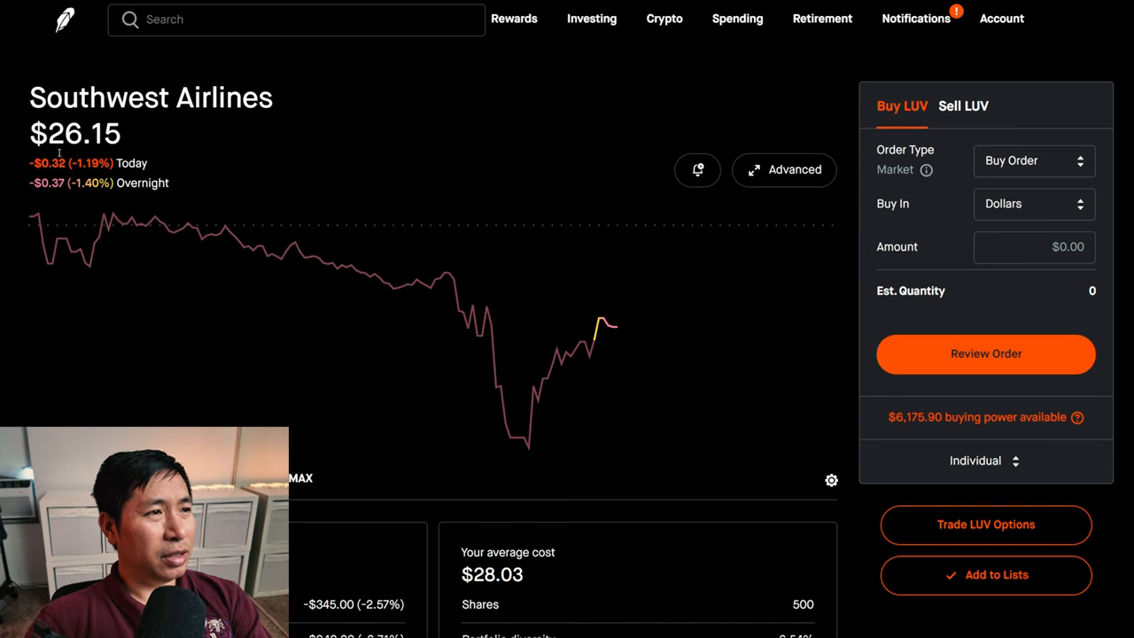
scroll(down, 3)
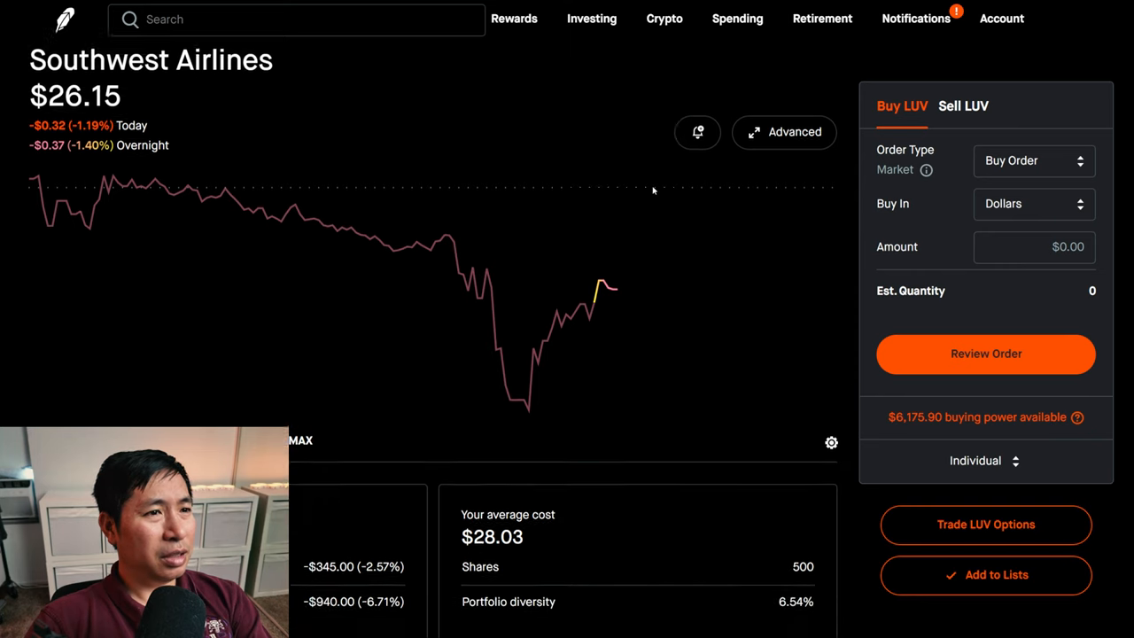
scroll(down, 3)
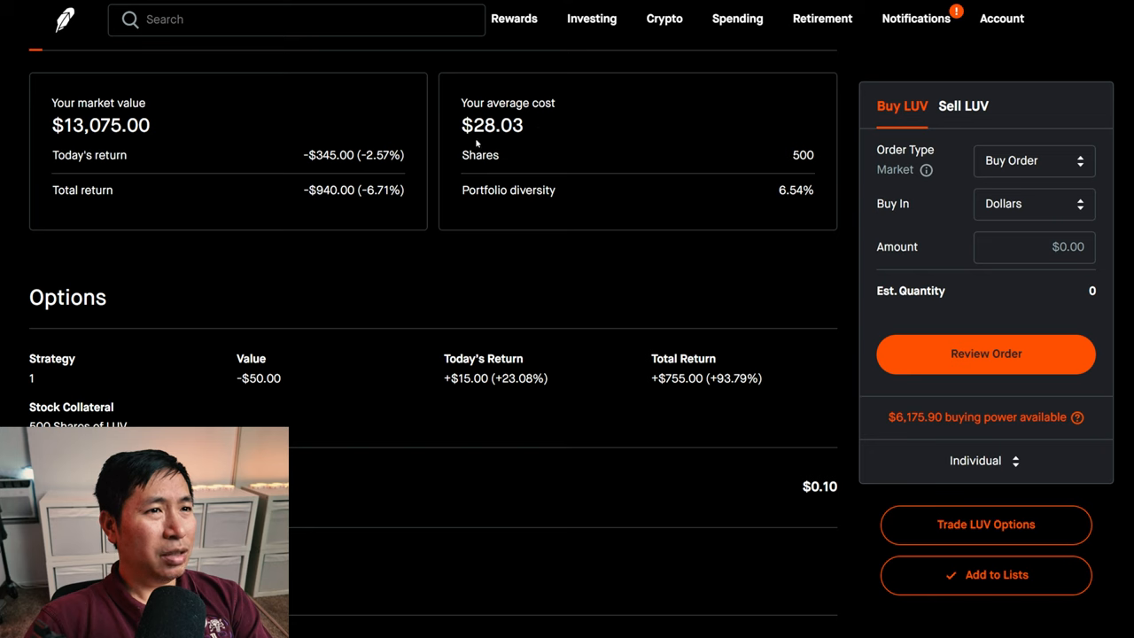
mouse_move(313, 247)
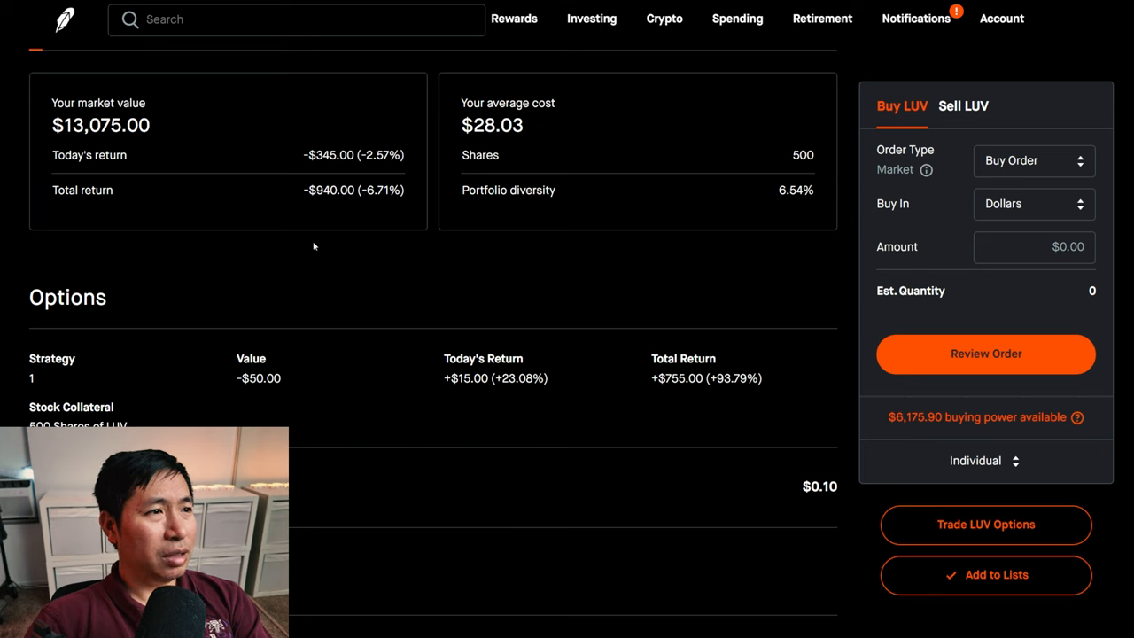
mouse_move(322, 205)
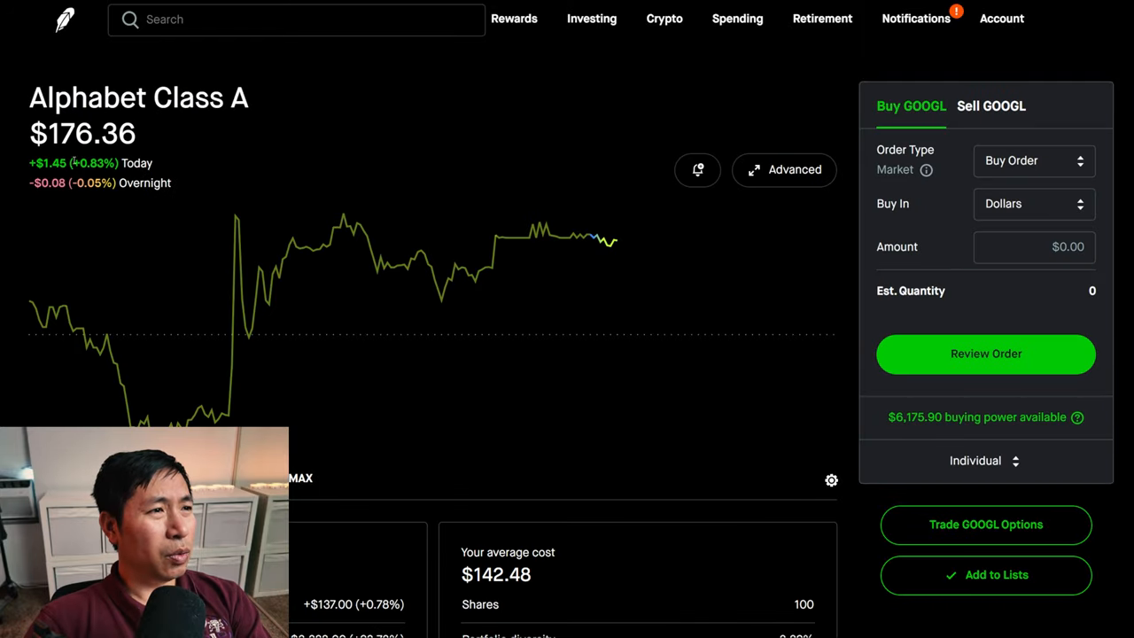
mouse_move(605, 160)
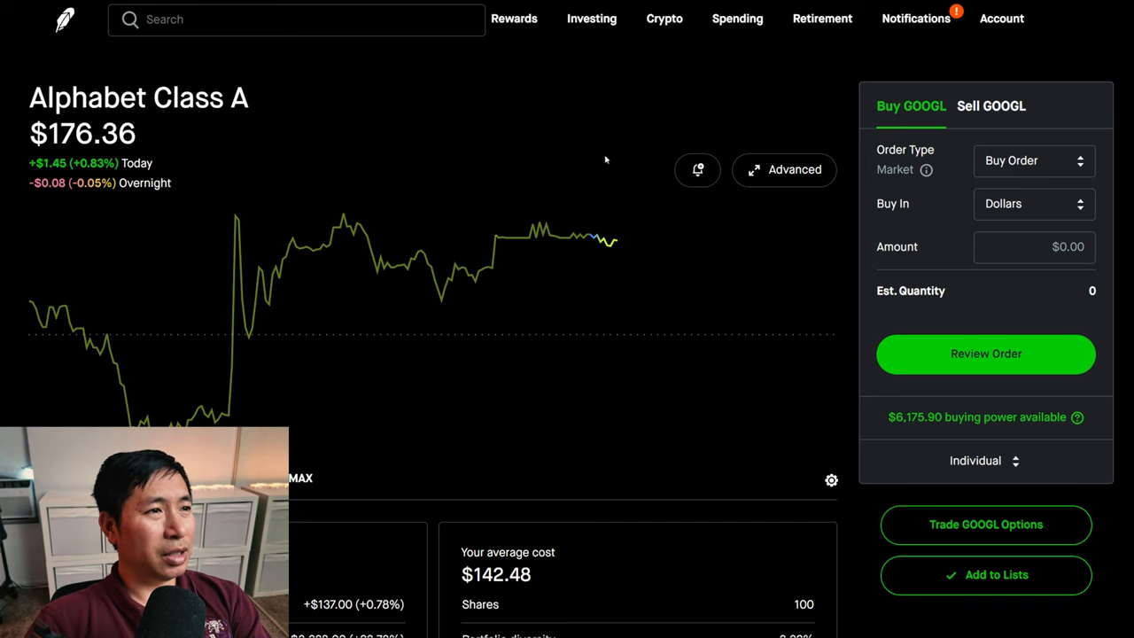
scroll(down, 3)
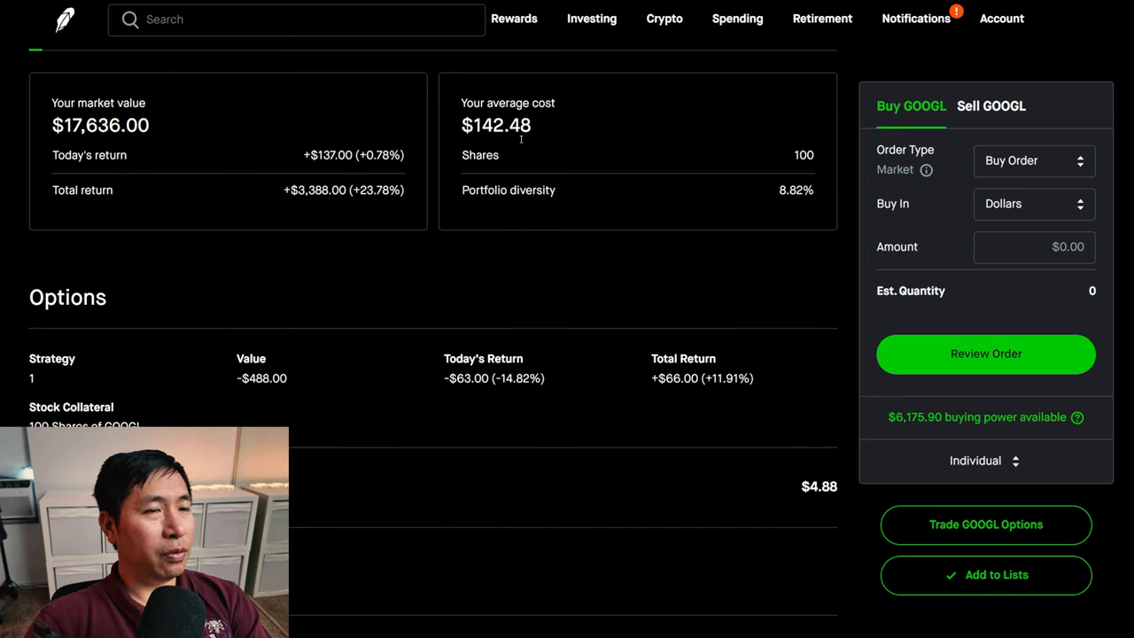
mouse_move(317, 216)
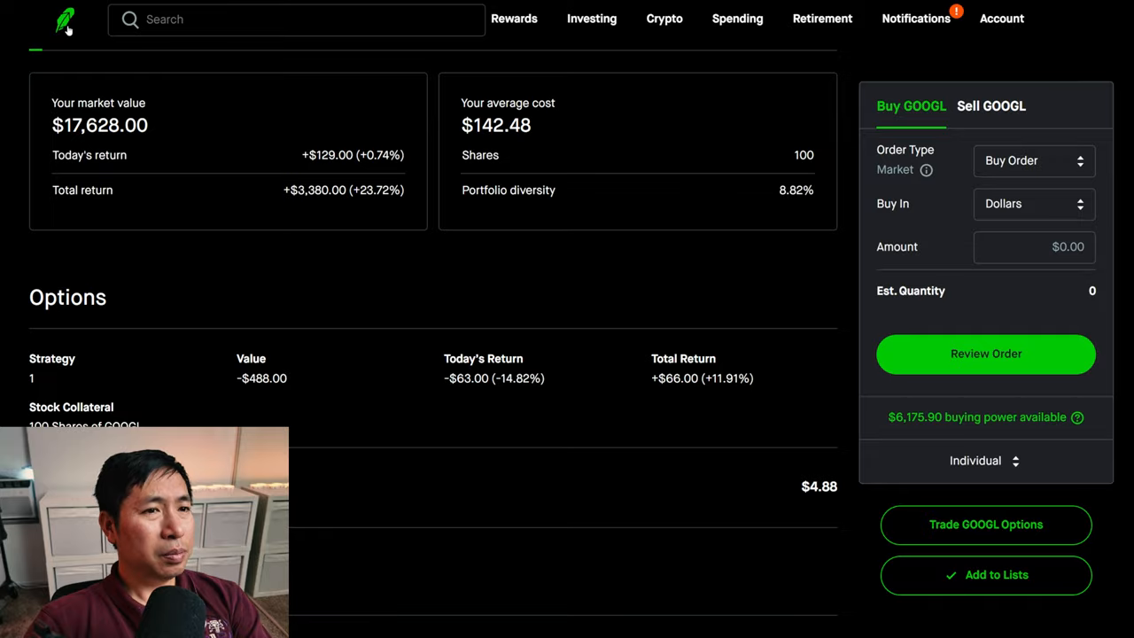
scroll(down, 3)
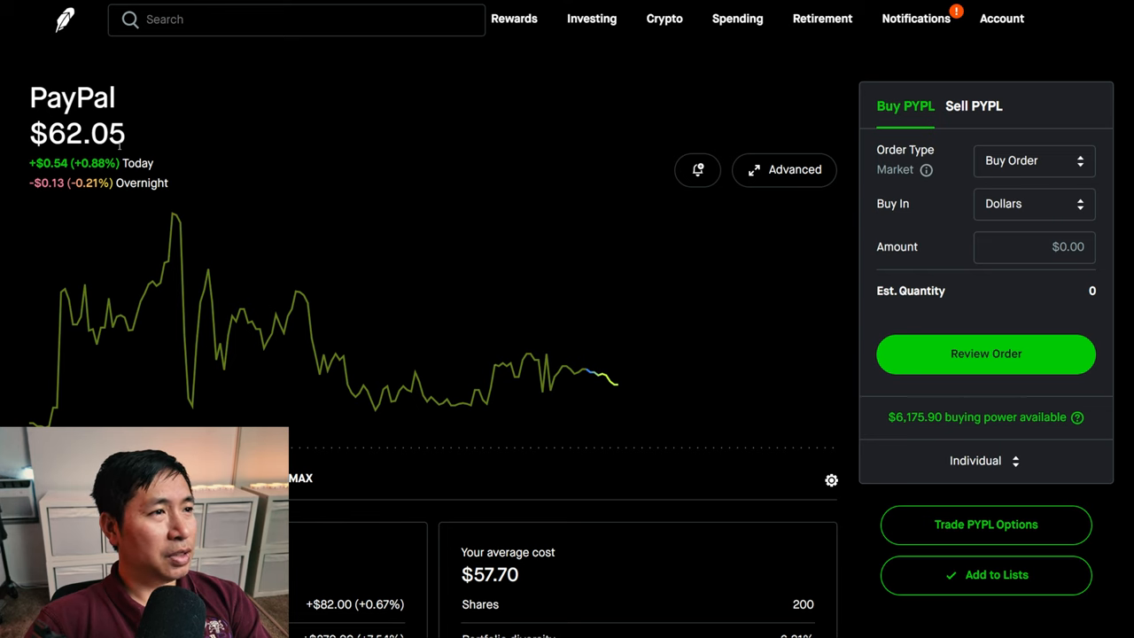
scroll(down, 3)
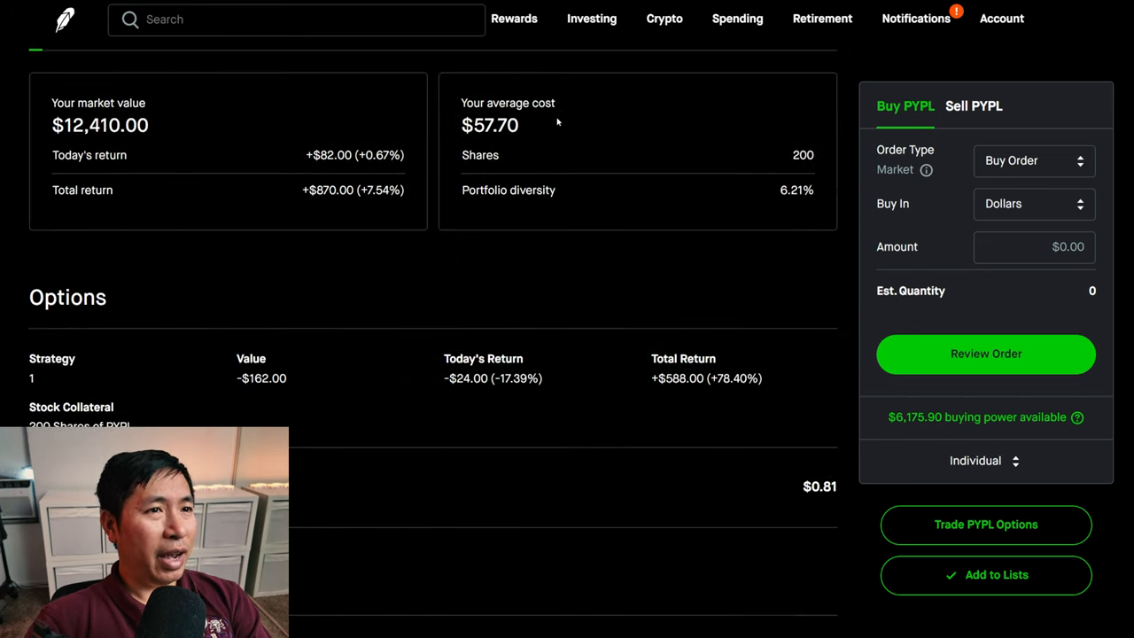
mouse_move(515, 143)
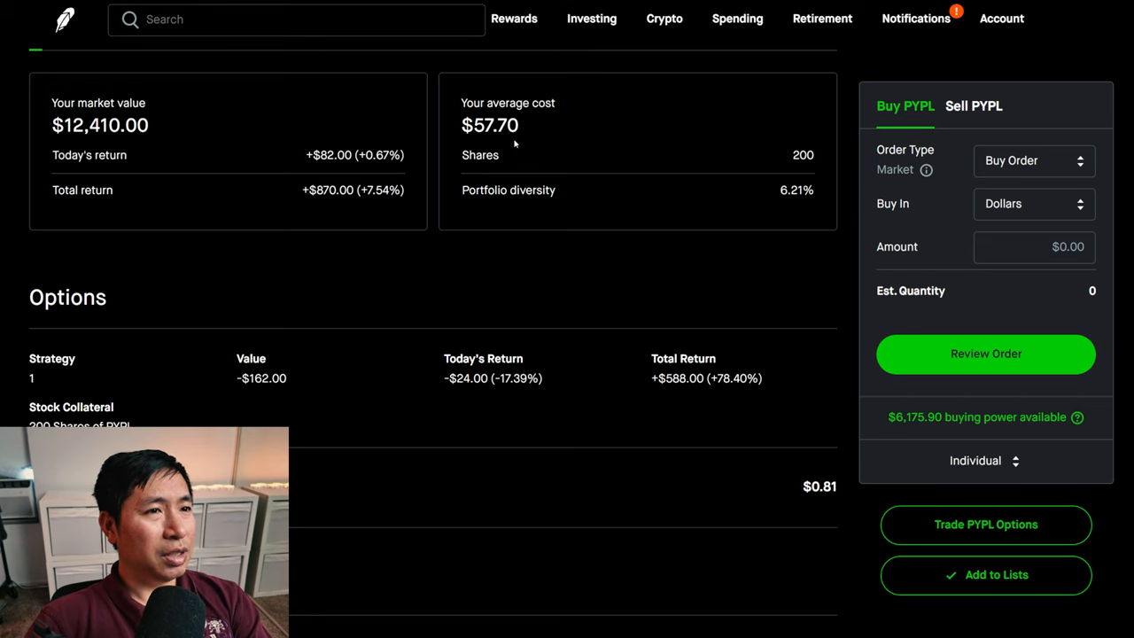
mouse_move(351, 221)
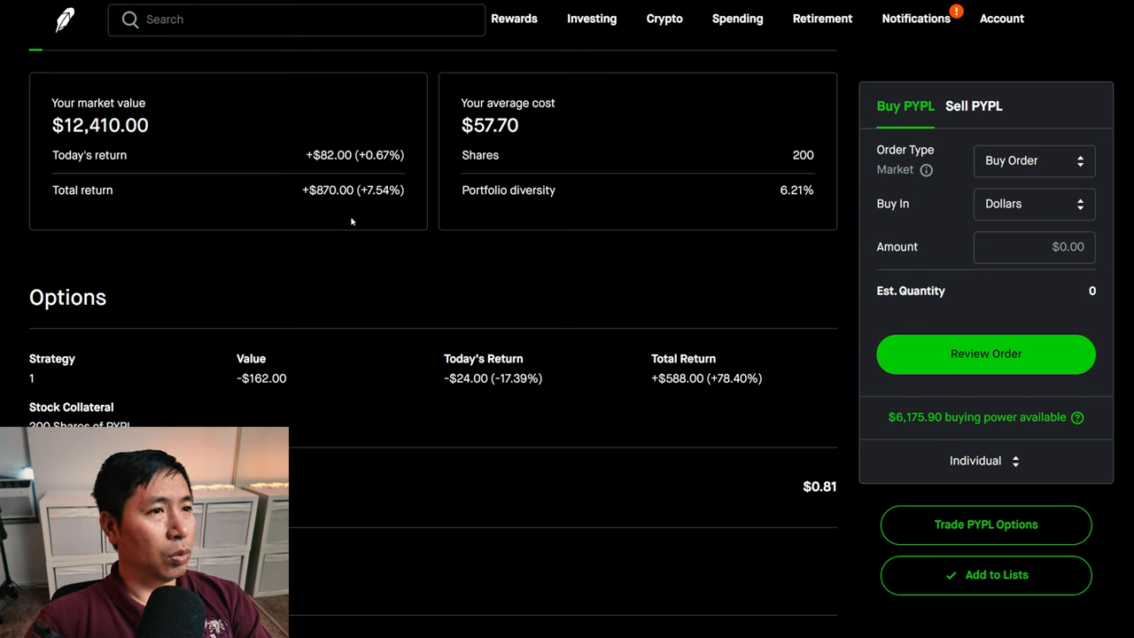
mouse_move(358, 205)
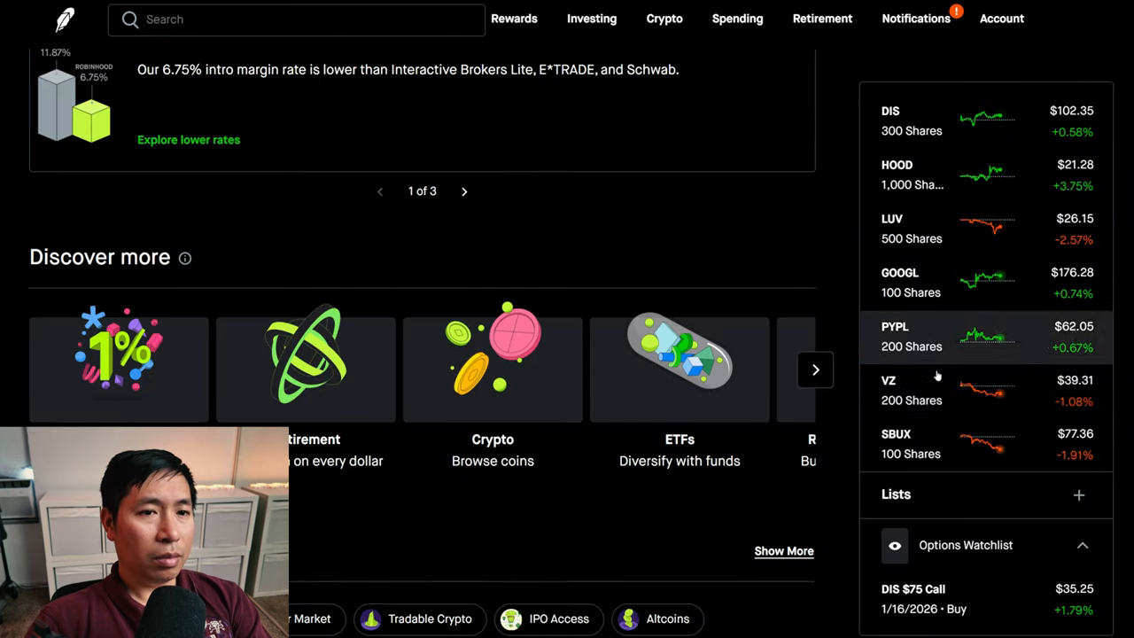
- Review the VZ 200-share position and its options
click(891, 390)
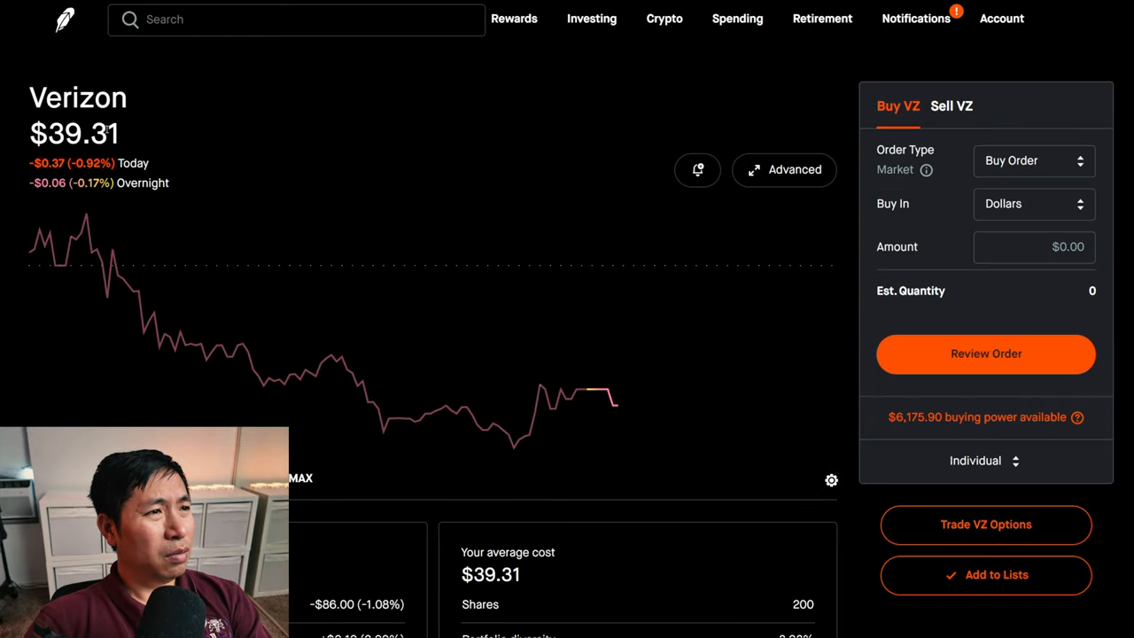
mouse_move(527, 167)
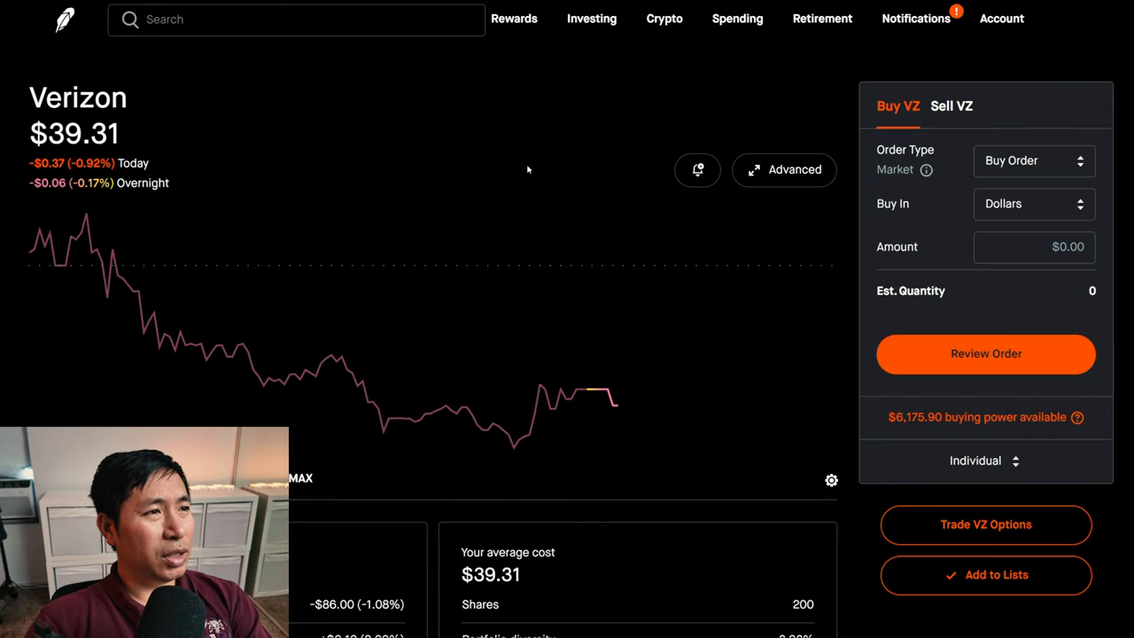
scroll(down, 3)
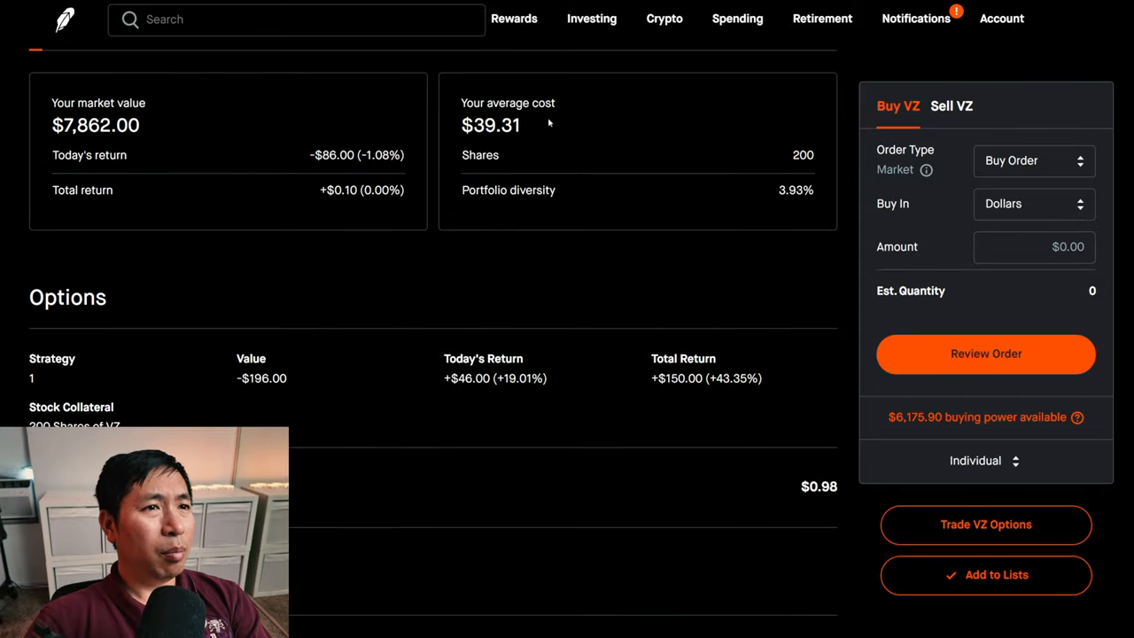
mouse_move(518, 141)
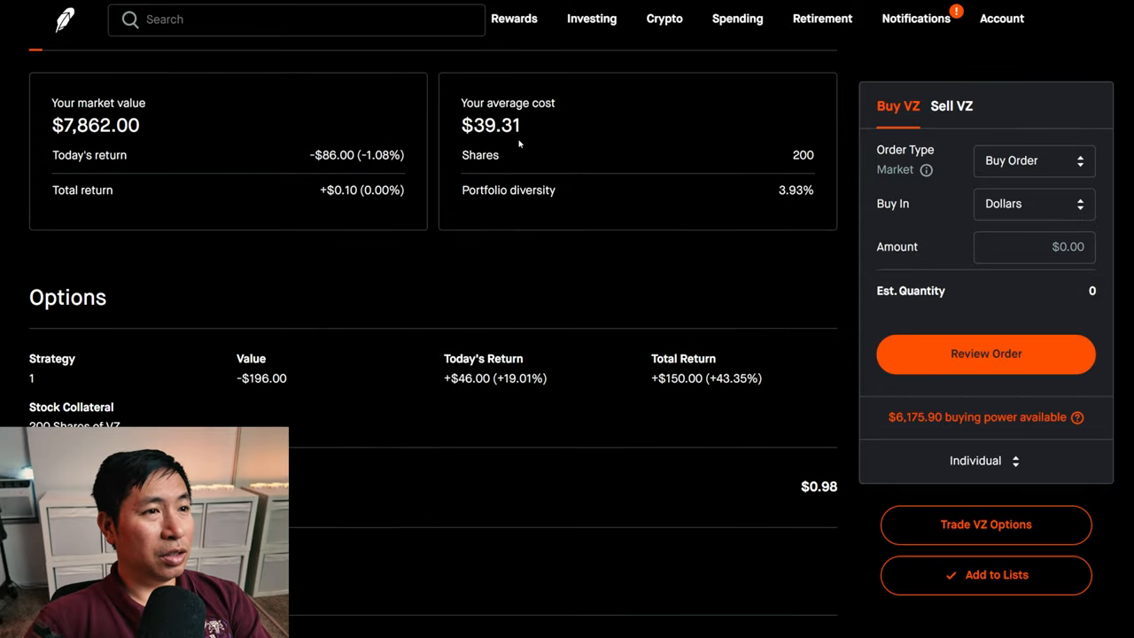
mouse_move(327, 234)
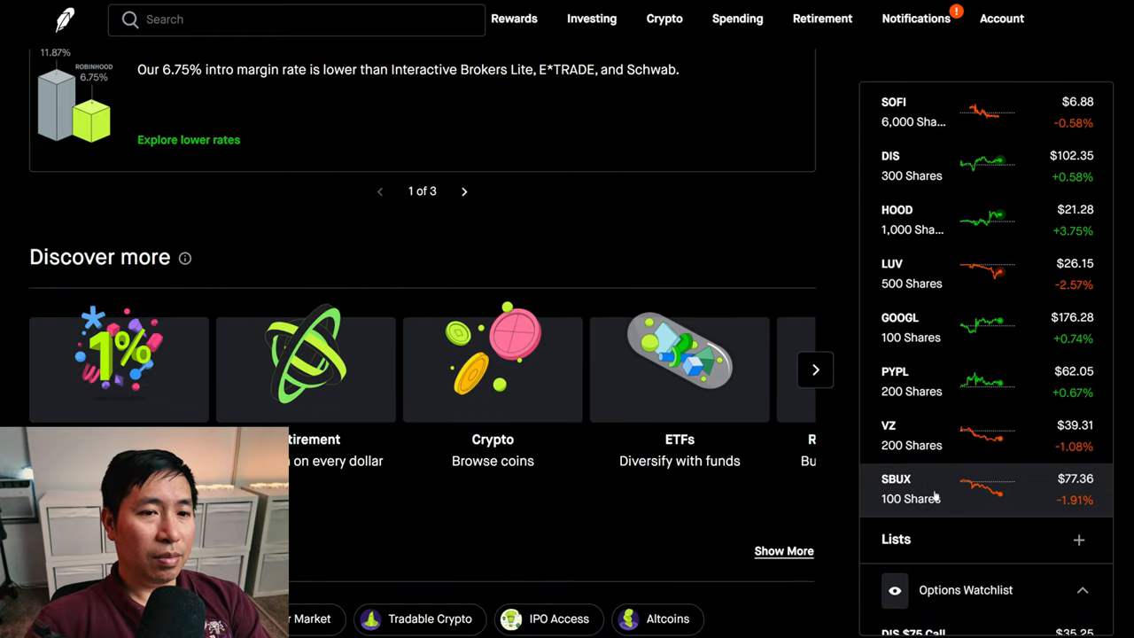
- View the SBUX 100-share position and its covered call option
click(914, 489)
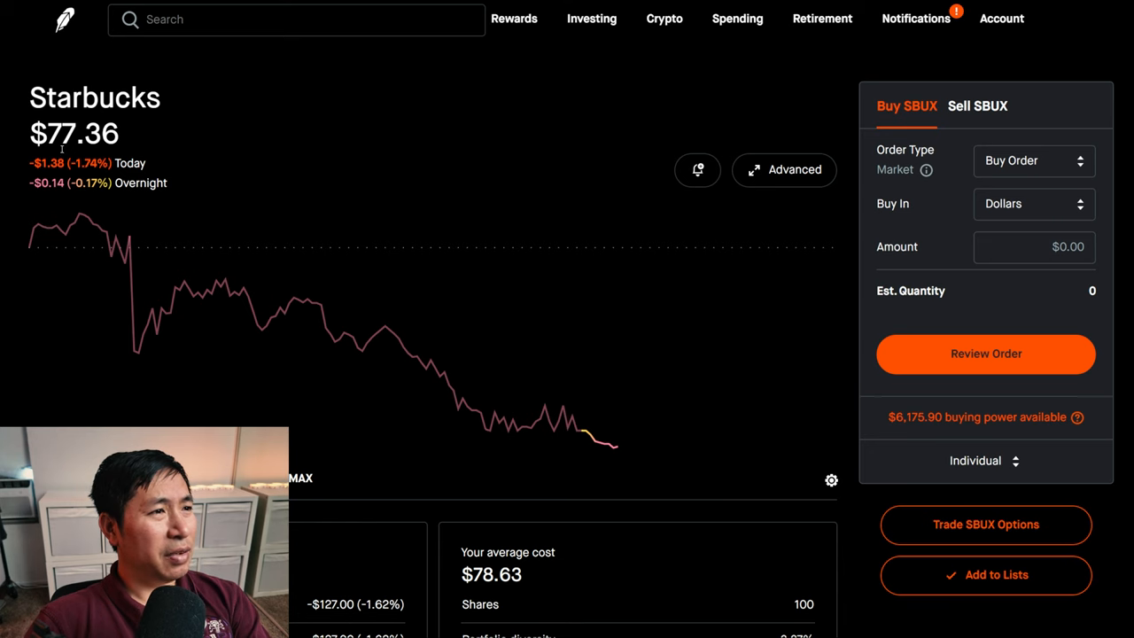
scroll(down, 3)
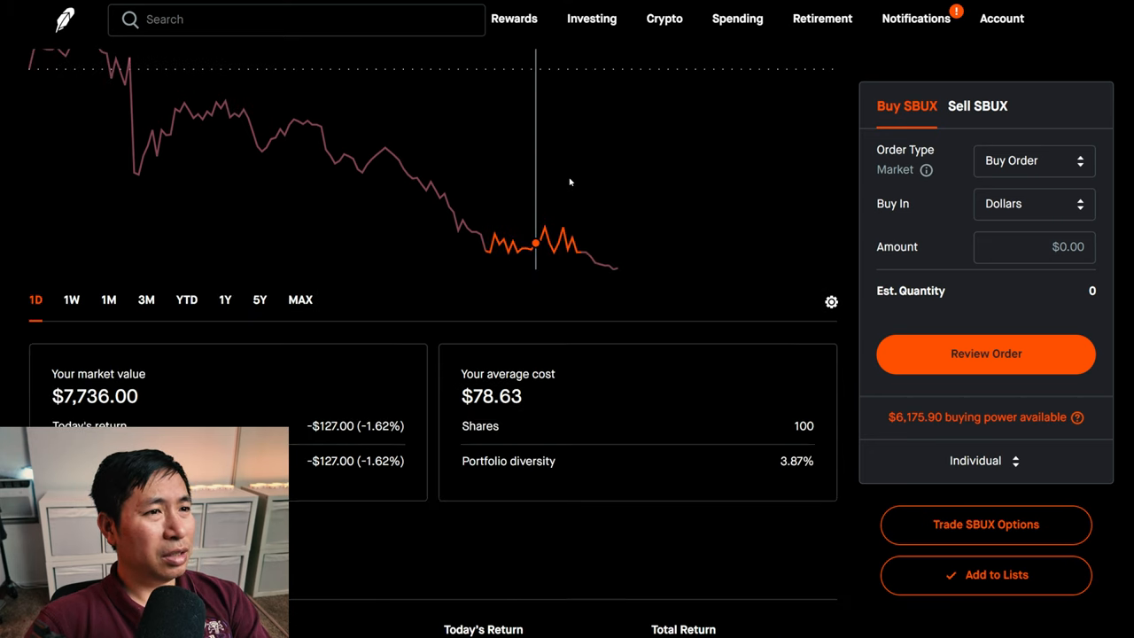
scroll(down, 3)
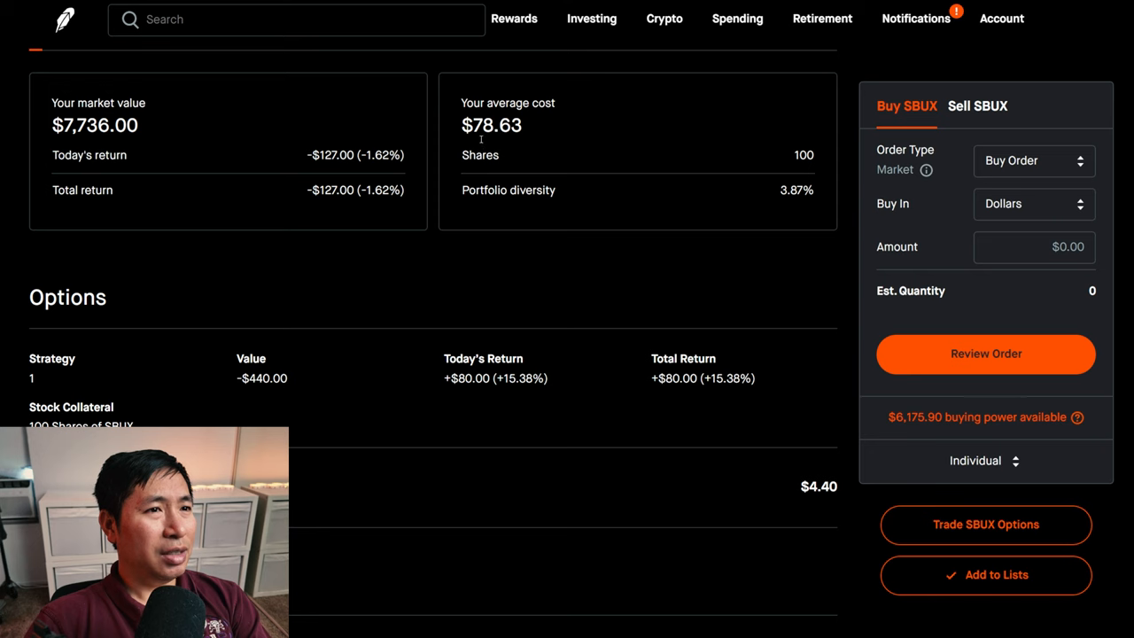
mouse_move(522, 141)
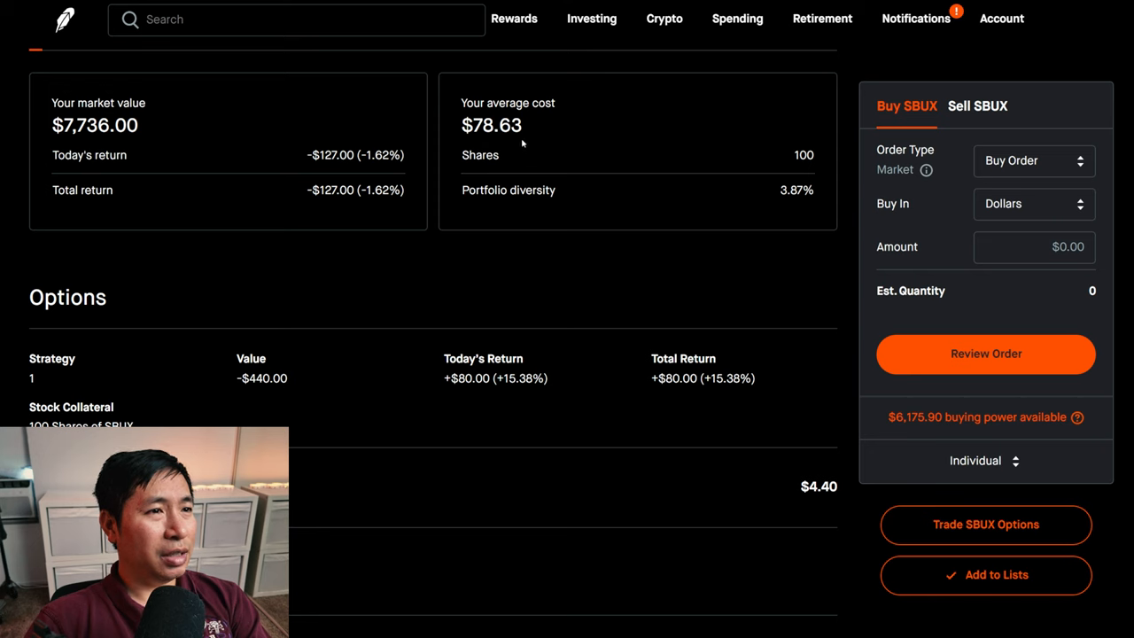
mouse_move(328, 205)
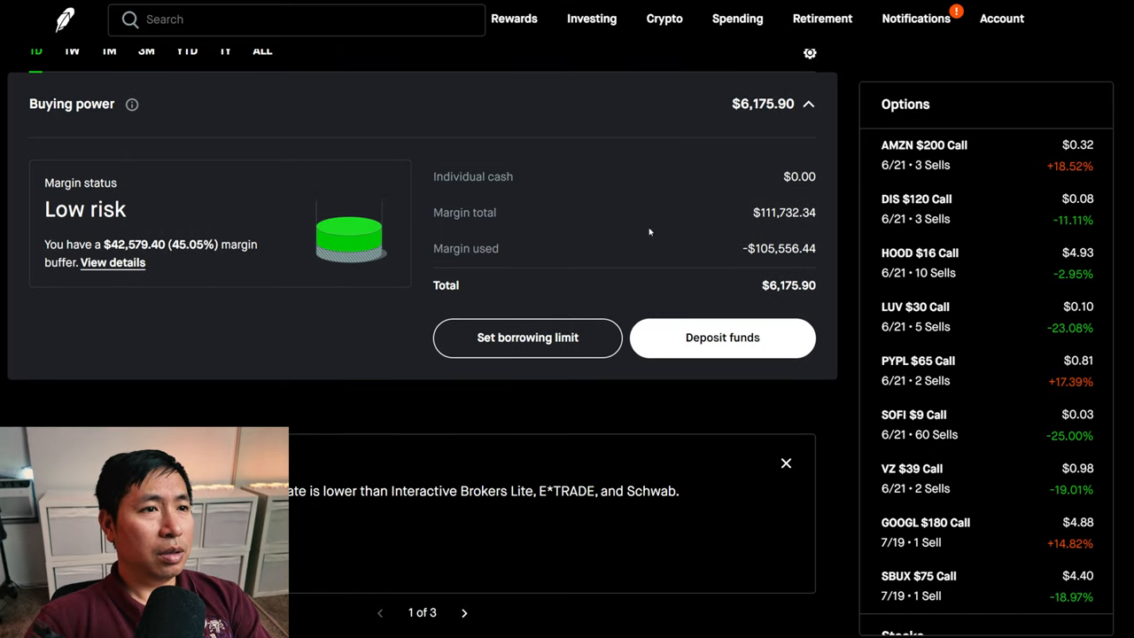
mouse_move(769, 226)
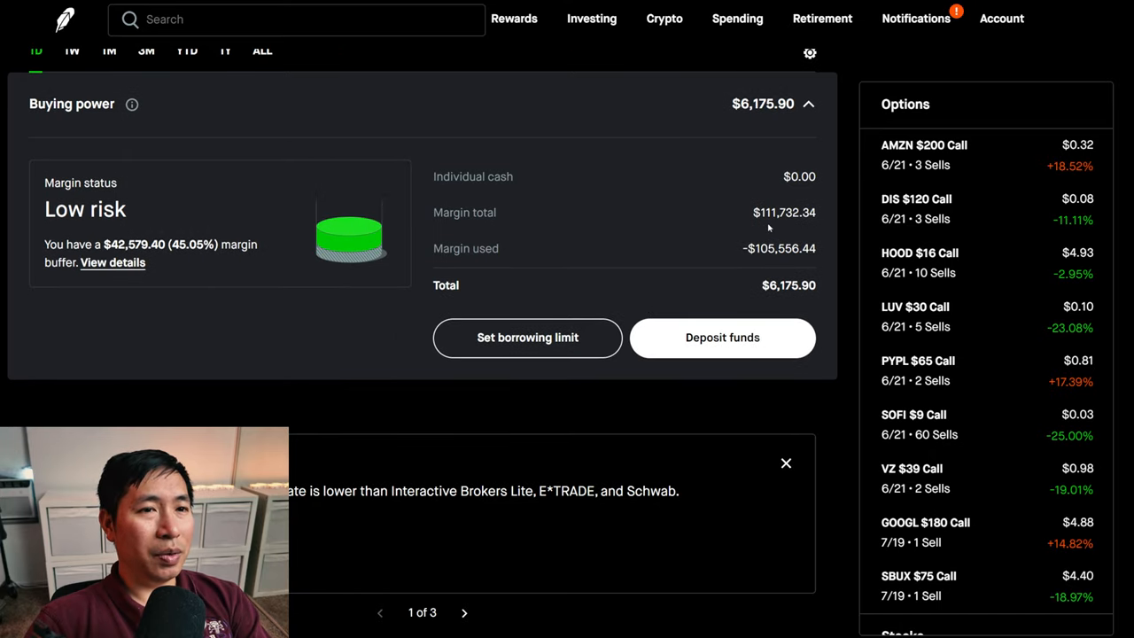
mouse_move(819, 226)
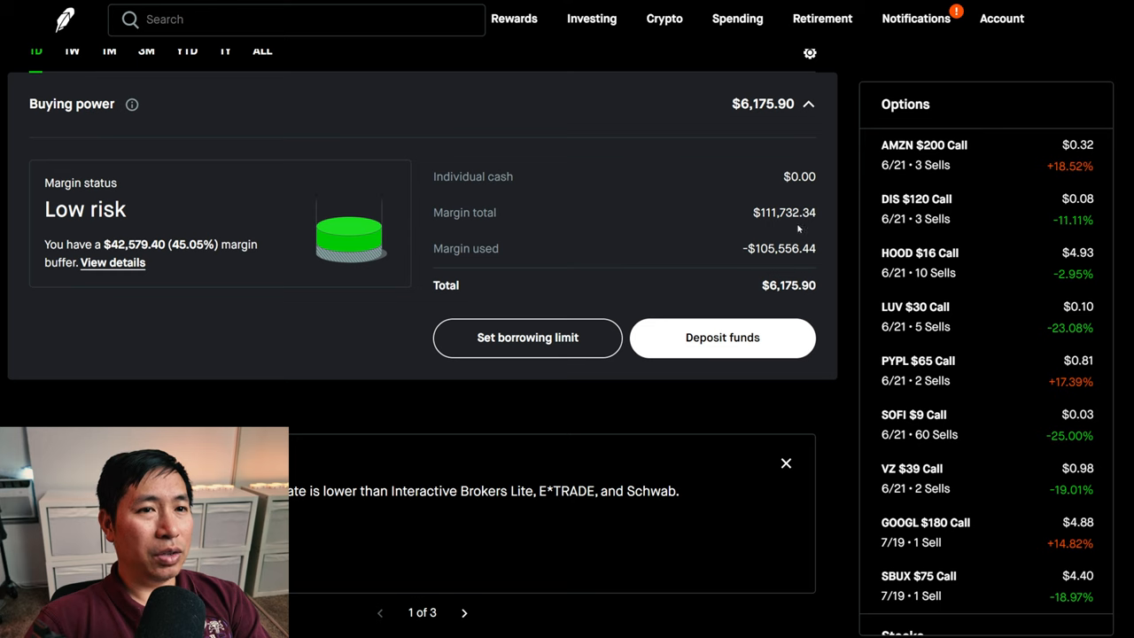
mouse_move(815, 226)
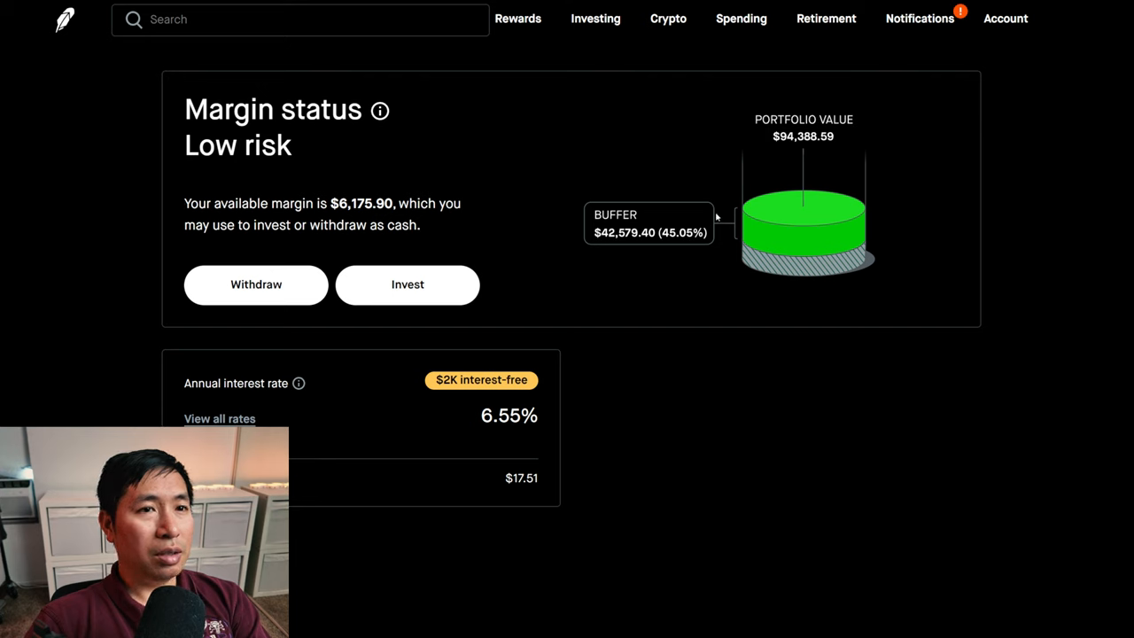
mouse_move(611, 248)
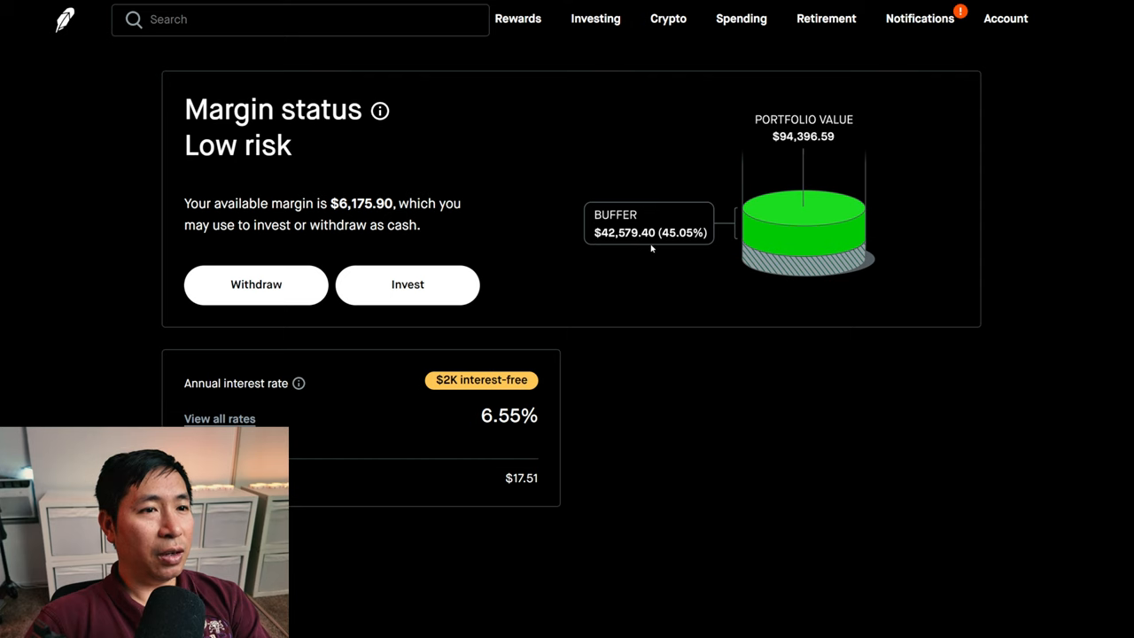
mouse_move(599, 246)
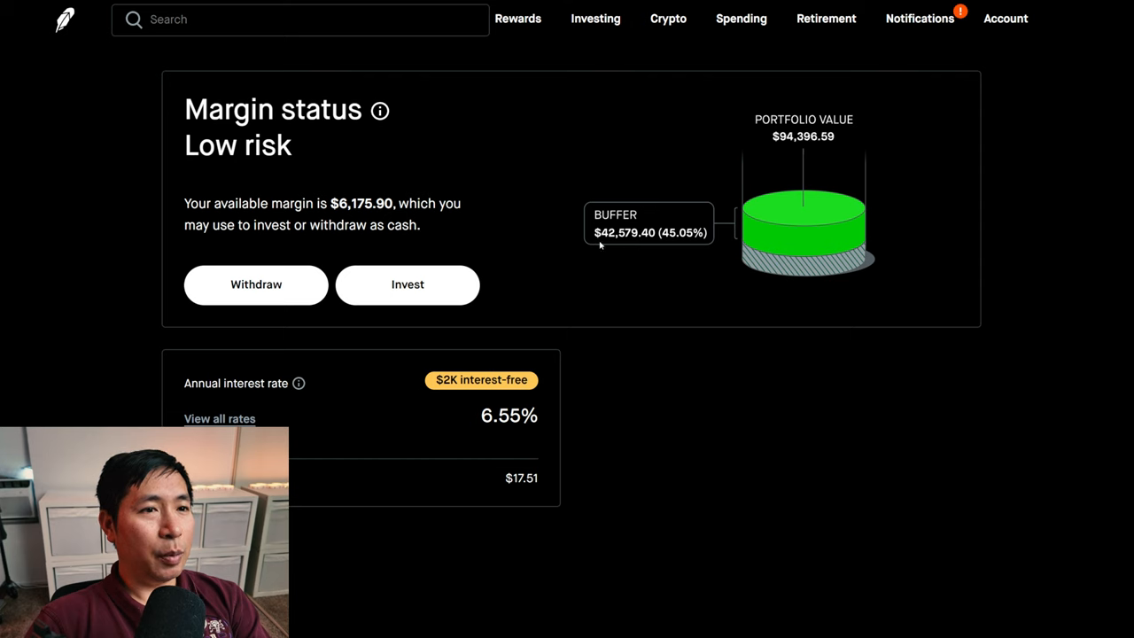
mouse_move(650, 258)
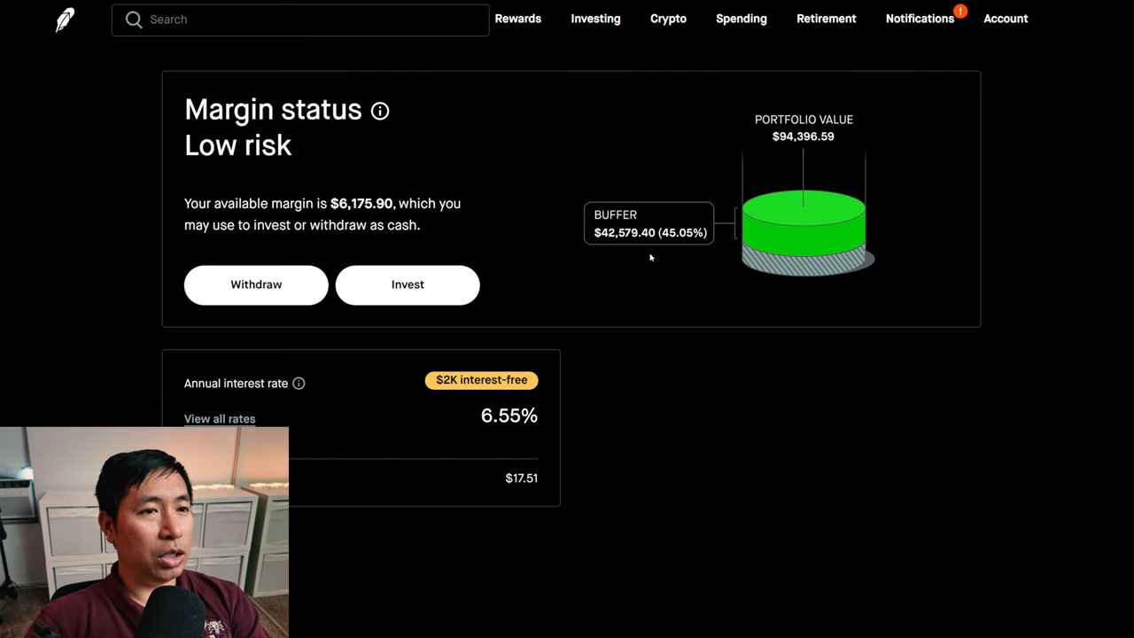
mouse_move(405, 431)
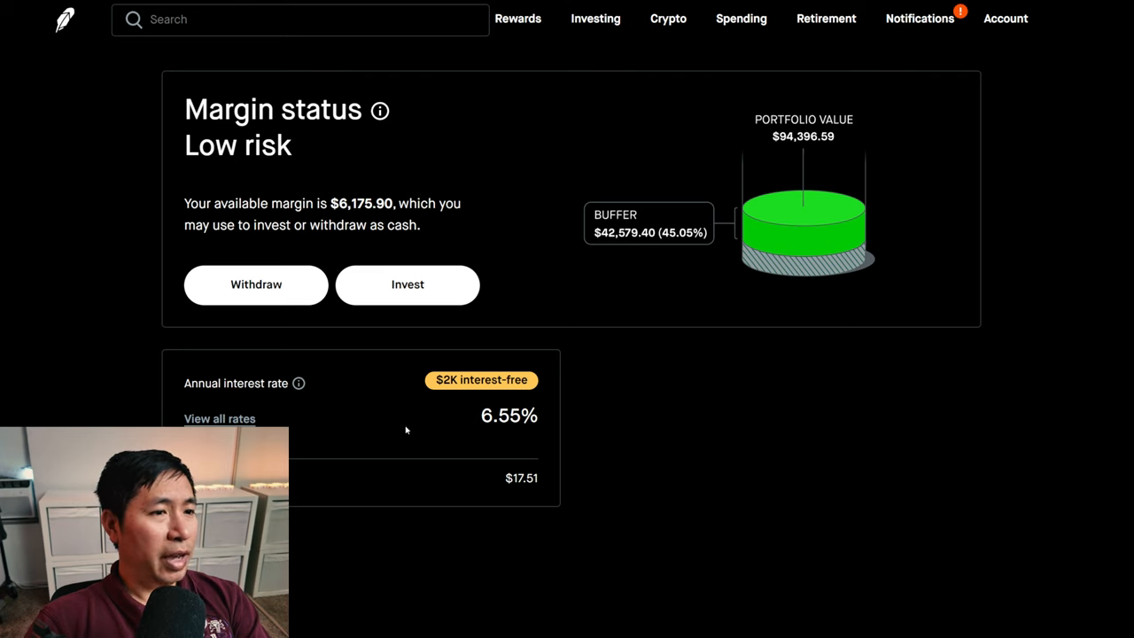
mouse_move(516, 435)
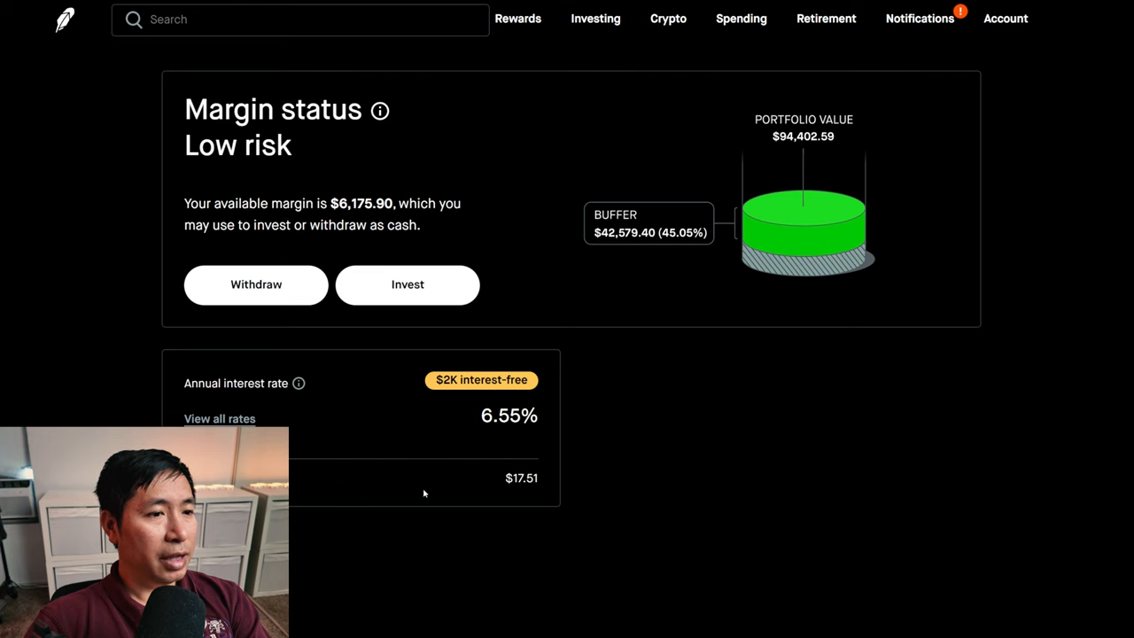
mouse_move(534, 496)
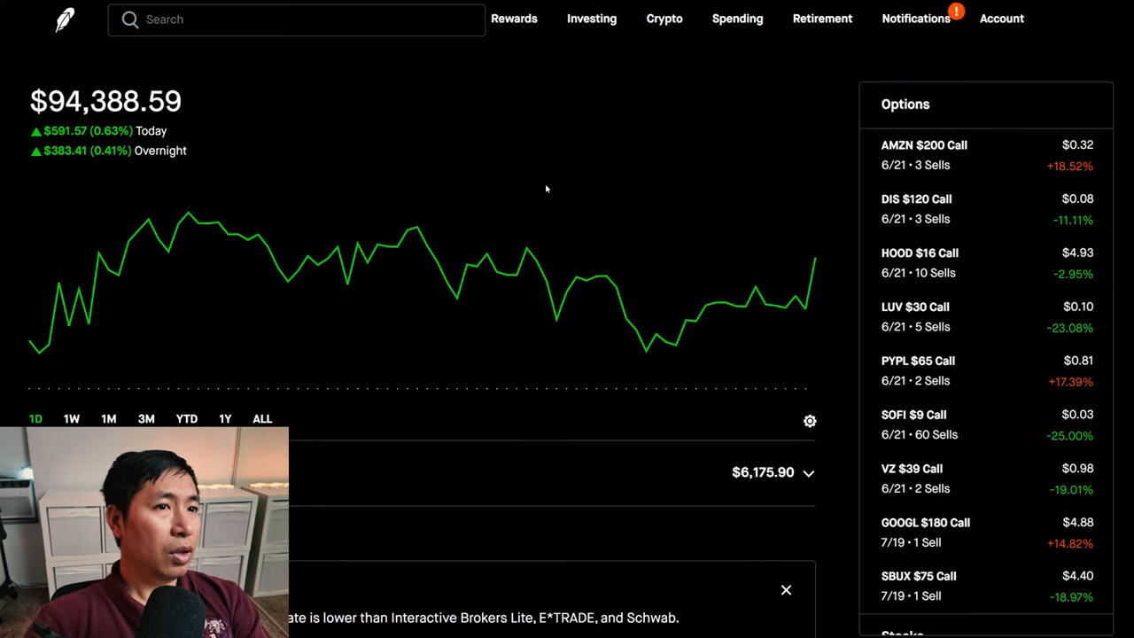
mouse_move(736, 180)
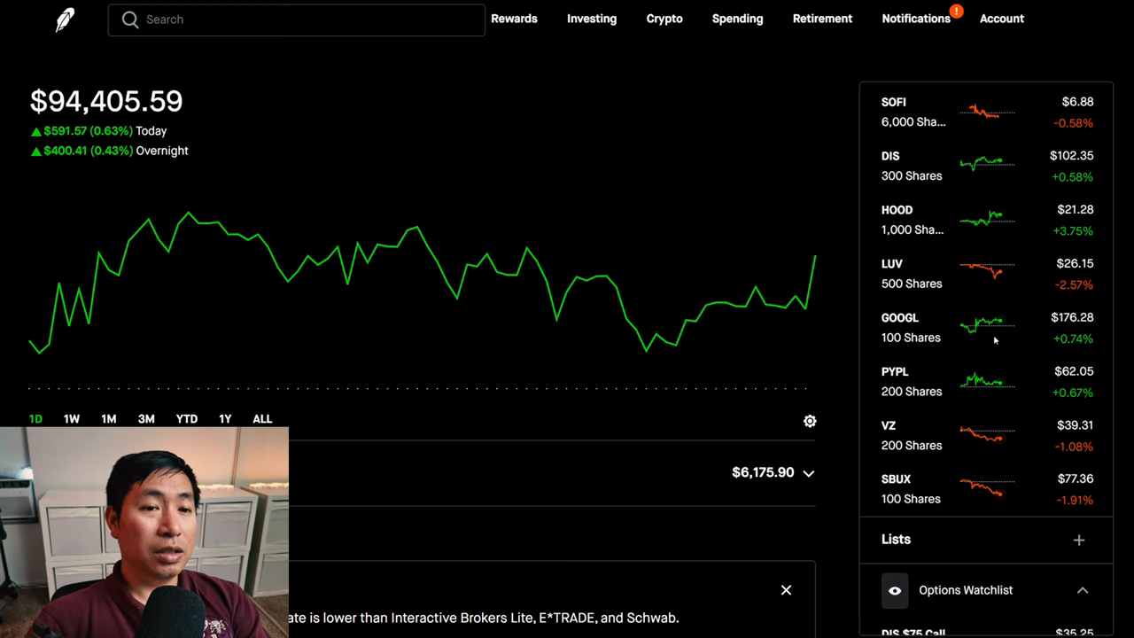
click(895, 479)
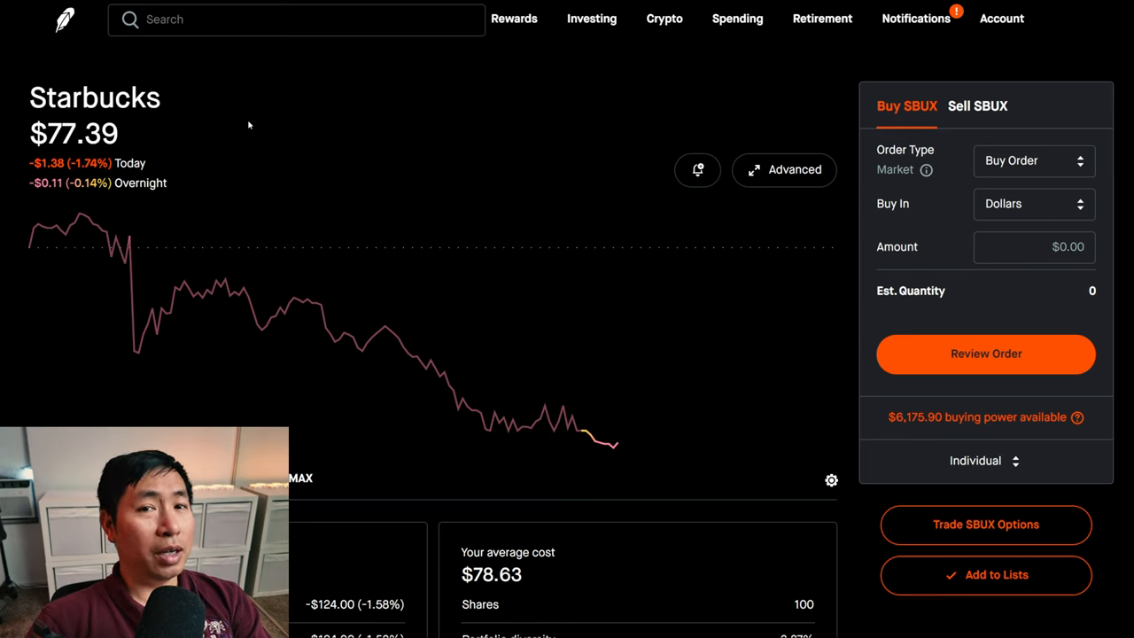
mouse_move(304, 135)
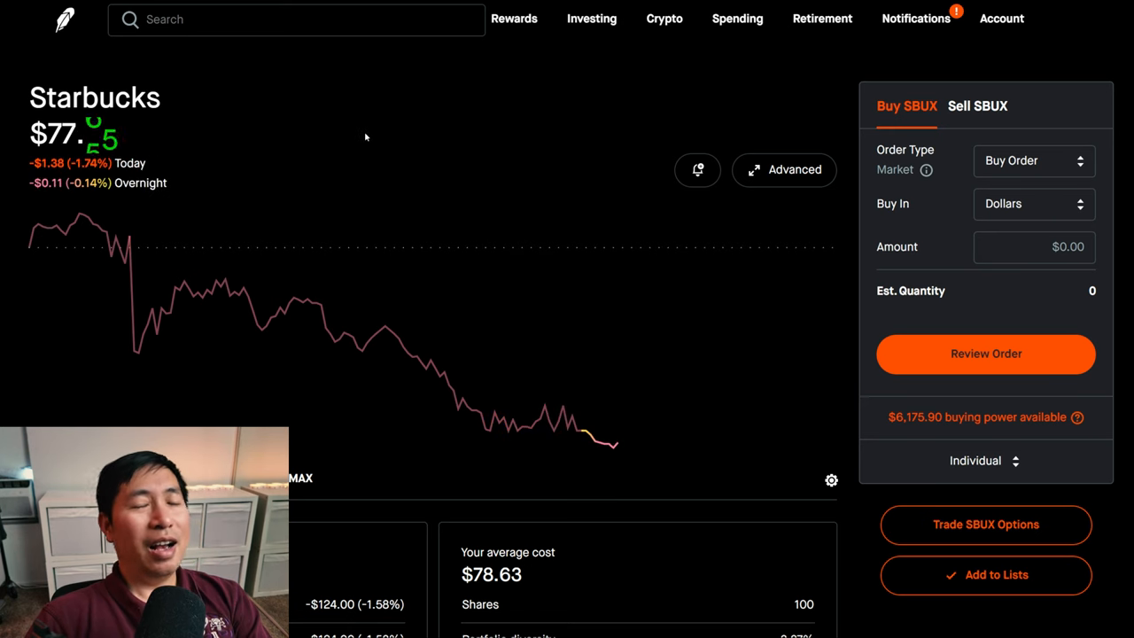
scroll(down, 3)
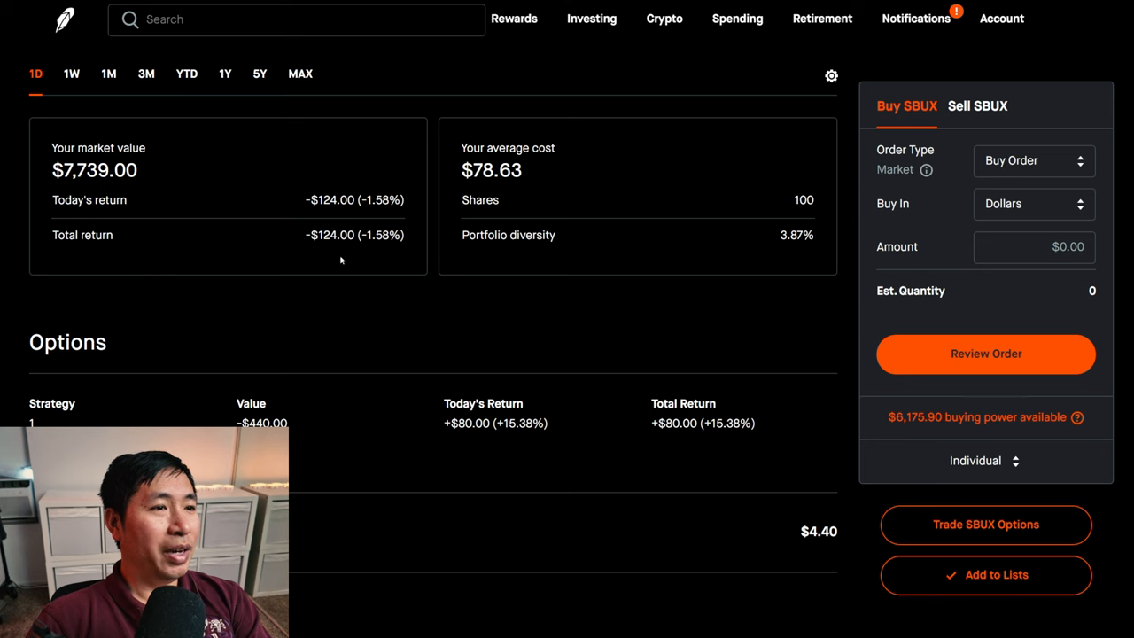
mouse_move(574, 273)
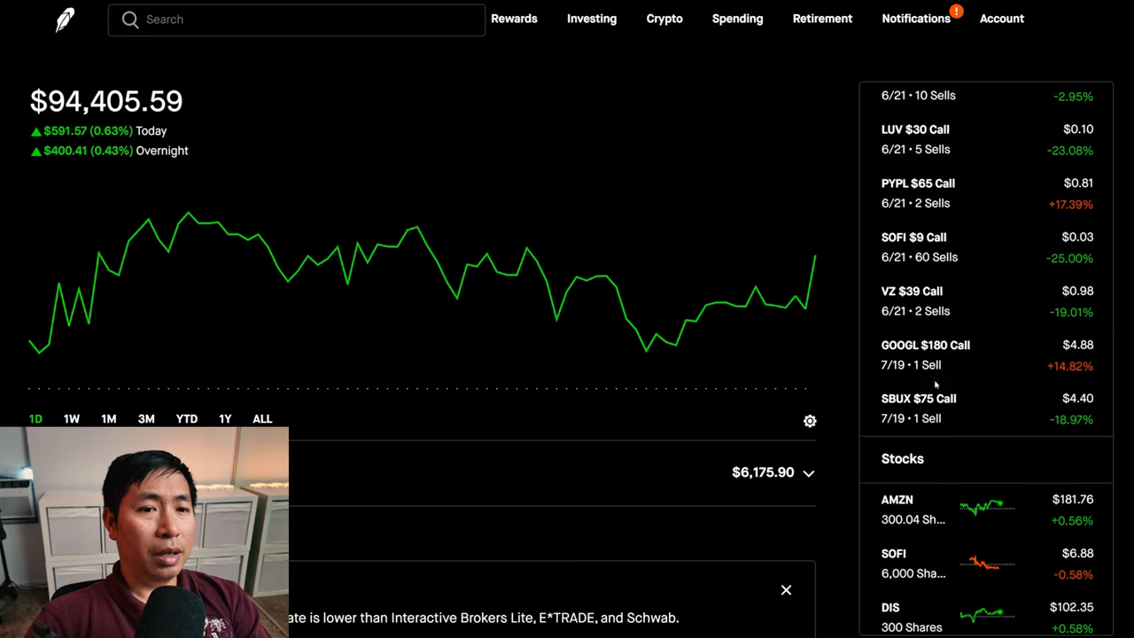
click(914, 397)
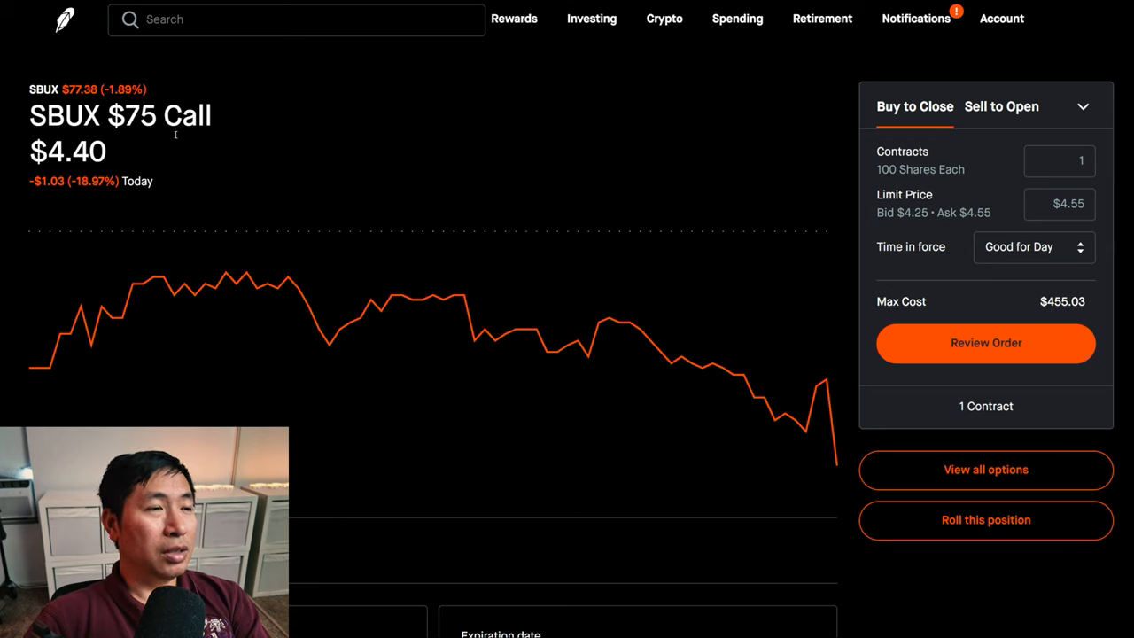
mouse_move(177, 142)
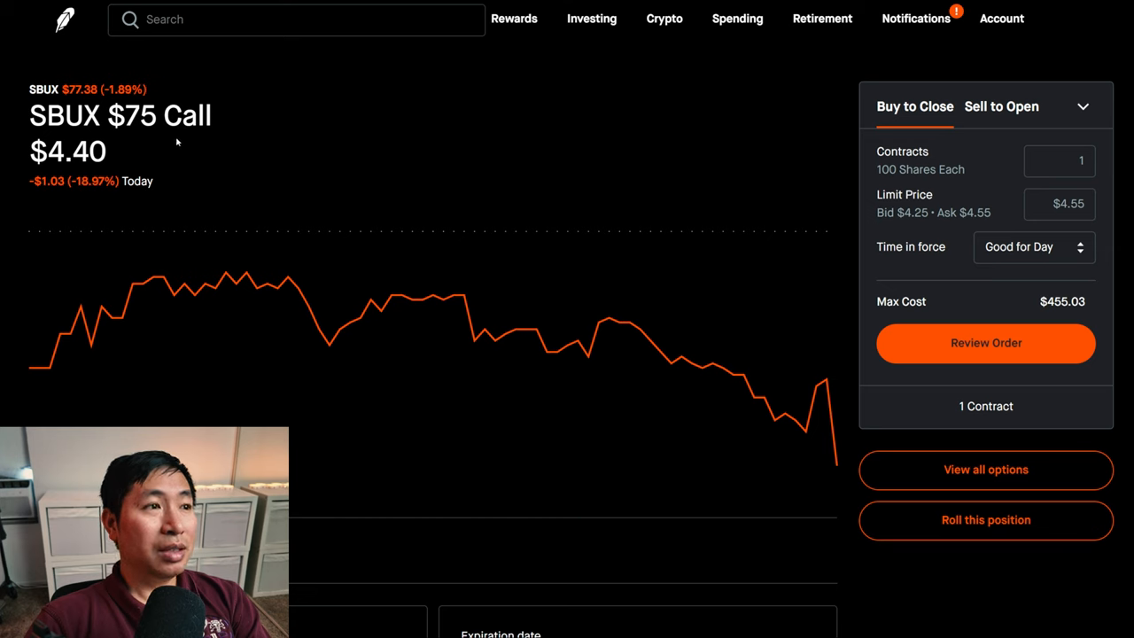
double_click(135, 117)
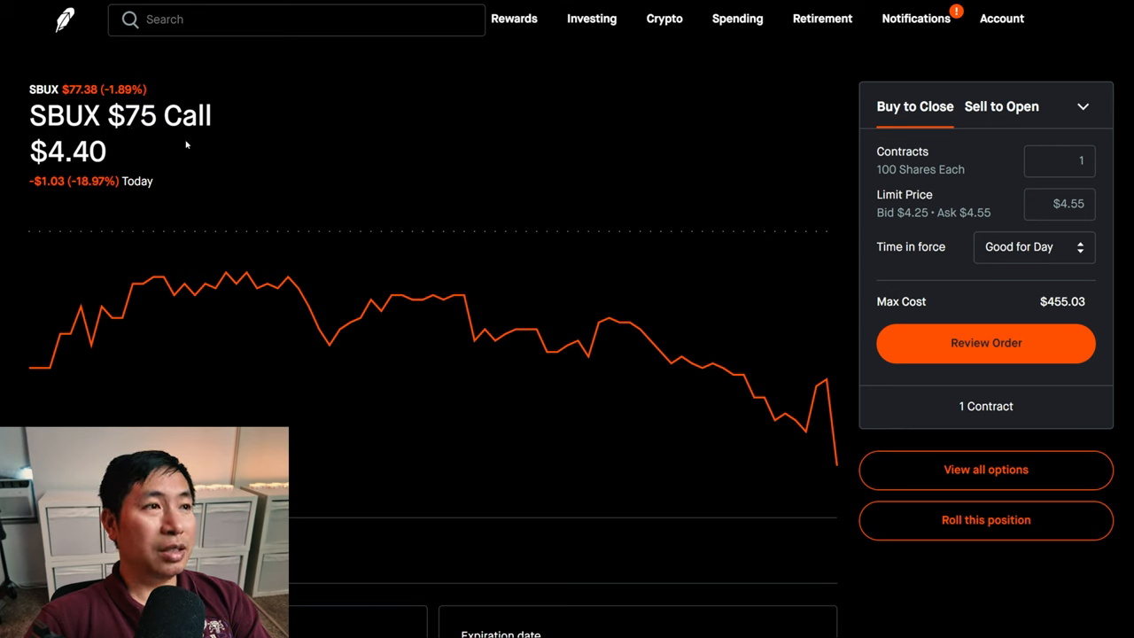
mouse_move(176, 145)
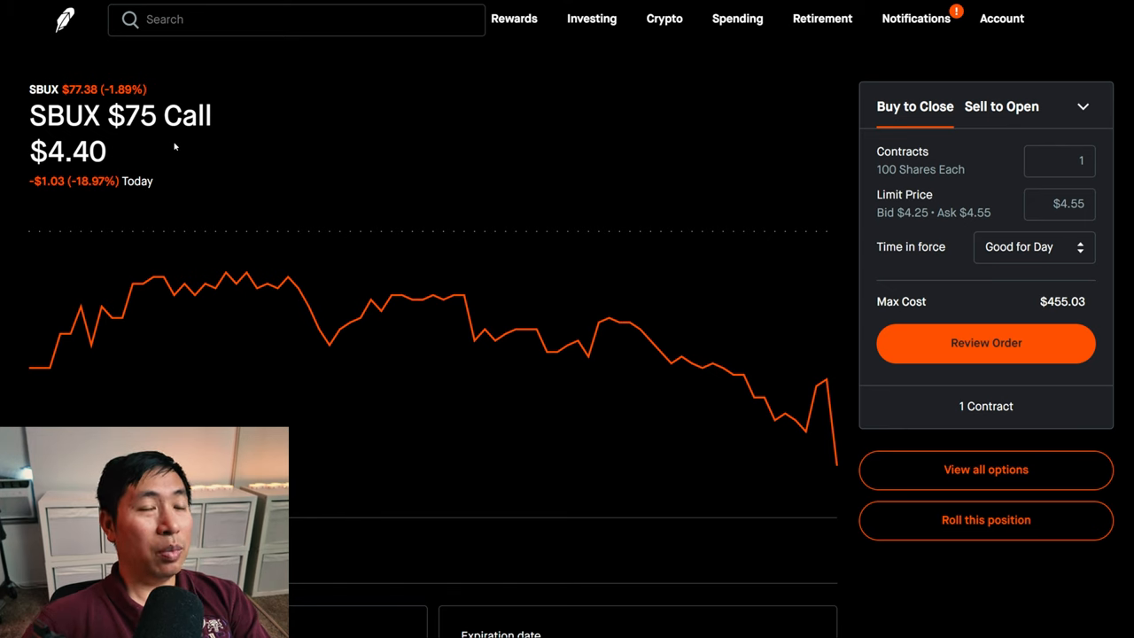
double_click(133, 115)
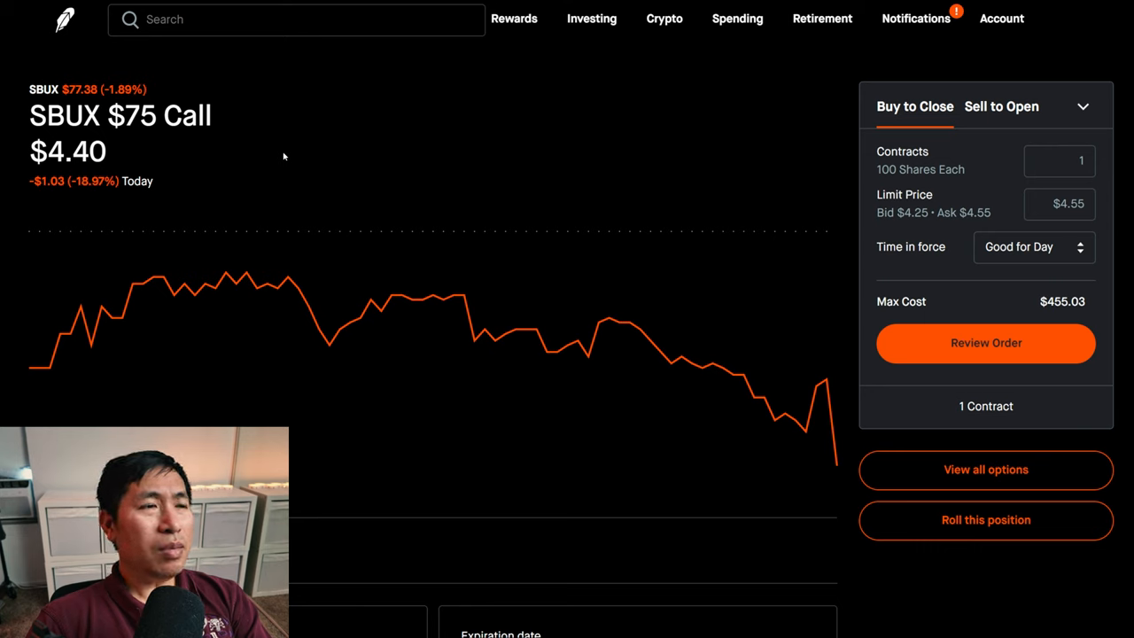
mouse_move(500, 133)
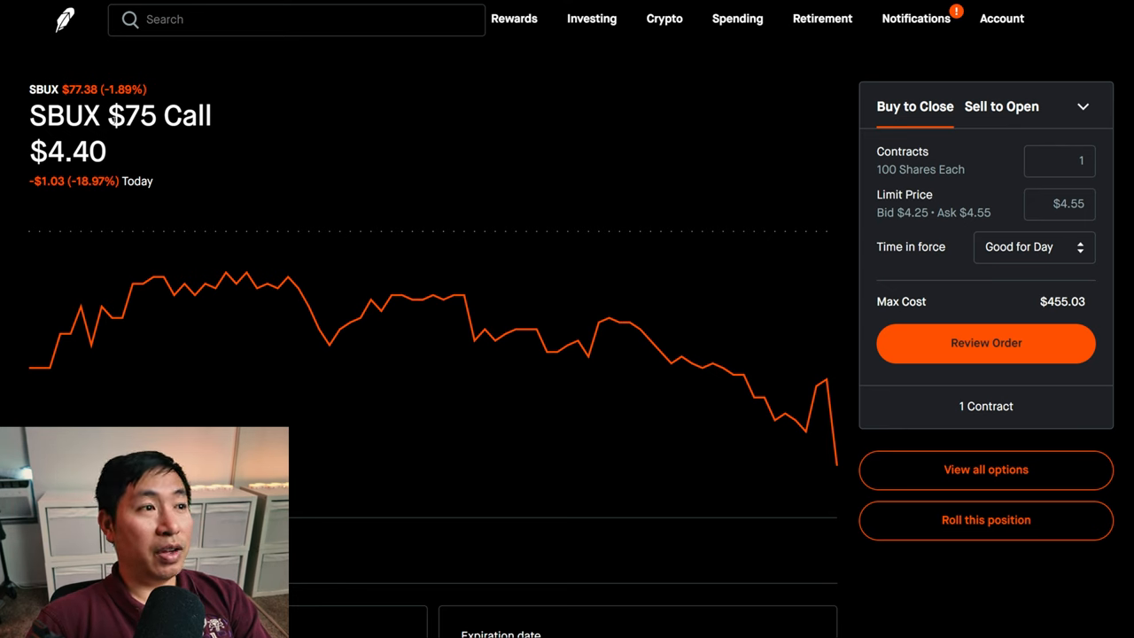
double_click(133, 115)
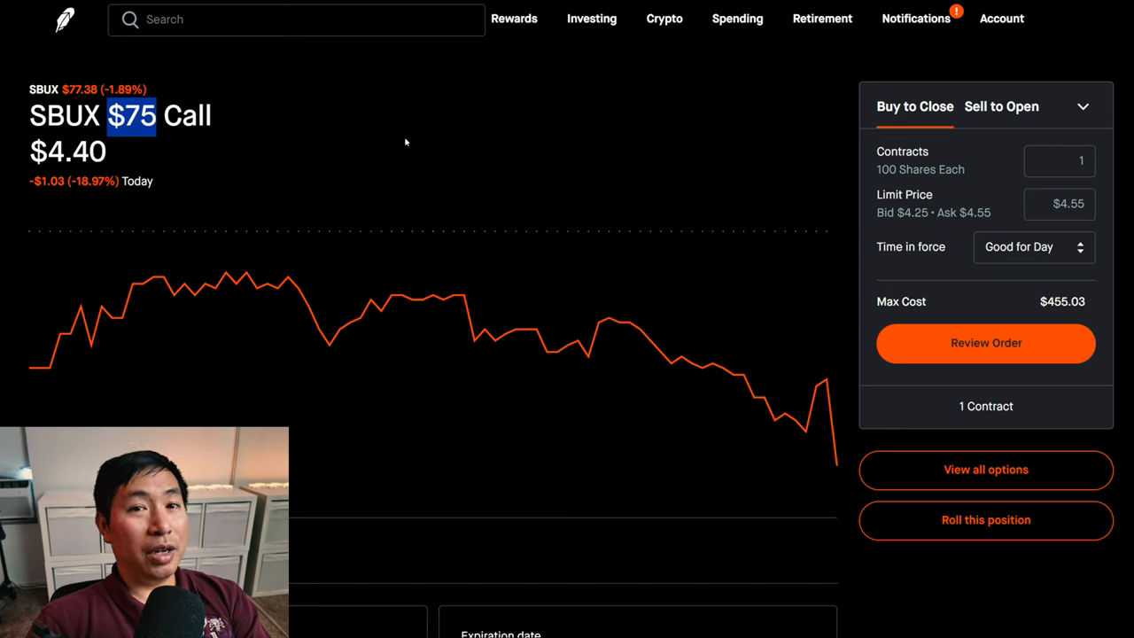
mouse_move(361, 151)
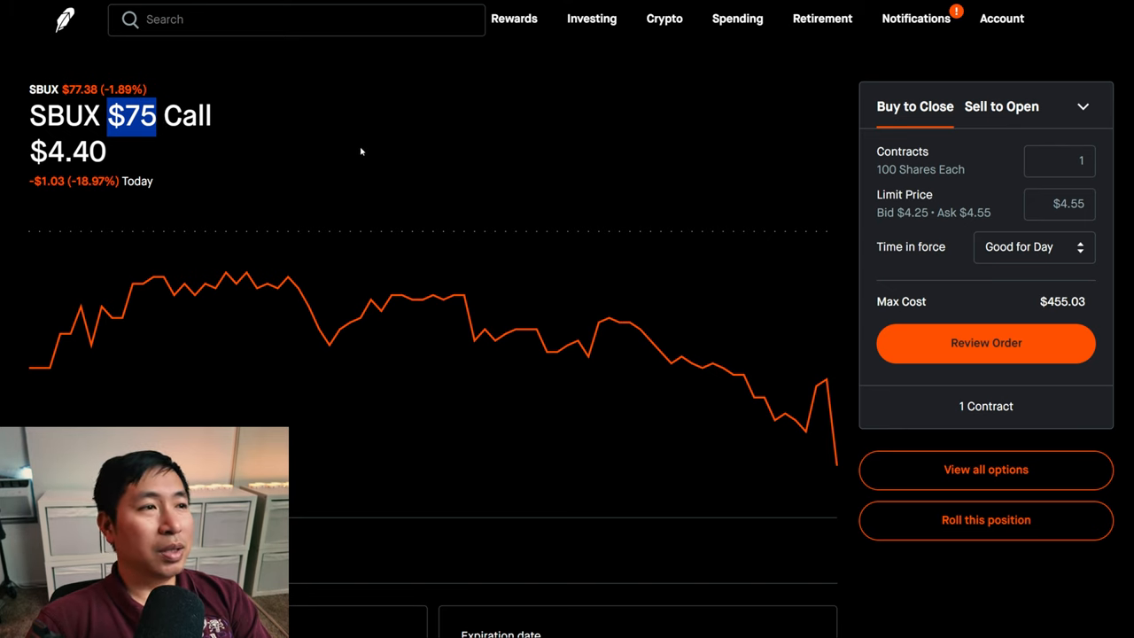
mouse_move(323, 156)
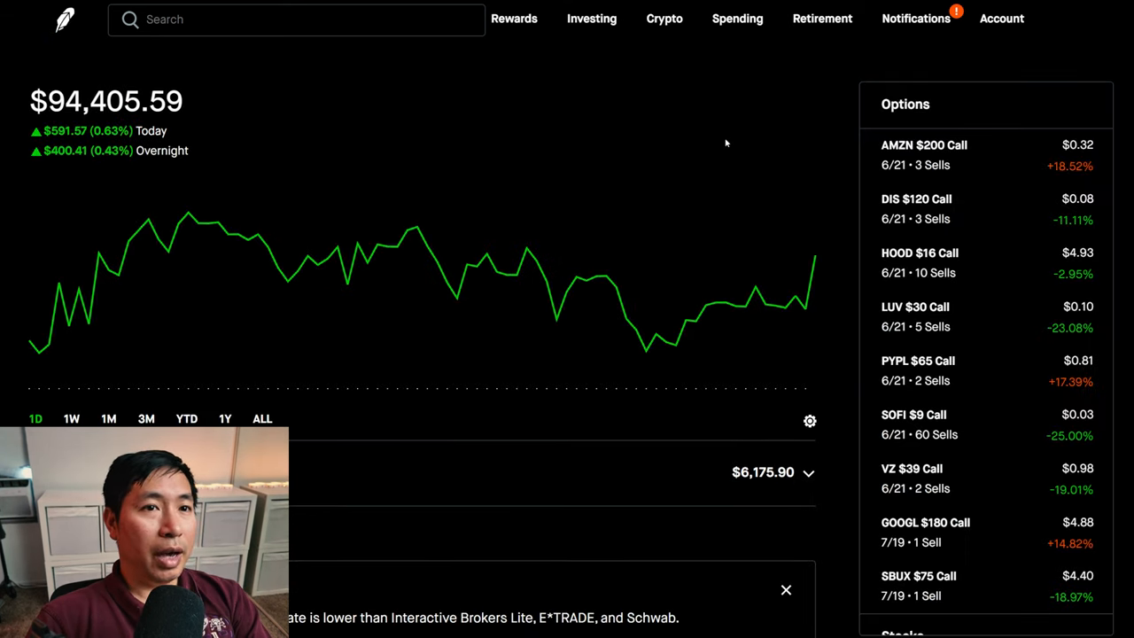
mouse_move(818, 122)
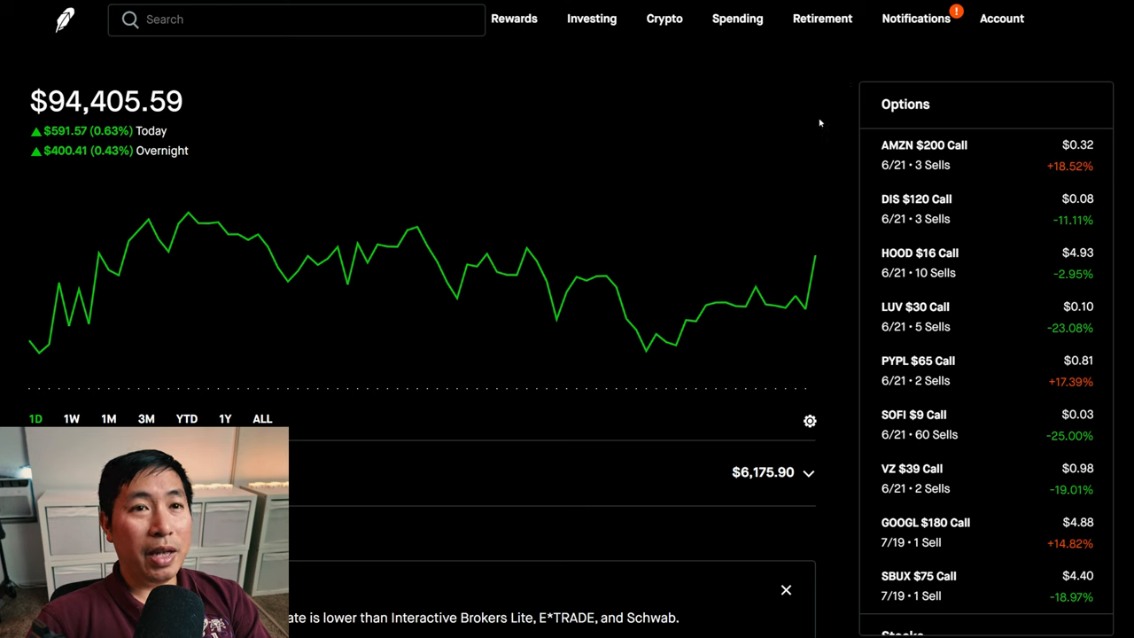
mouse_move(851, 87)
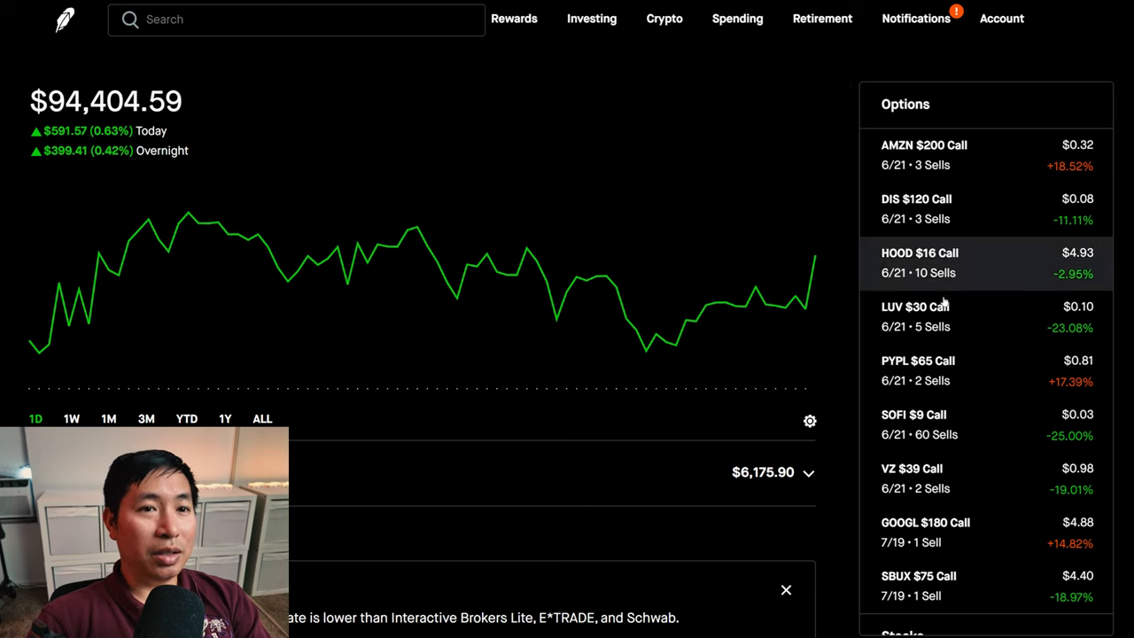
scroll(down, 3)
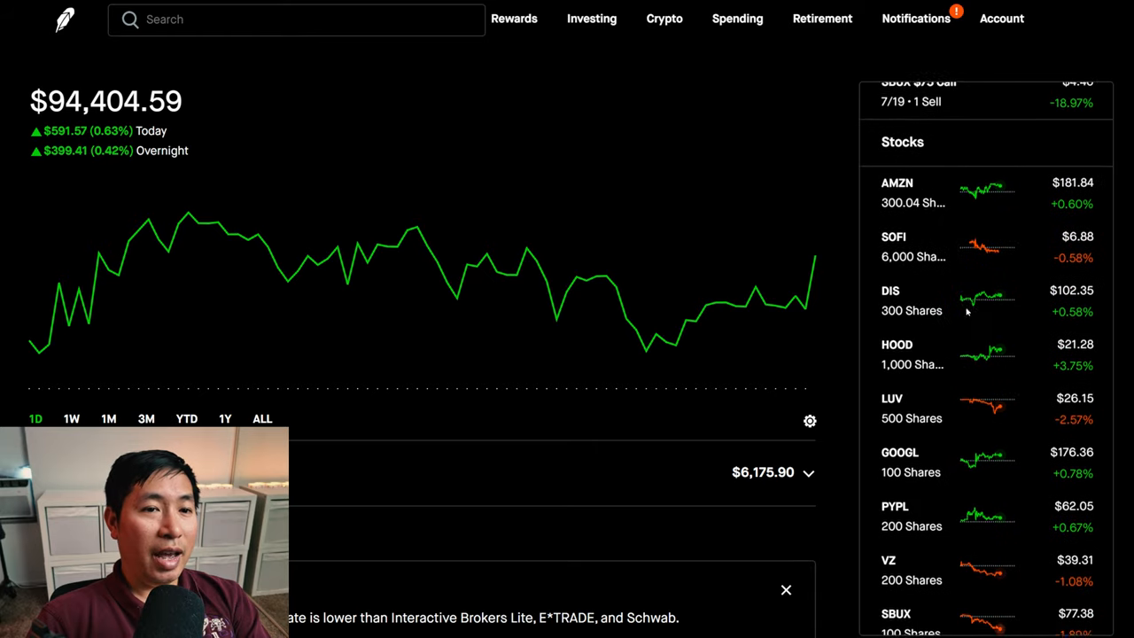
click(896, 354)
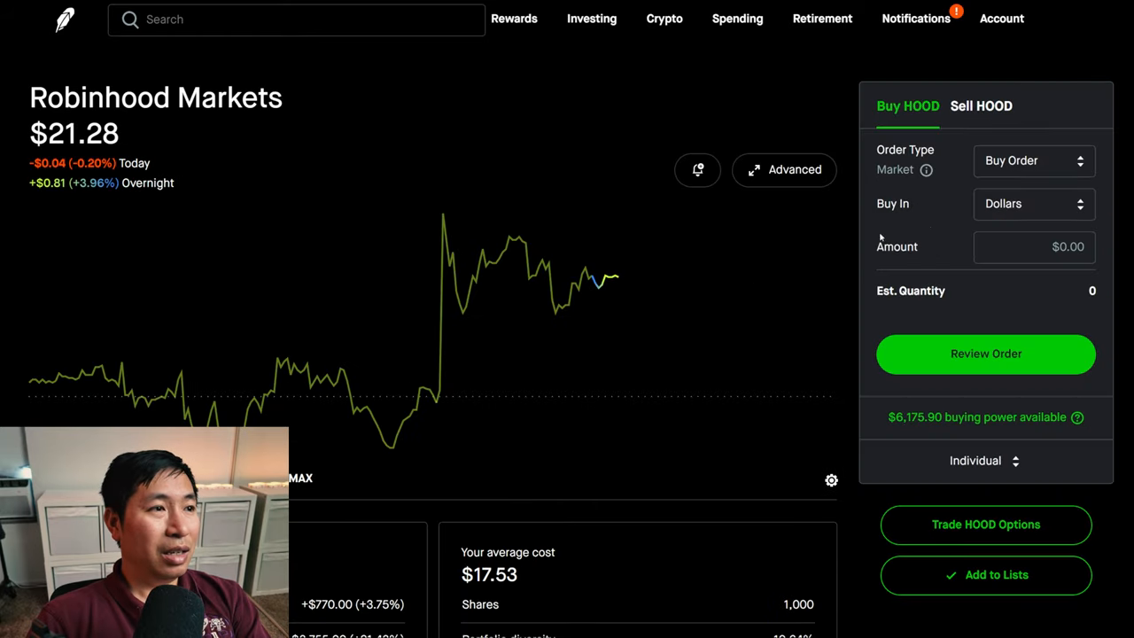
scroll(down, 3)
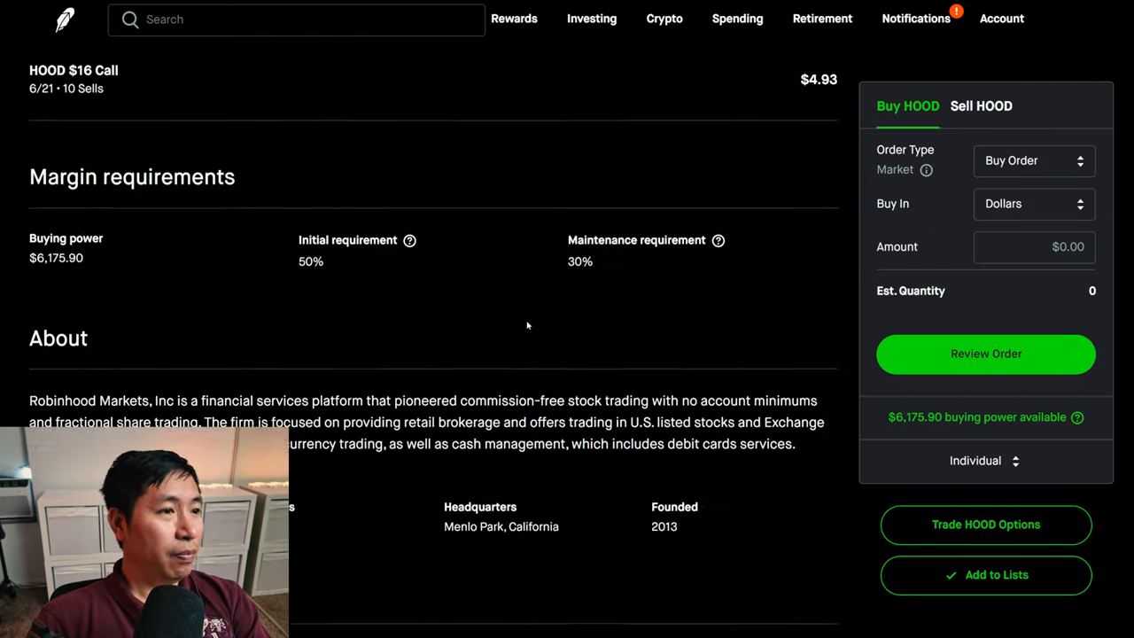
scroll(down, 3)
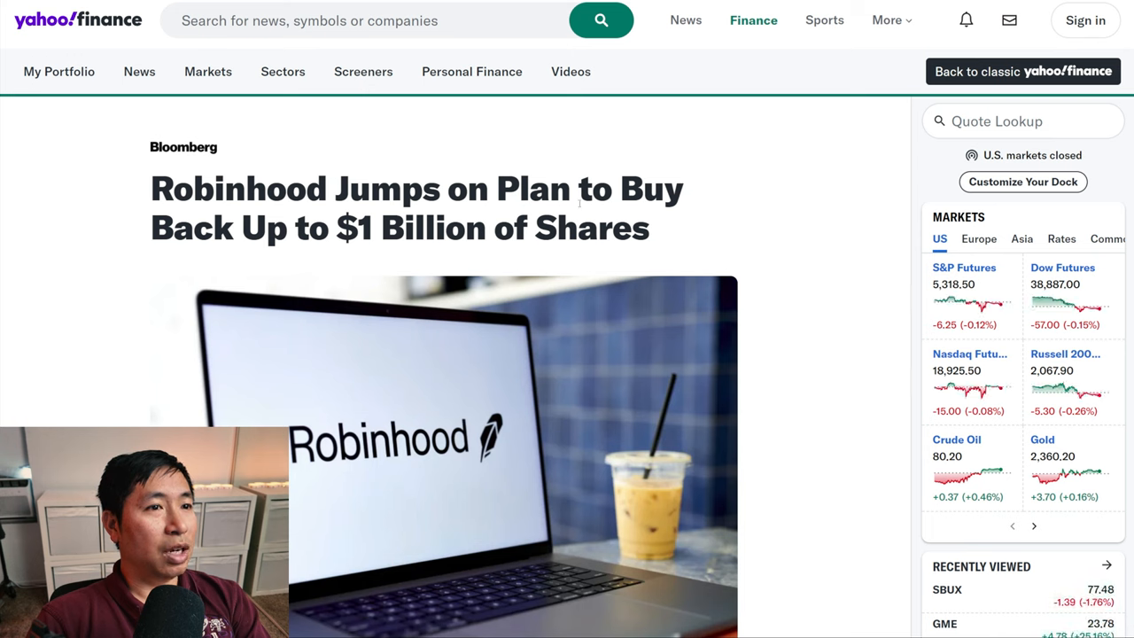
mouse_move(386, 250)
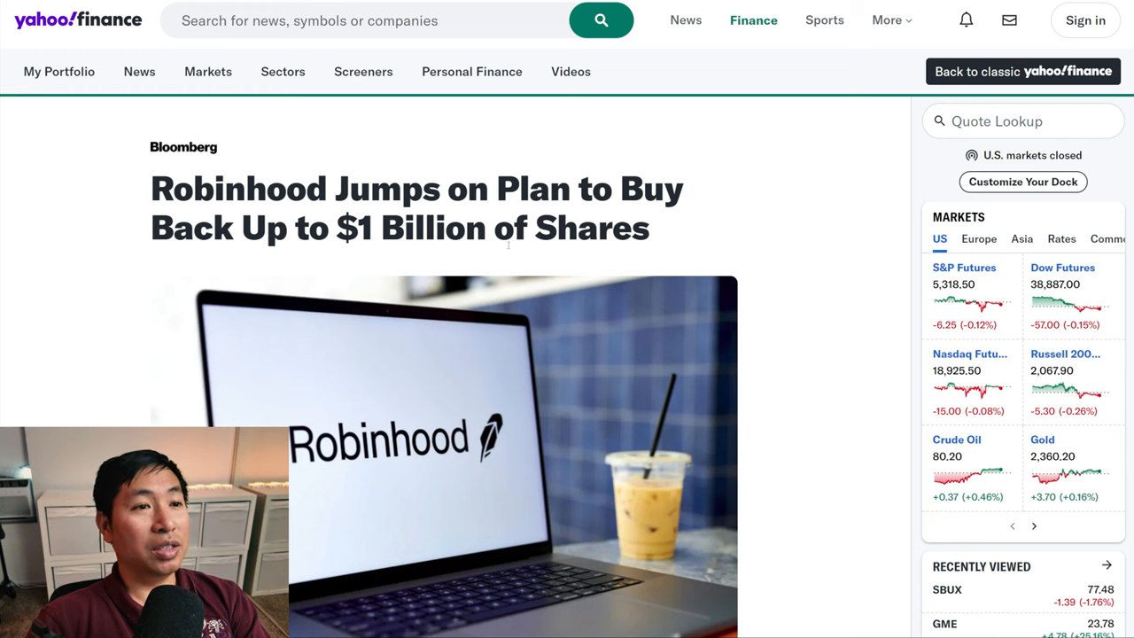
- Scroll through the Yahoo Finance article on Robinhood's $1 billion share buyback
scroll(down, 3)
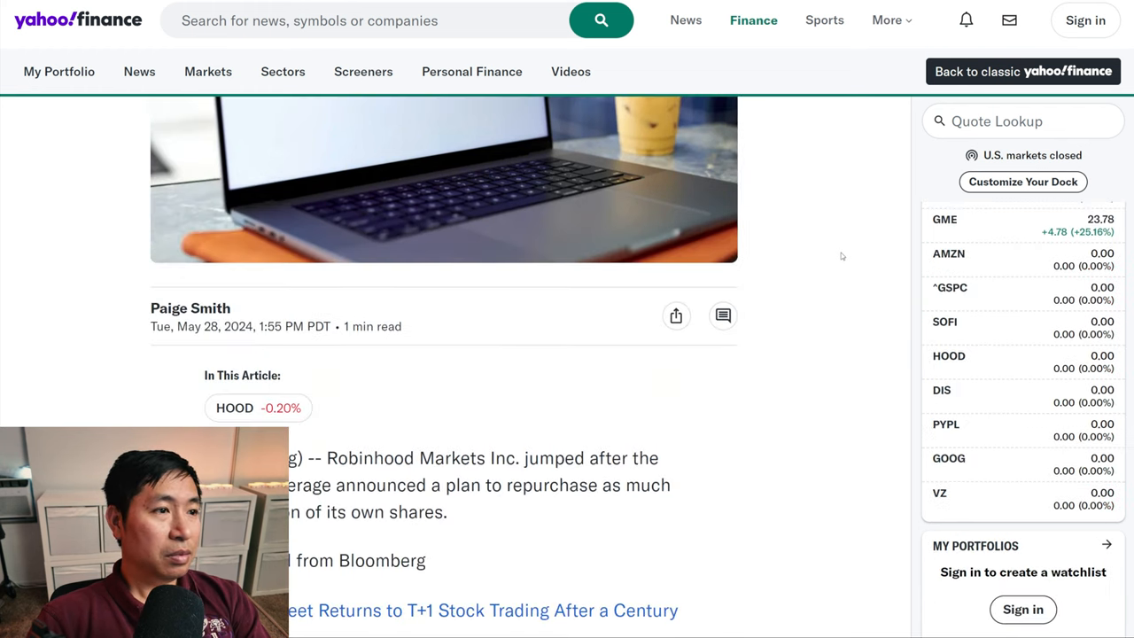
scroll(down, 3)
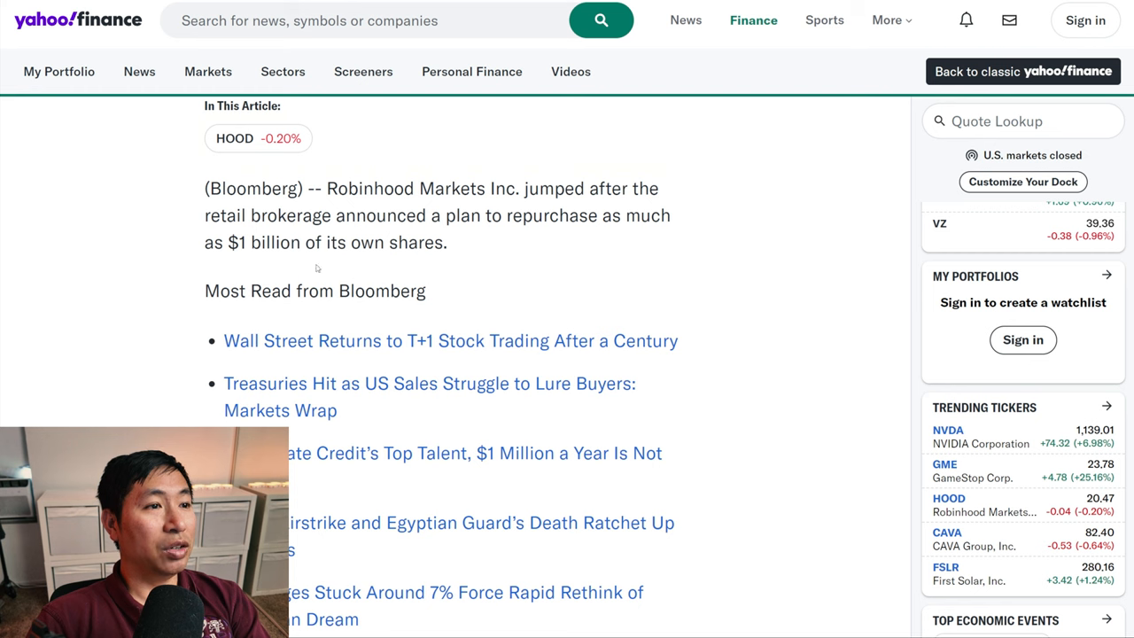
scroll(down, 3)
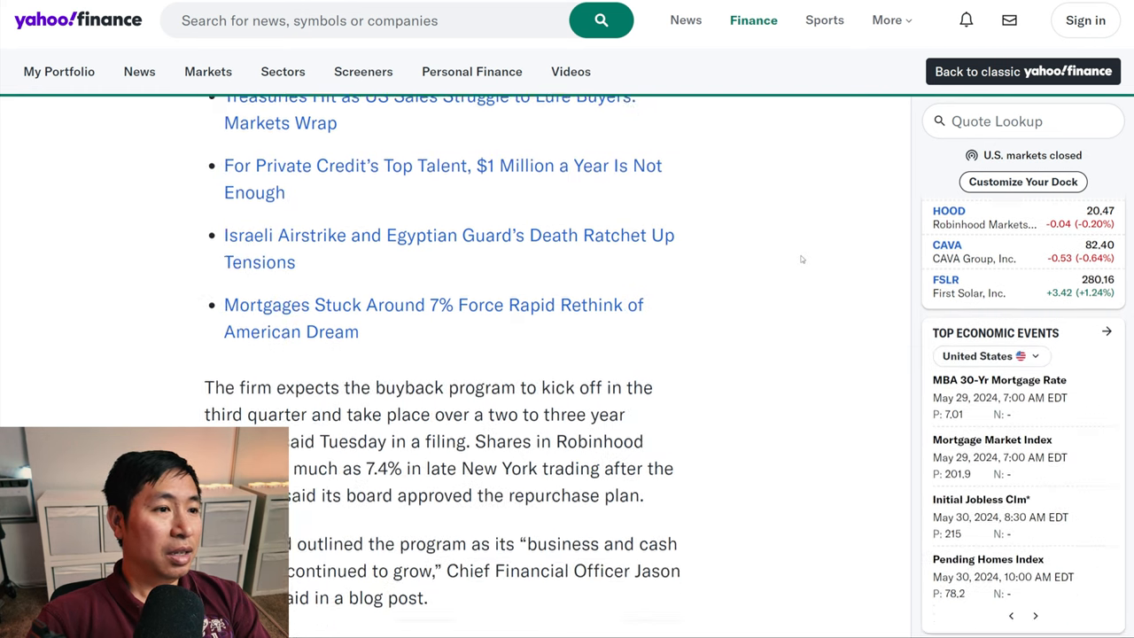
scroll(down, 3)
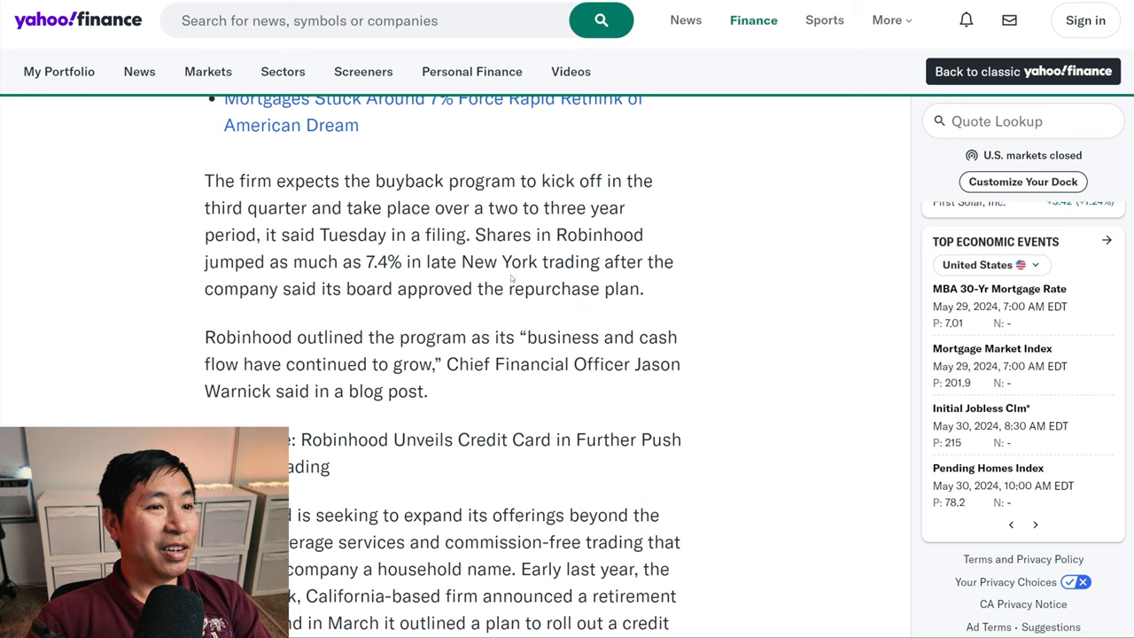
mouse_move(315, 316)
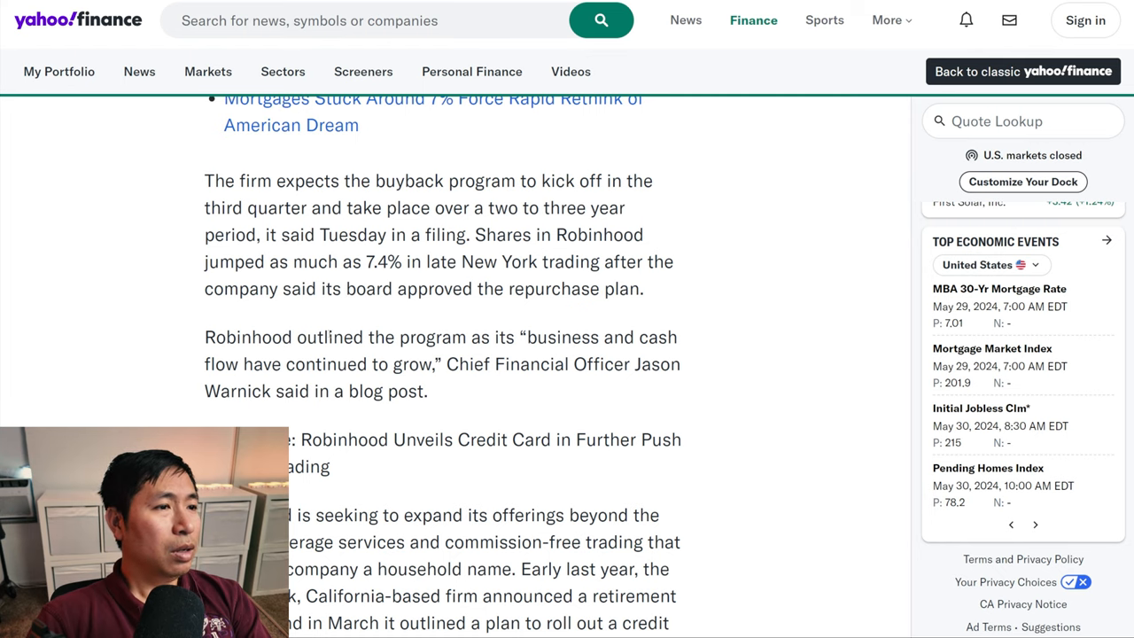
scroll(down, 3)
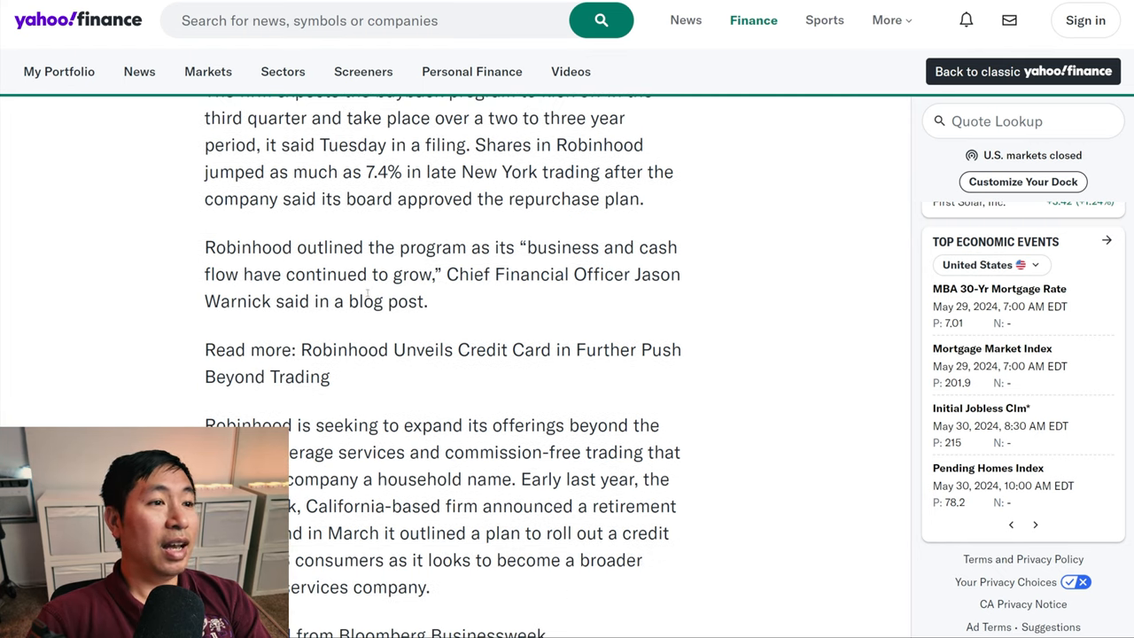
mouse_move(471, 299)
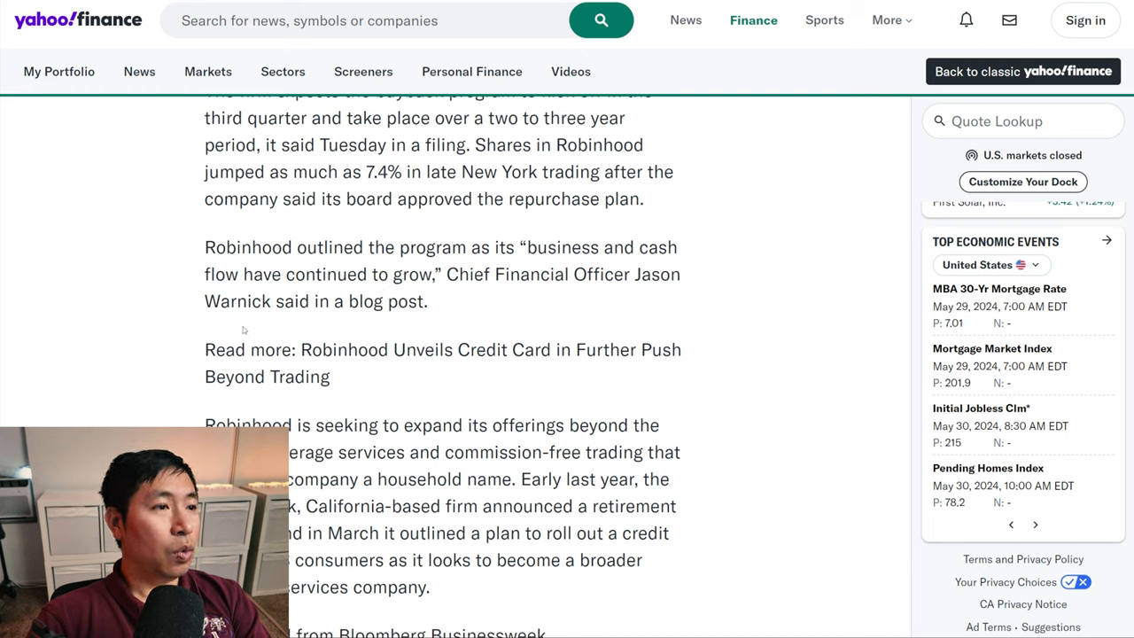
scroll(down, 3)
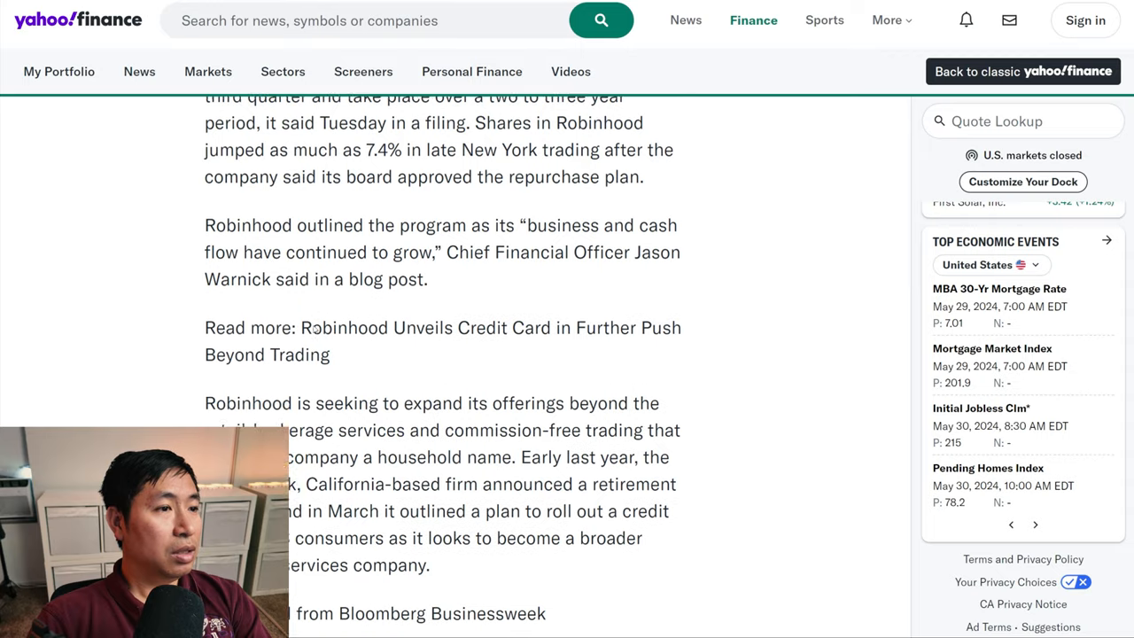
scroll(down, 3)
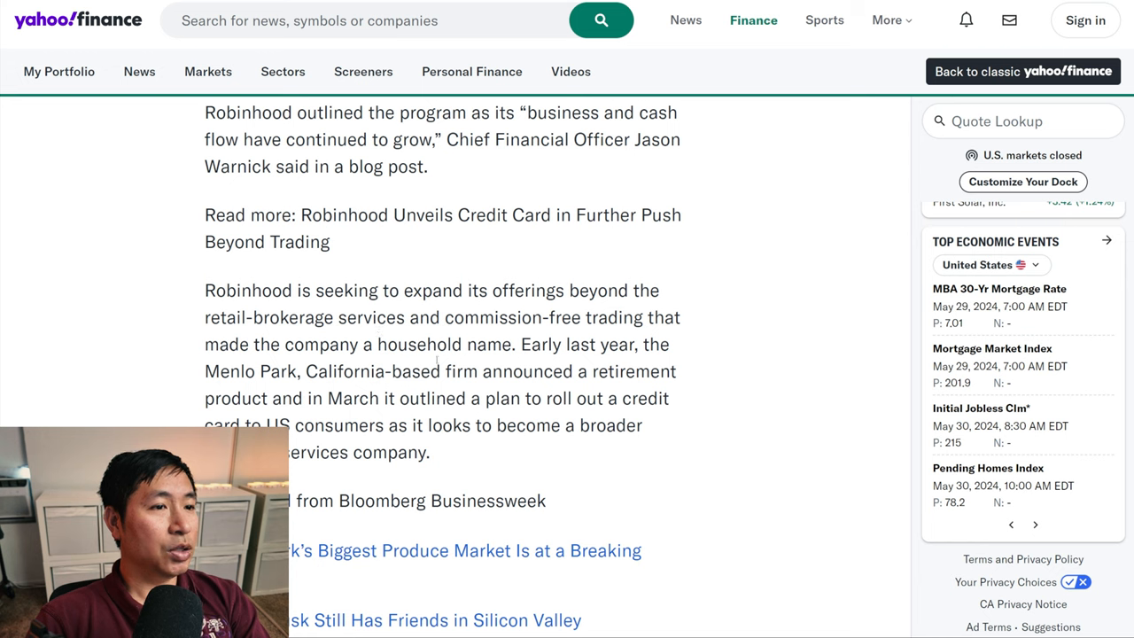
mouse_move(670, 359)
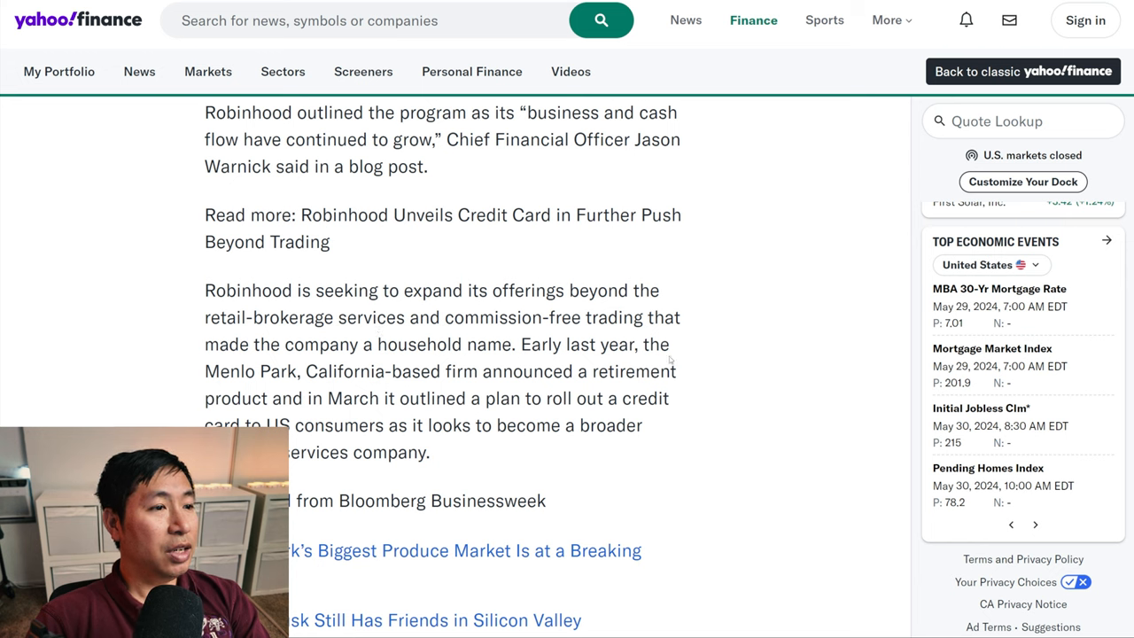
mouse_move(457, 390)
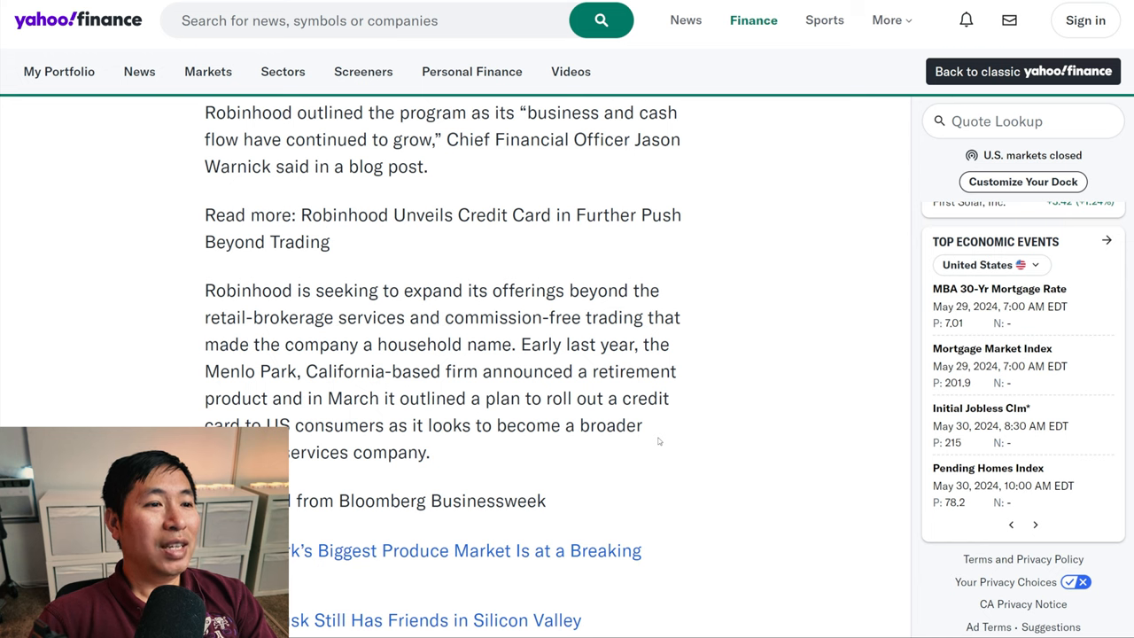
mouse_move(457, 333)
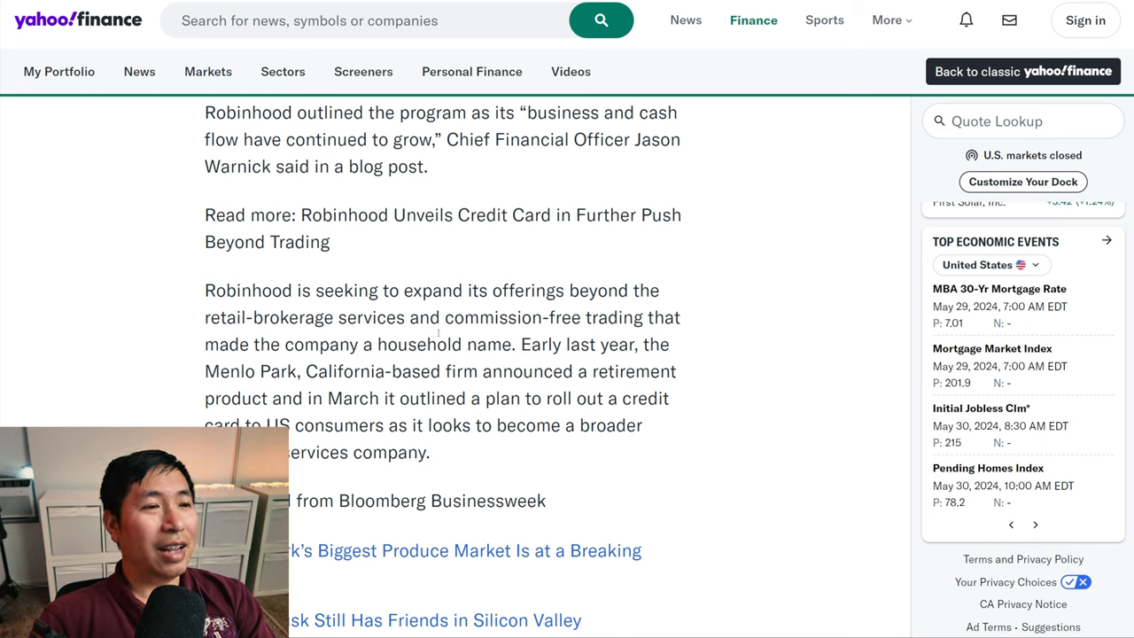
mouse_move(682, 457)
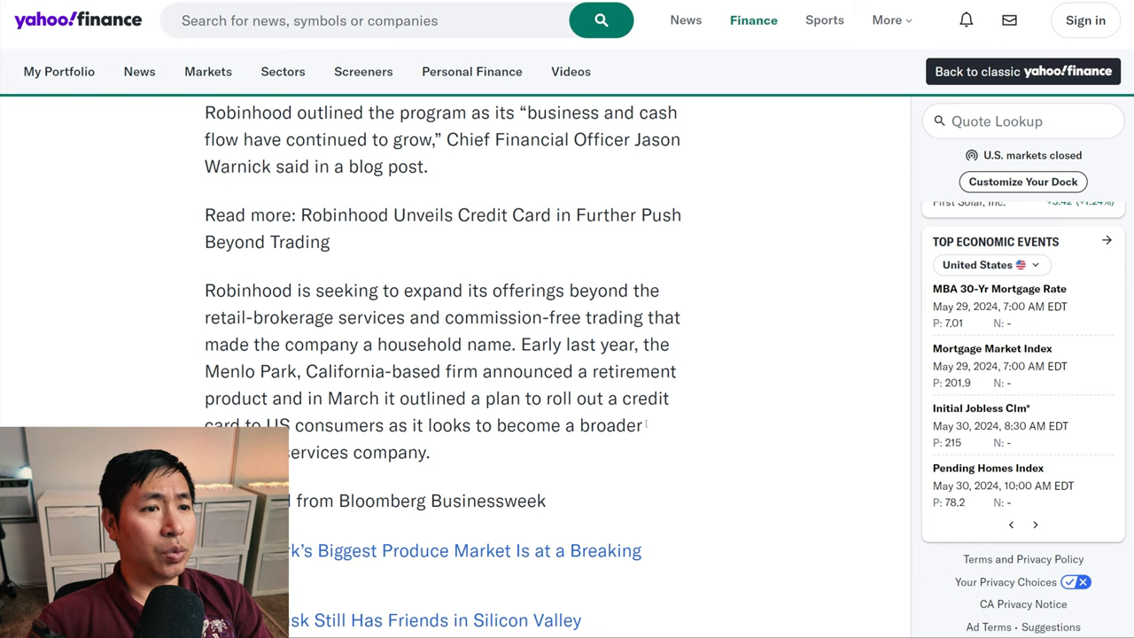
mouse_move(669, 425)
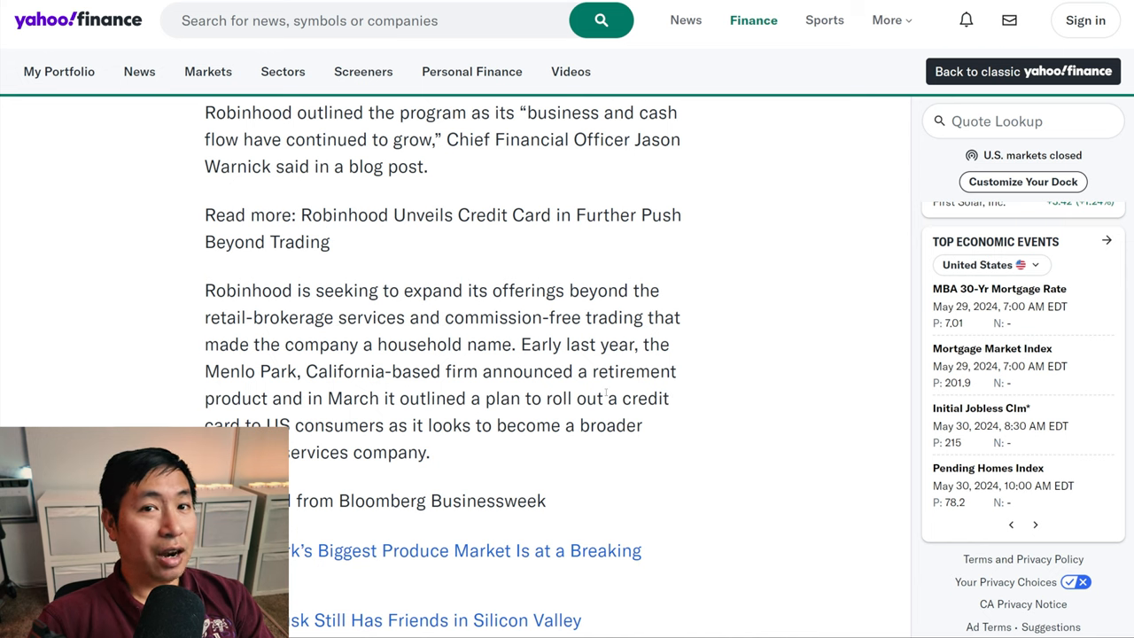
scroll(up, 3)
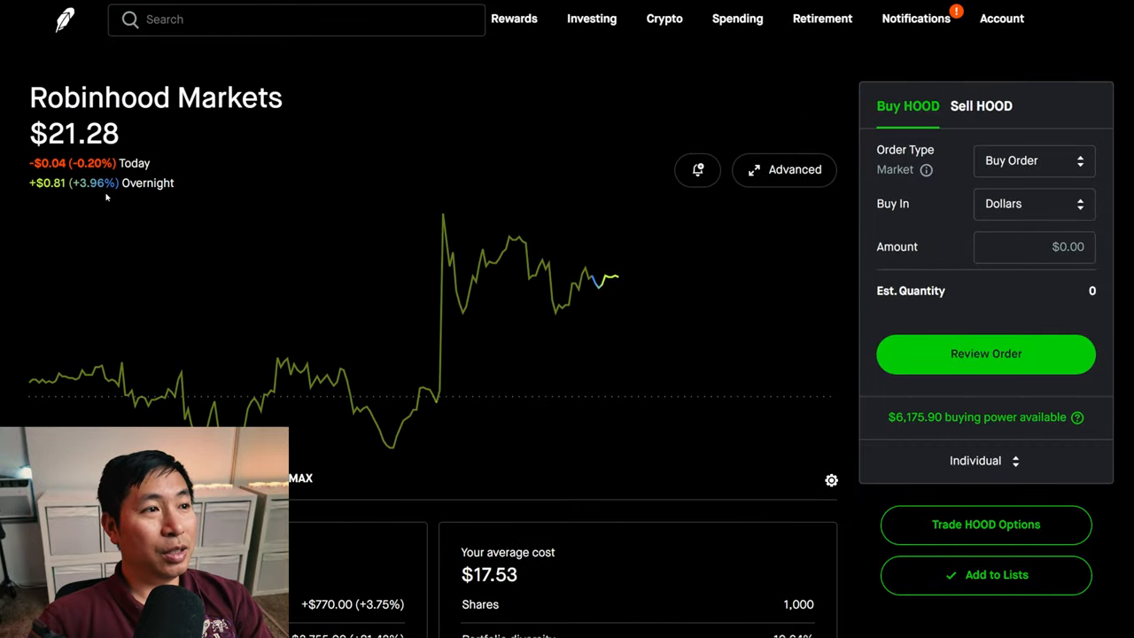
mouse_move(256, 161)
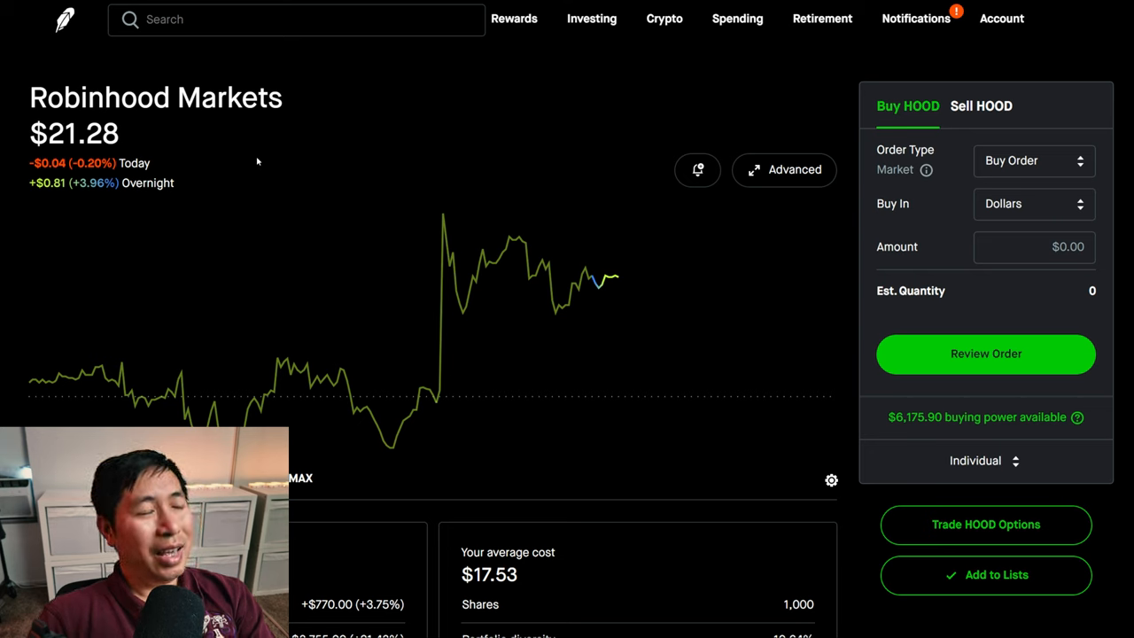
mouse_move(251, 180)
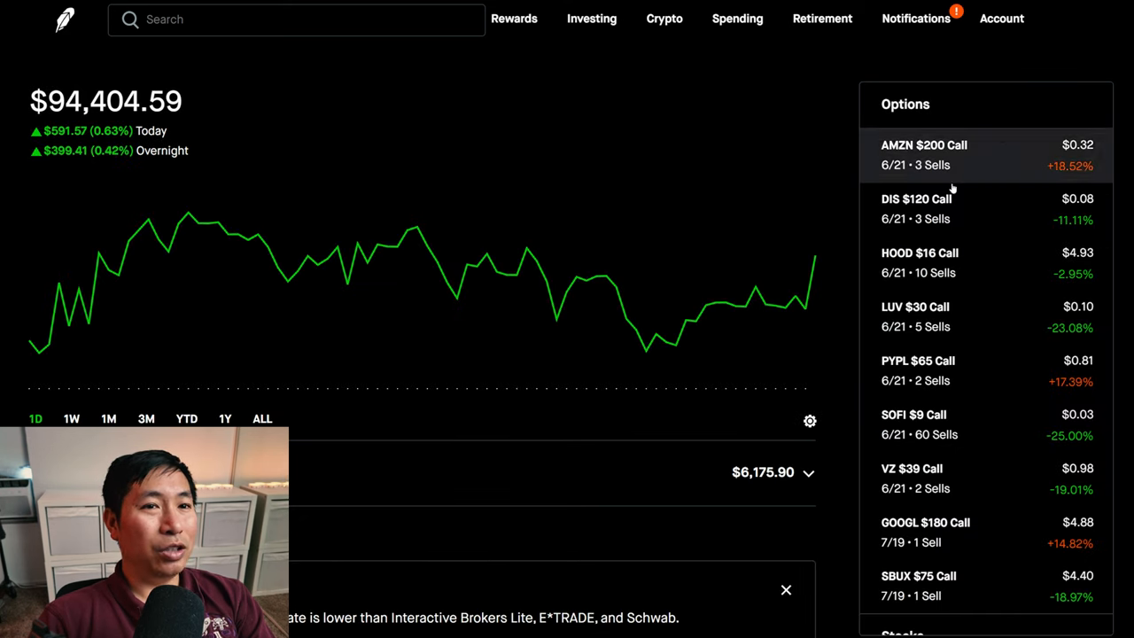
click(911, 262)
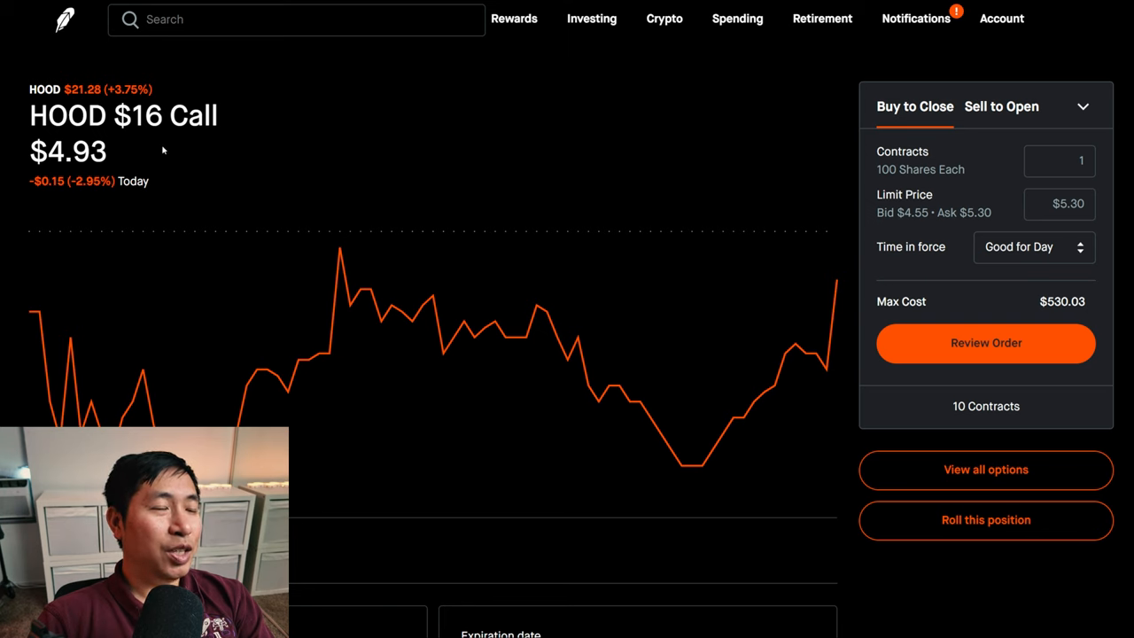
double_click(140, 116)
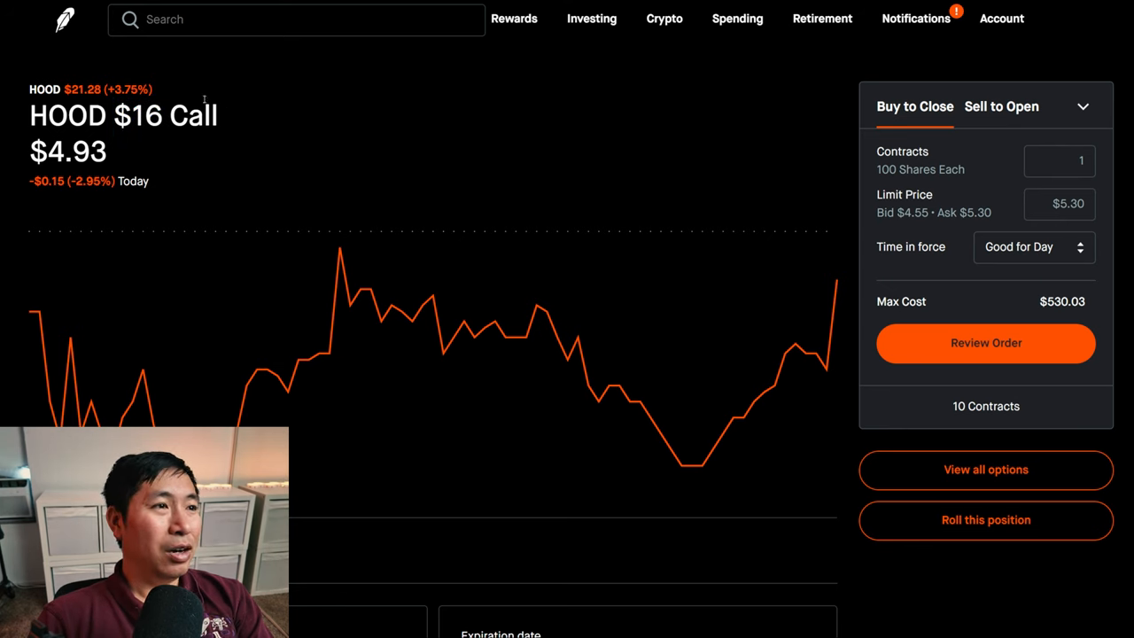
click(64, 22)
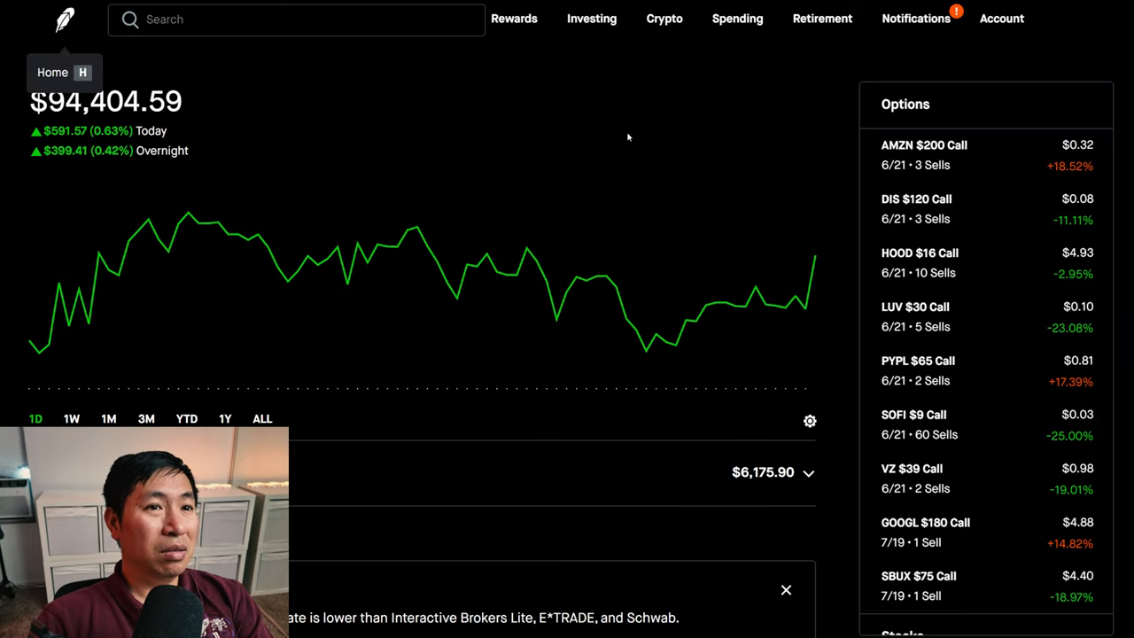
mouse_move(852, 122)
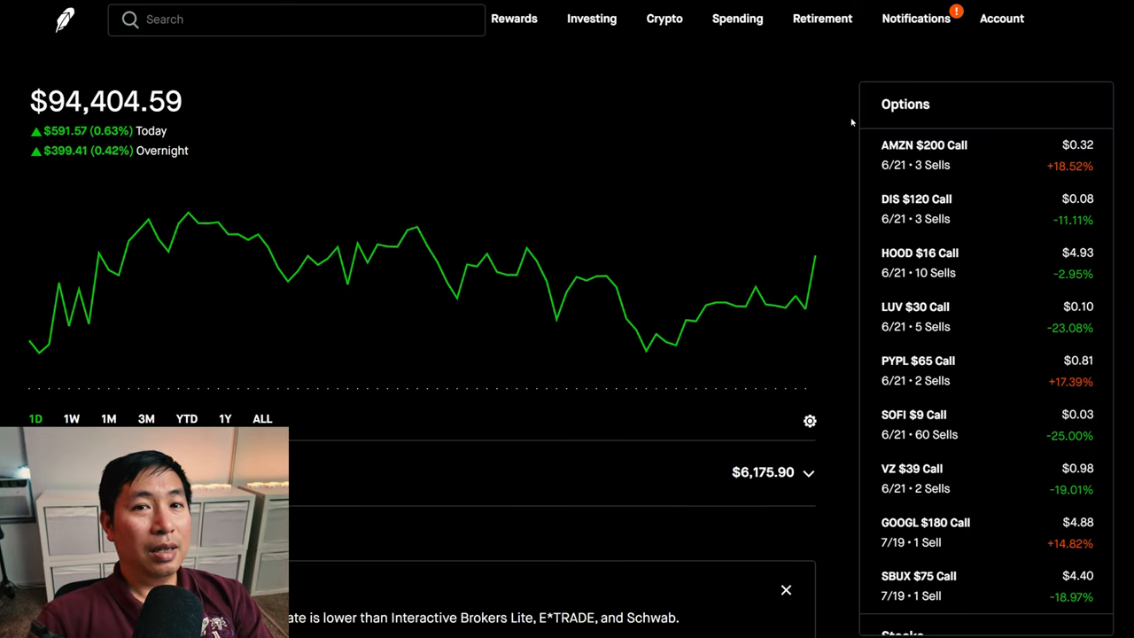
mouse_move(840, 127)
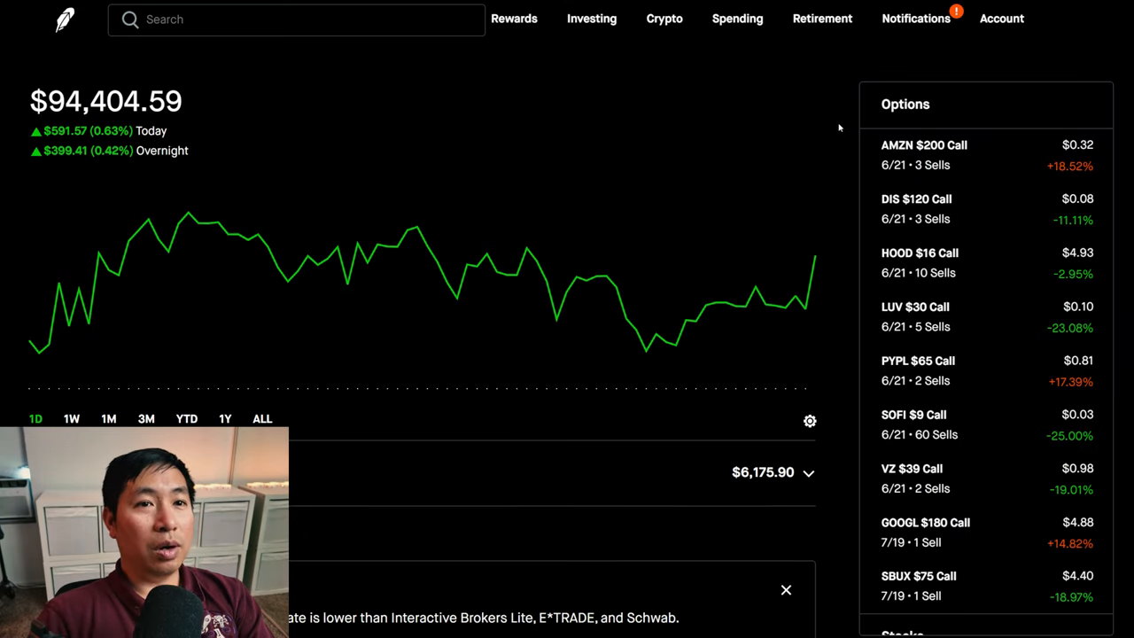